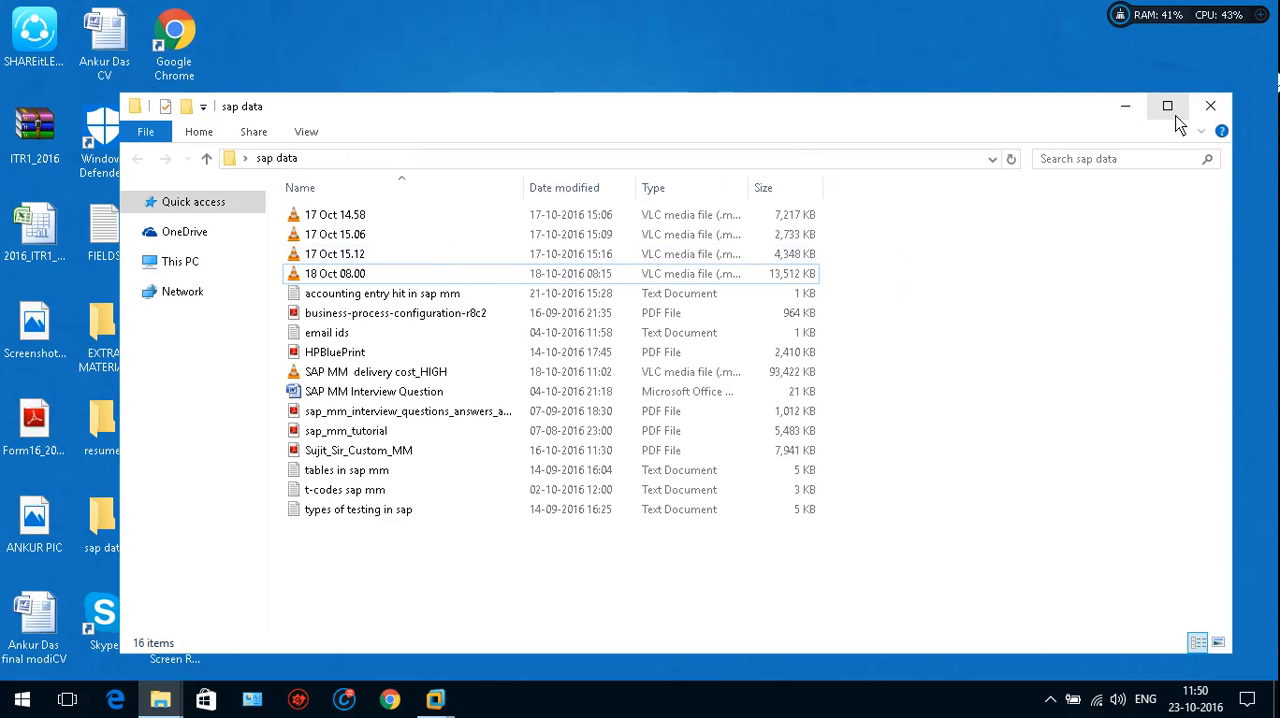
Play the 18 Oct 08.00 recording from the sap data folder in VLC.
click(334, 272)
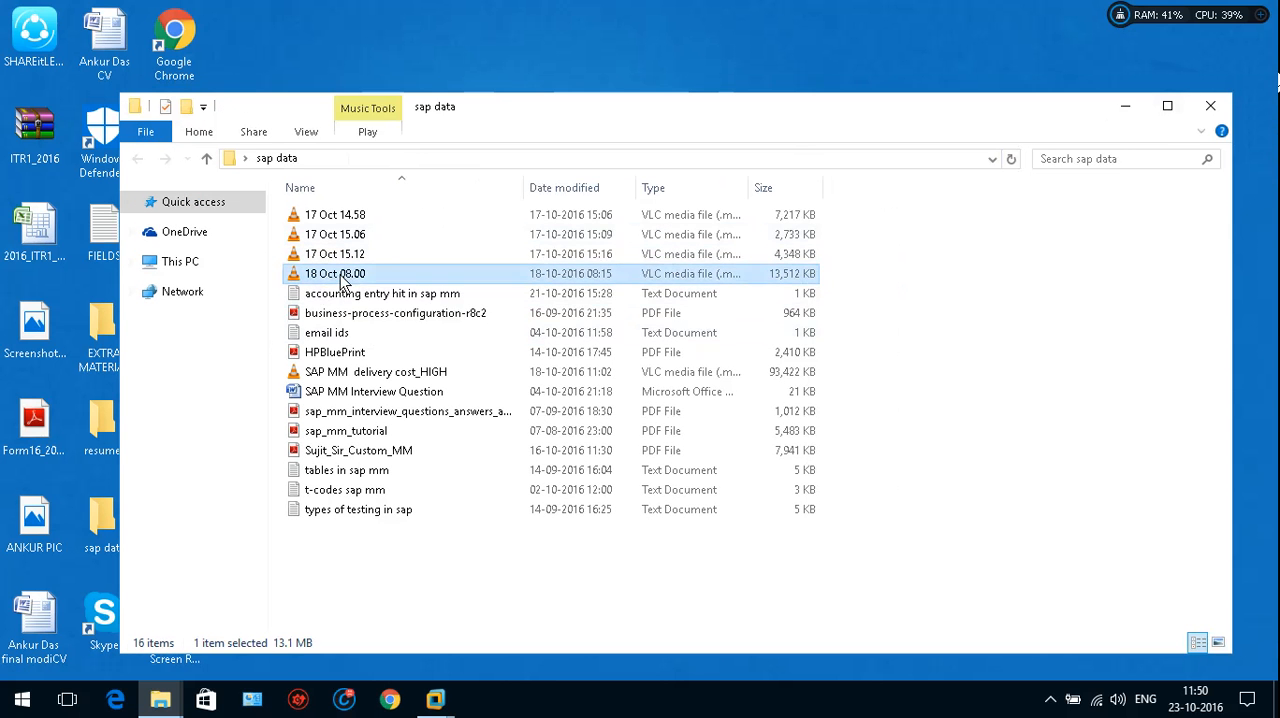
double_click(334, 272)
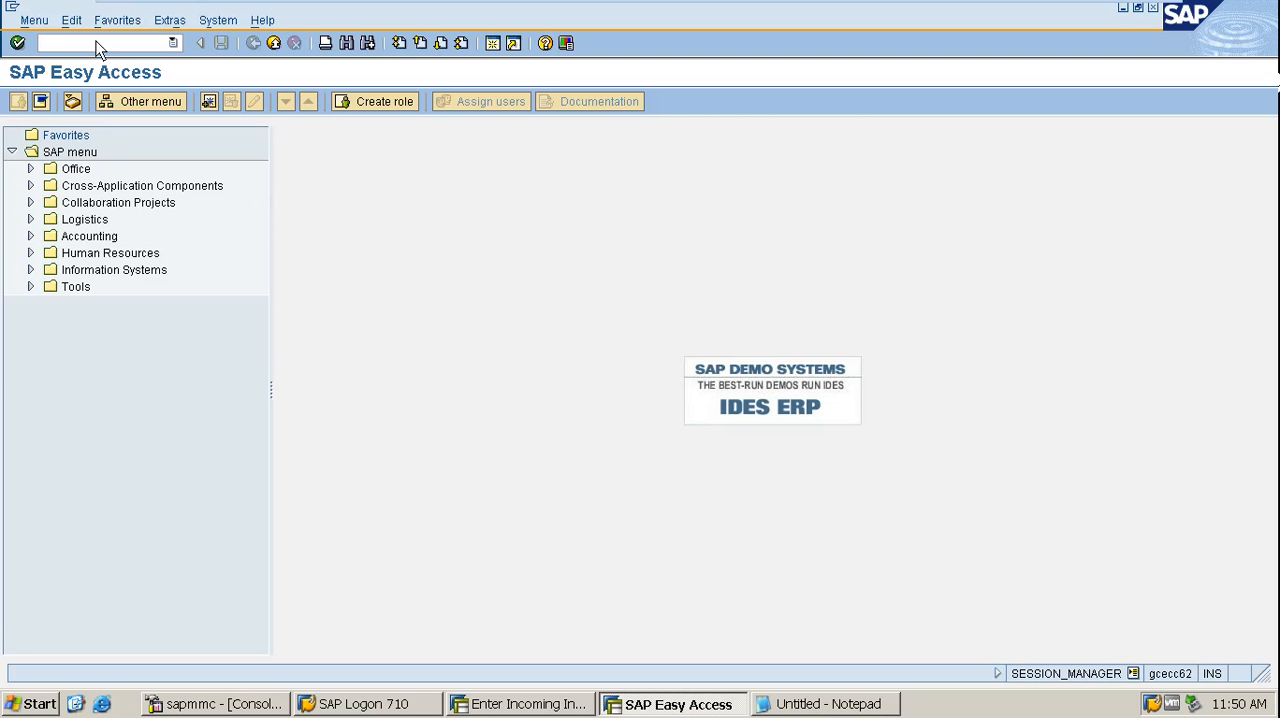
mouse_move(128, 86)
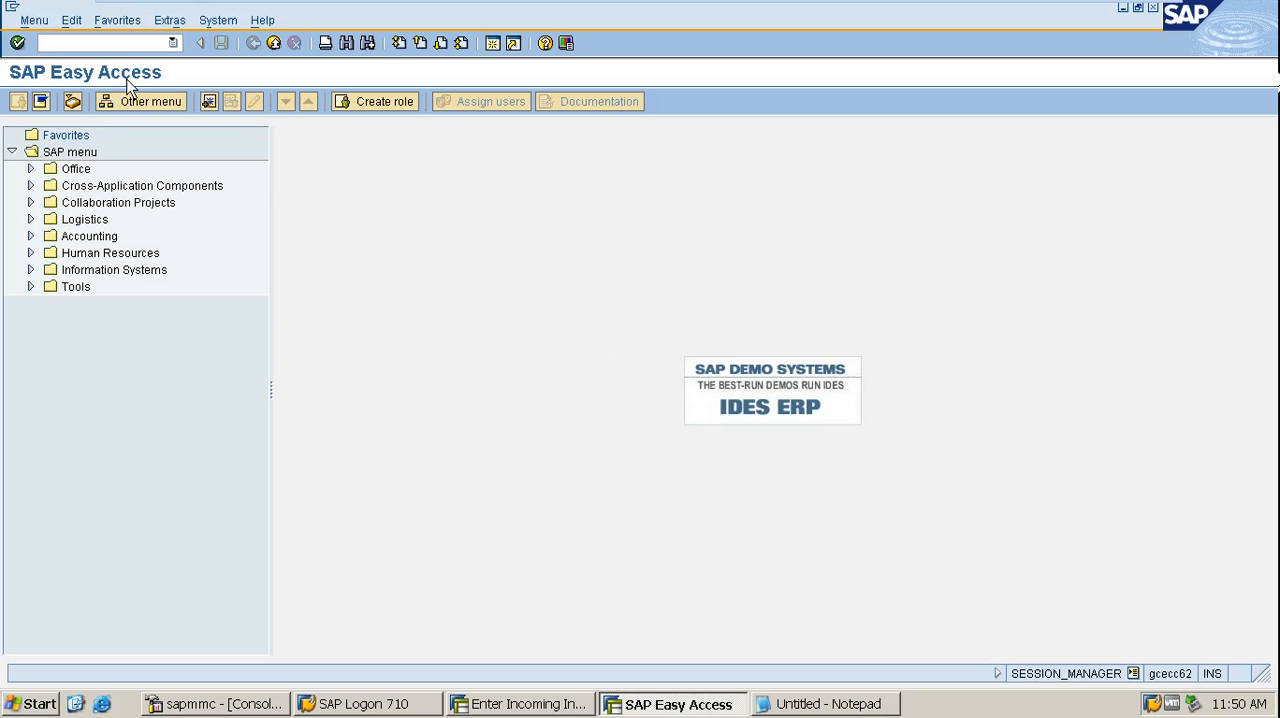
mouse_move(124, 48)
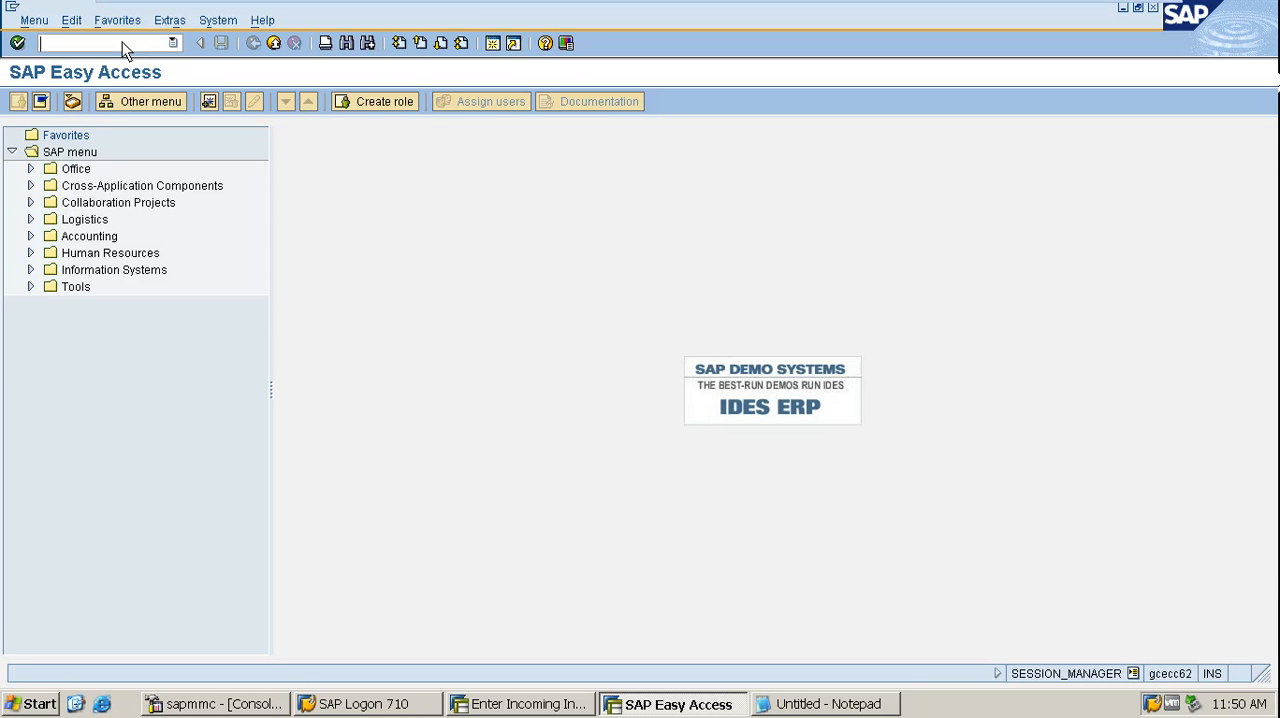
Run ME11 to create an info record for vendor NI and material CUP and proceed to its data.
text(me)
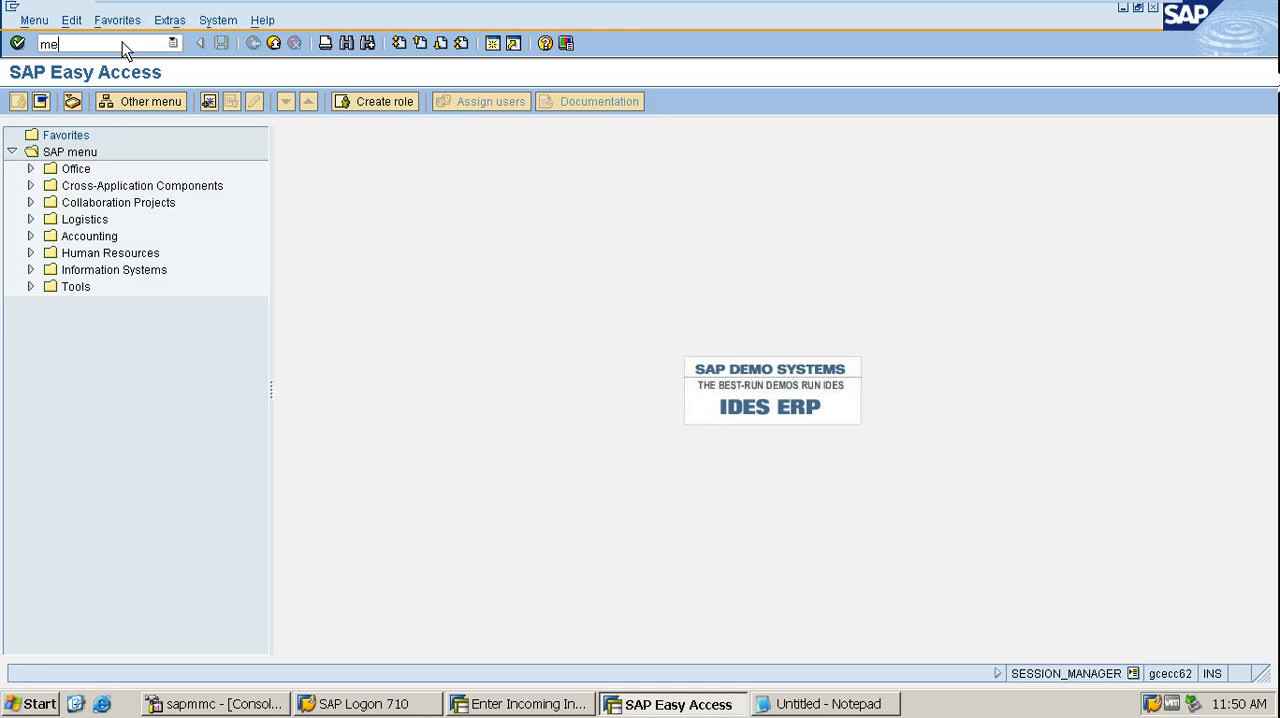
text(11)
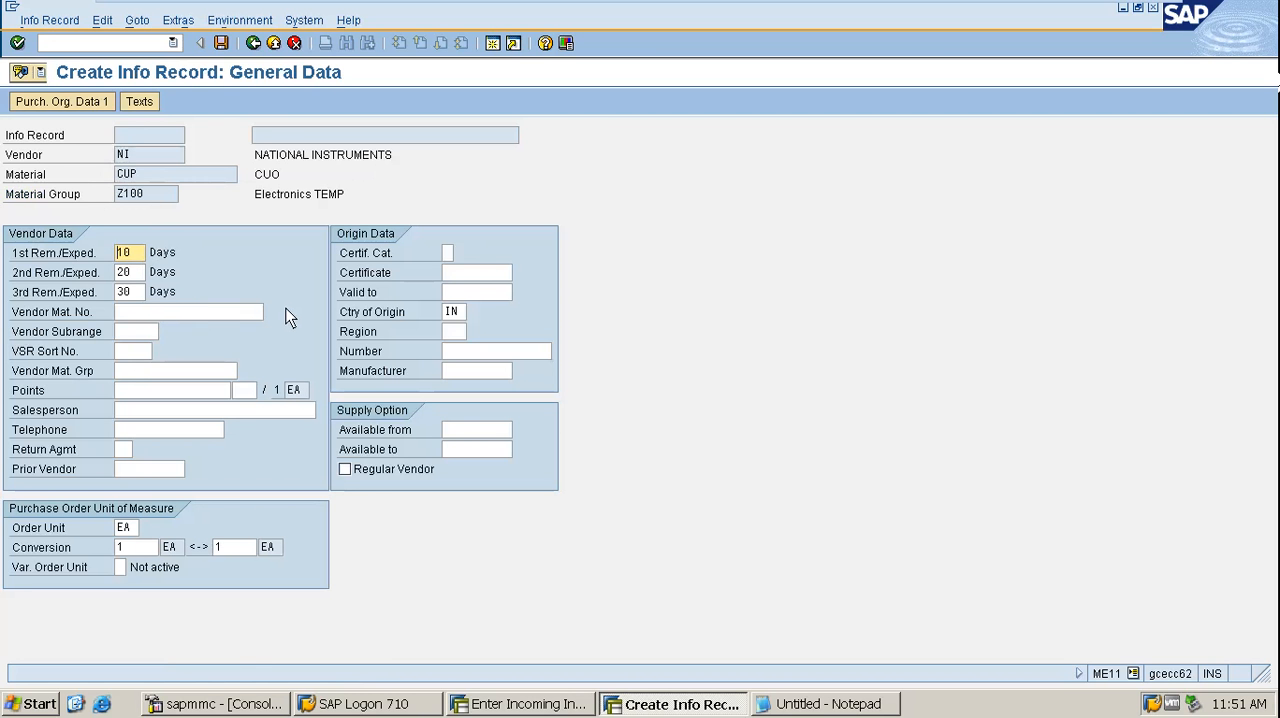
mouse_move(268, 322)
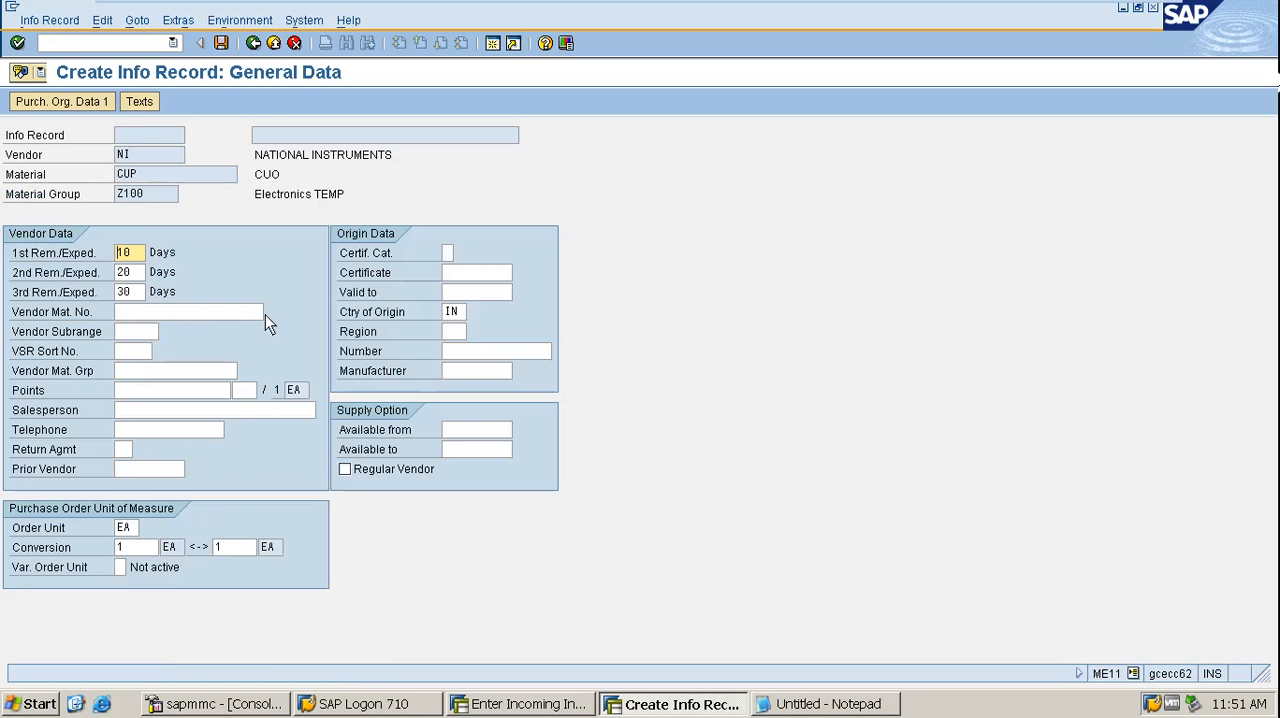
click(60, 102)
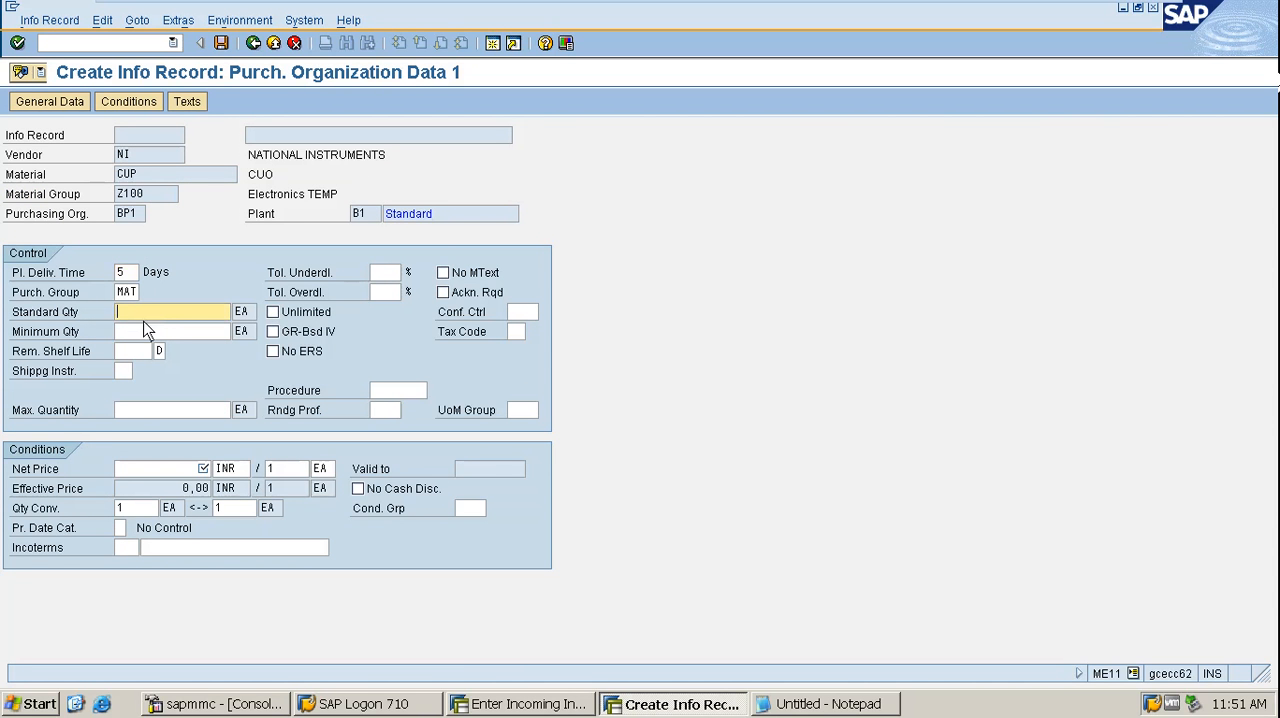
mouse_move(144, 412)
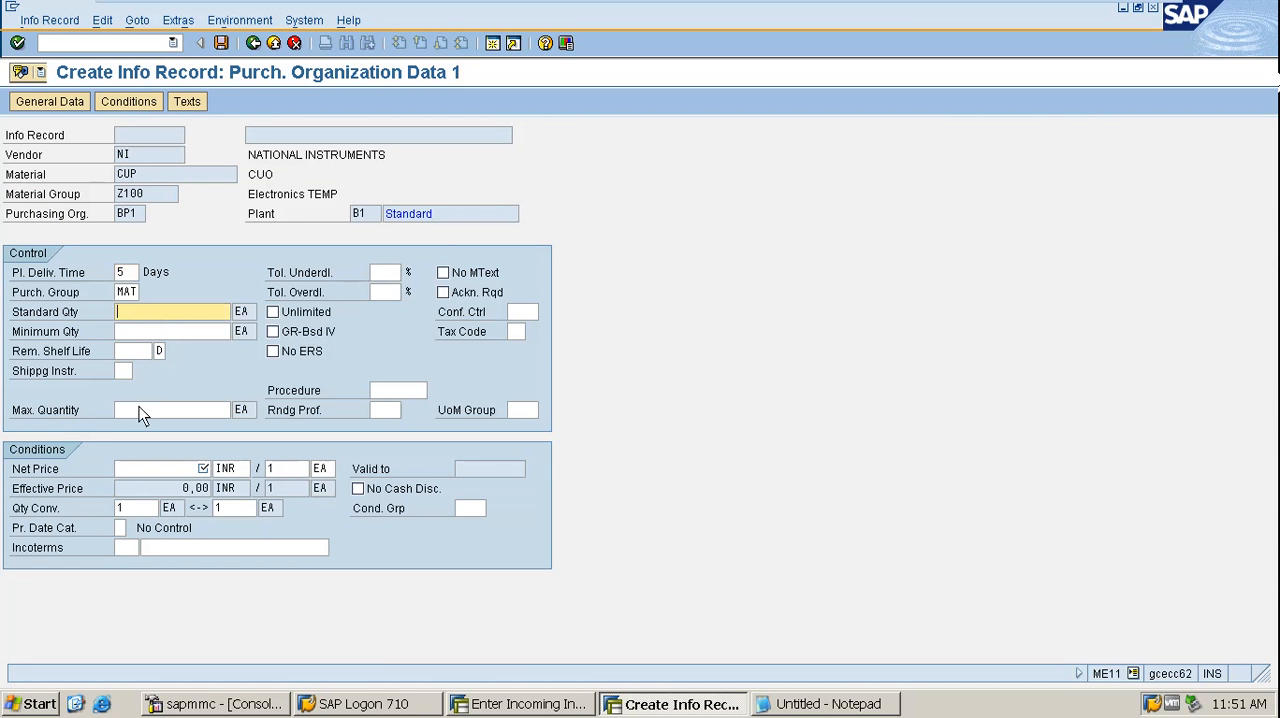
Enter the purchasing org data for BP1 / plant B1 and attempt to save the info record.
click(160, 468)
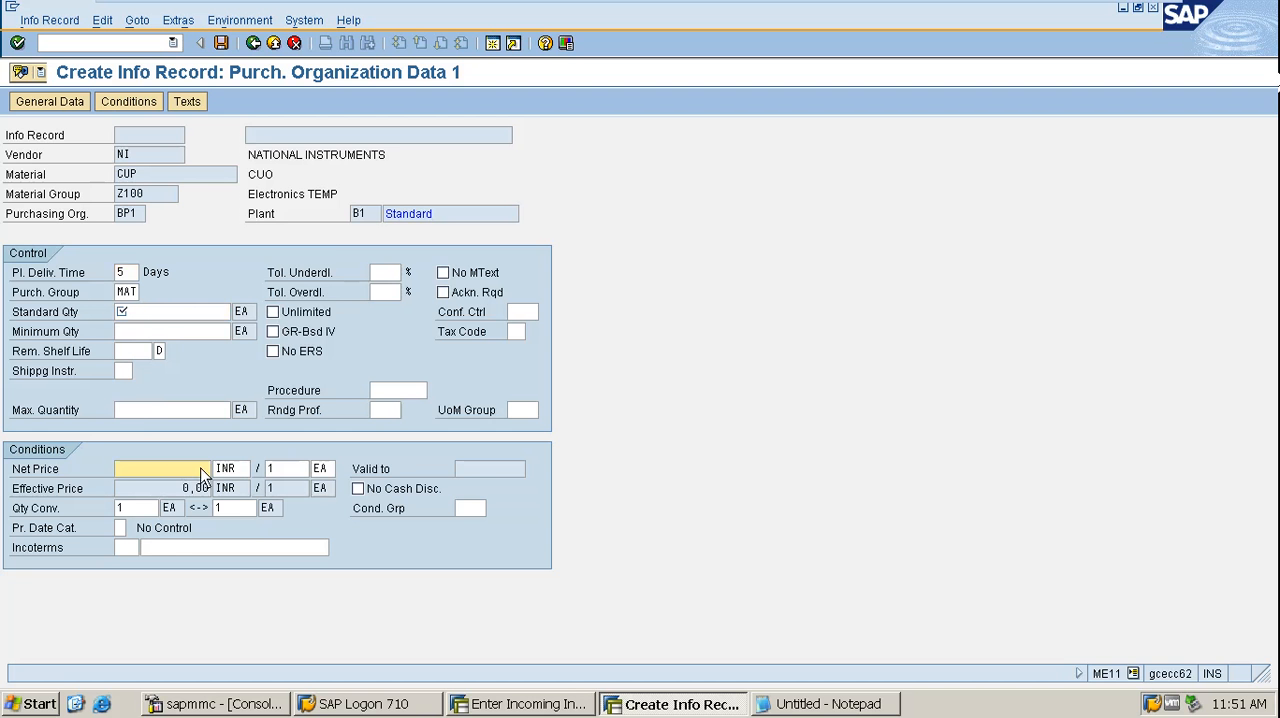
mouse_move(196, 480)
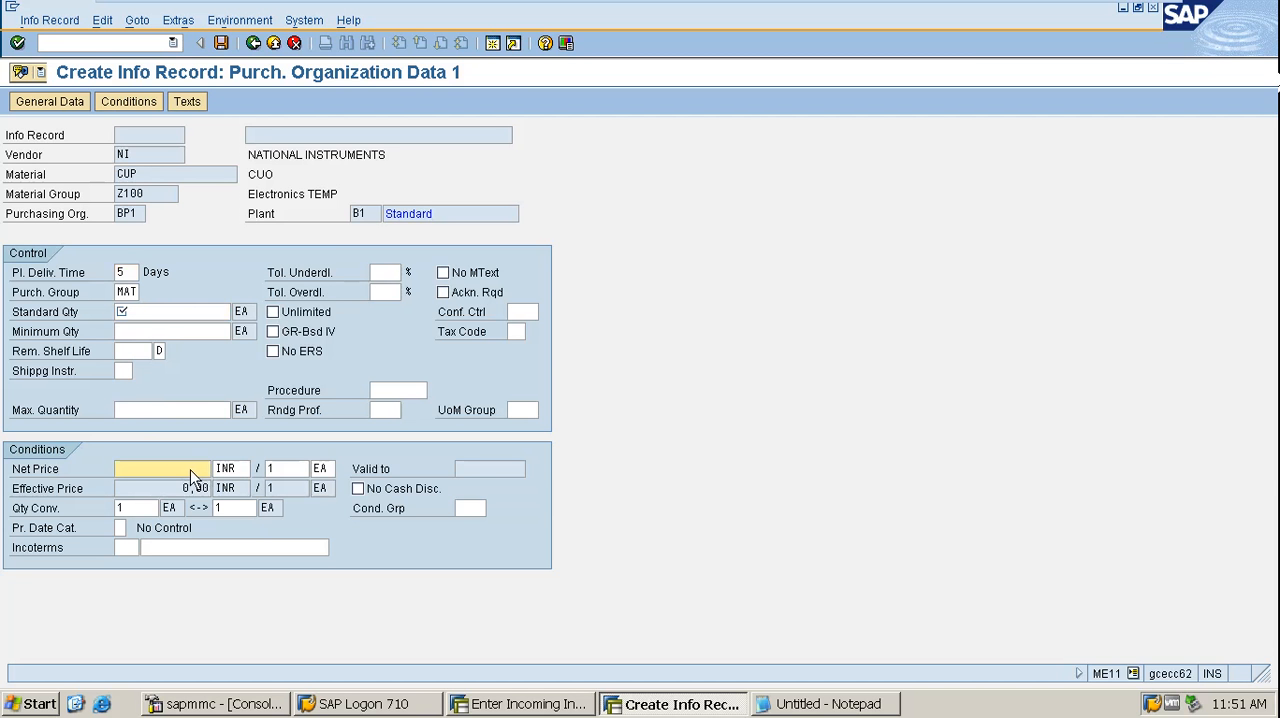
mouse_move(248, 458)
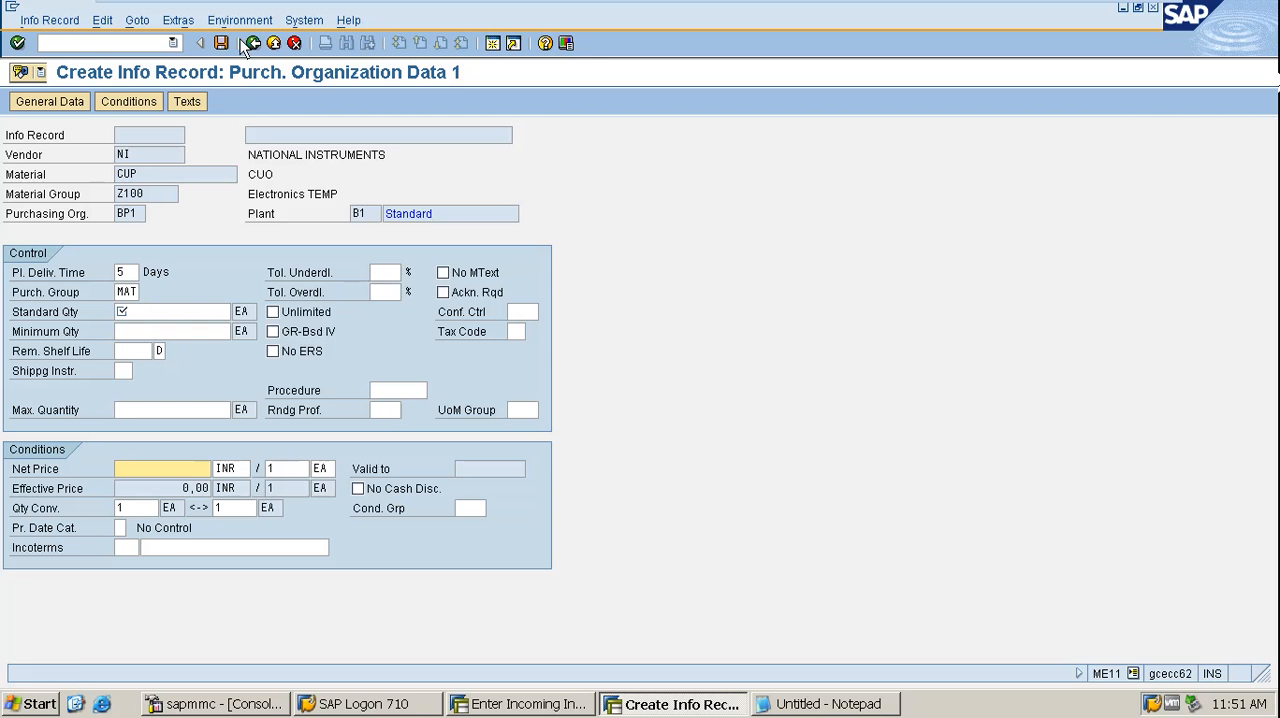
click(252, 44)
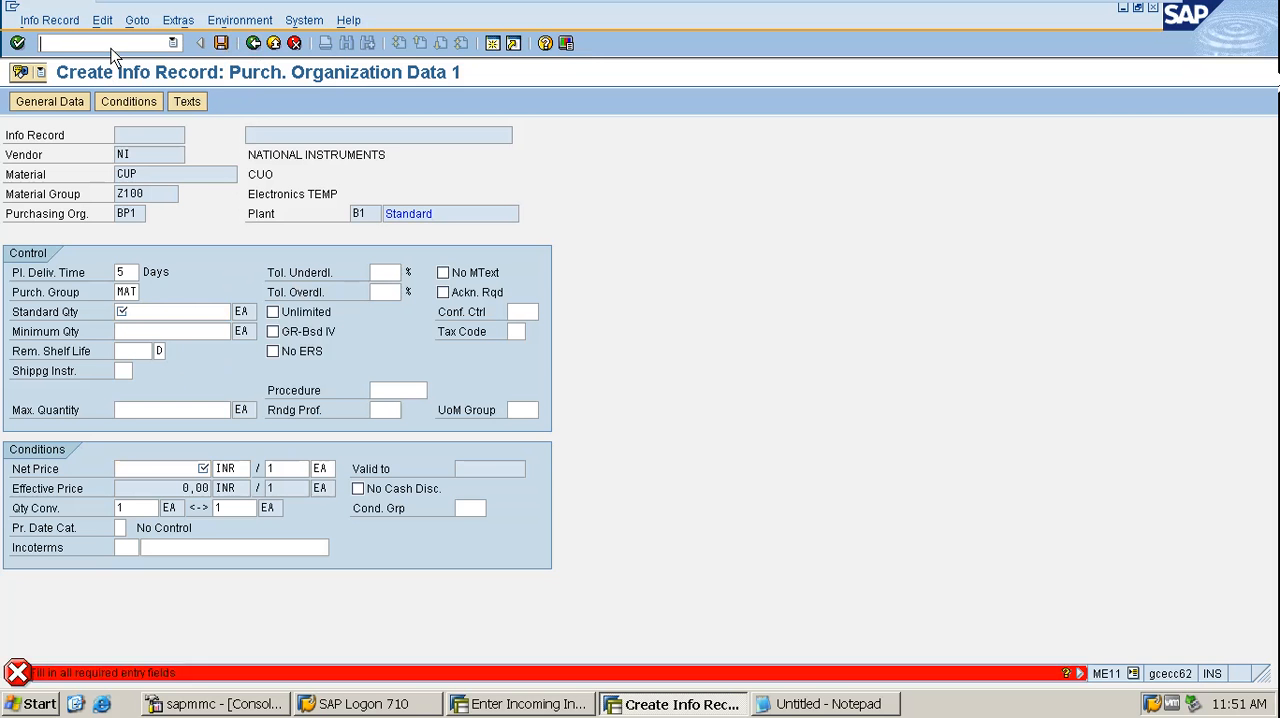
text(/nm)
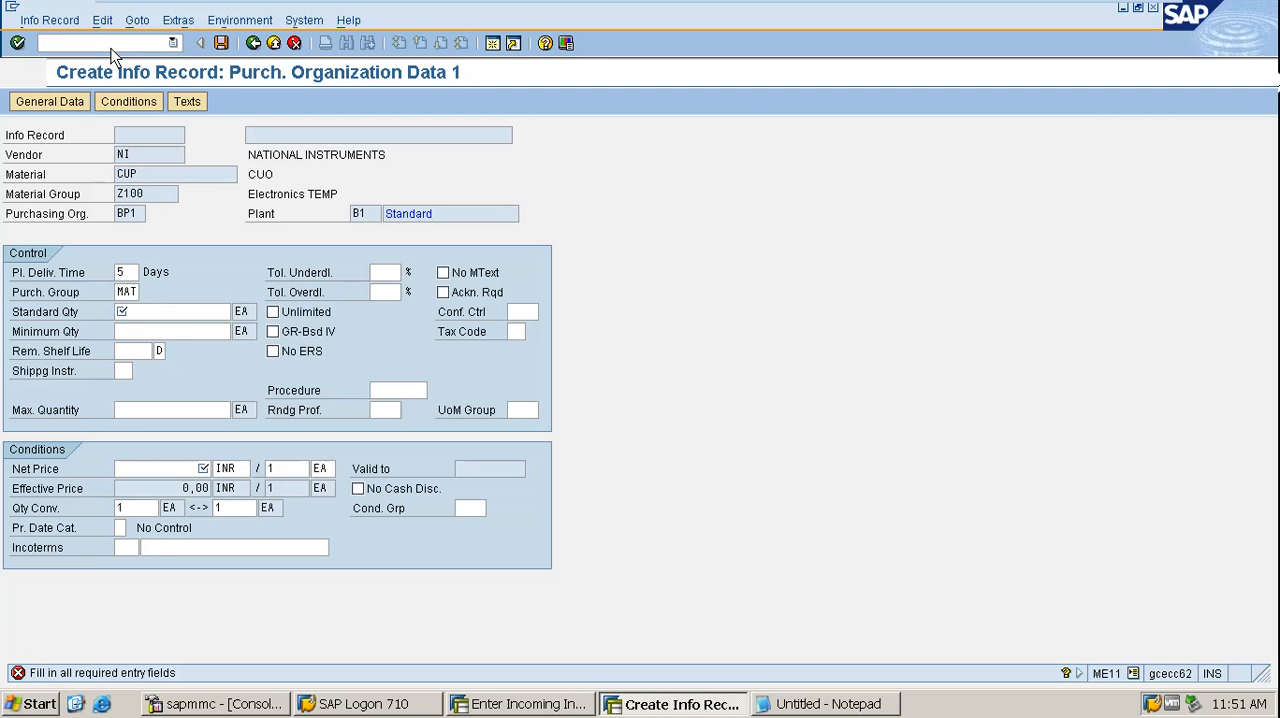
mouse_move(544, 160)
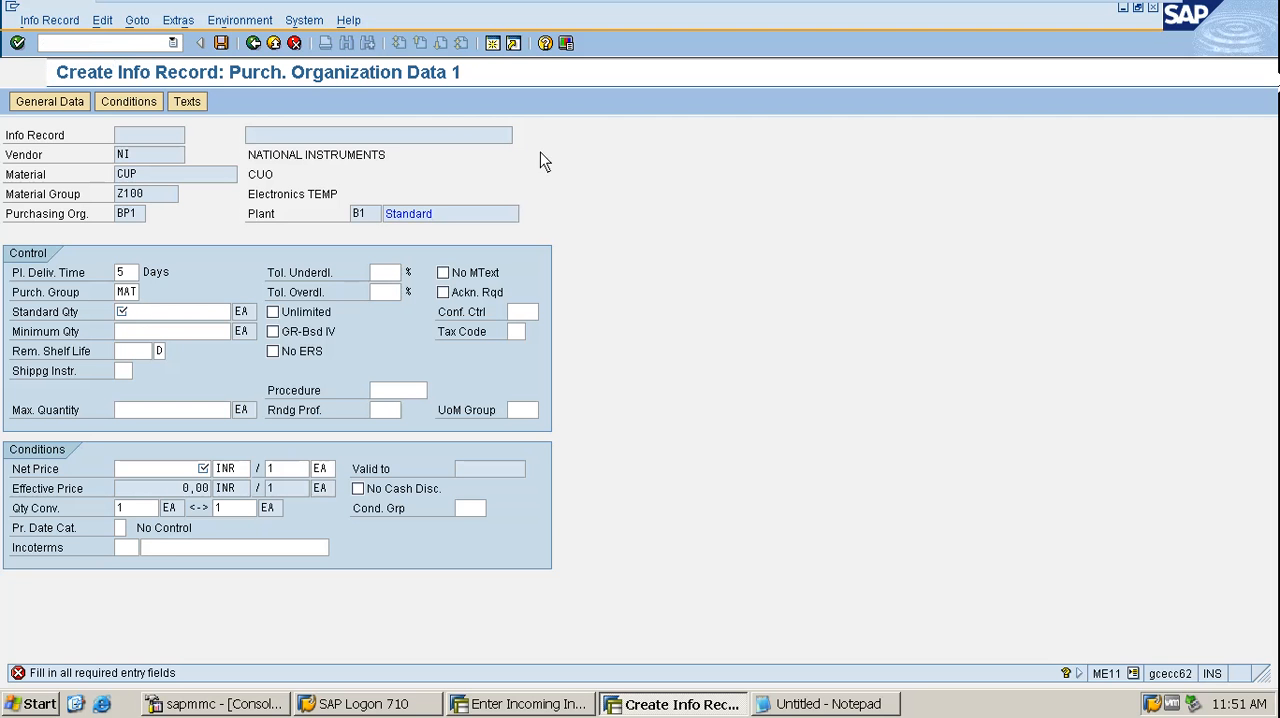
mouse_move(516, 156)
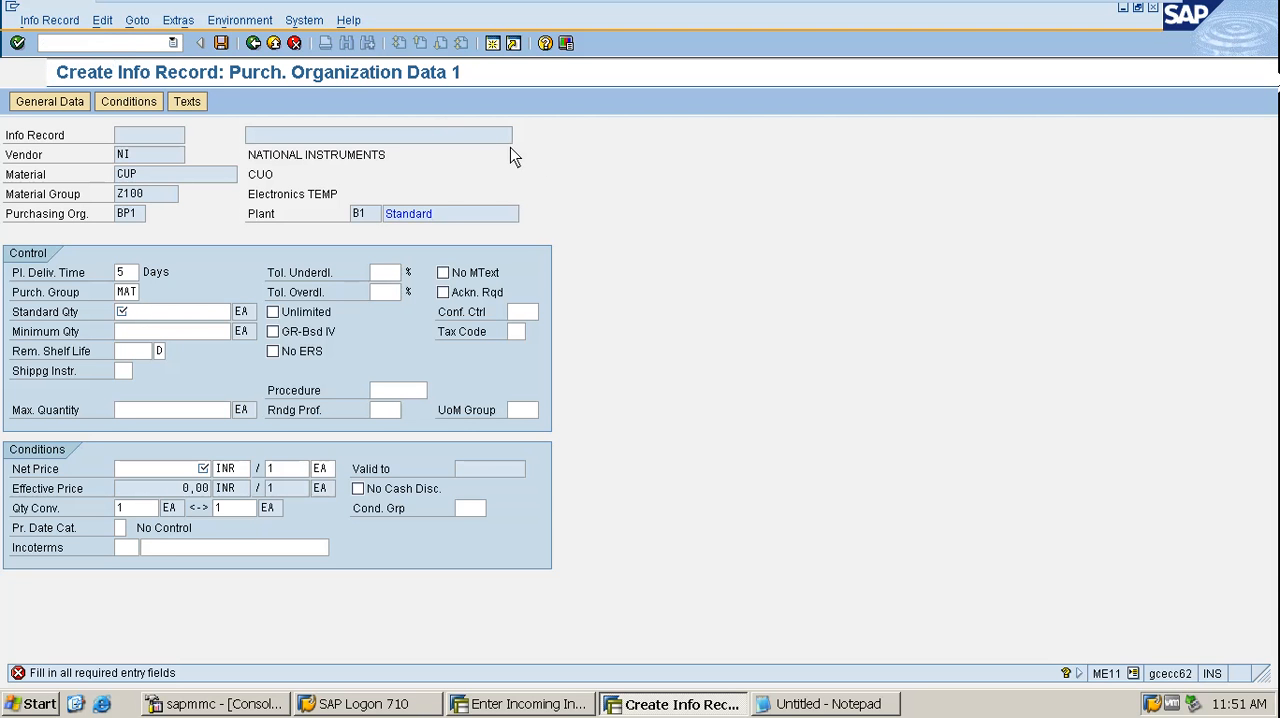
mouse_move(596, 190)
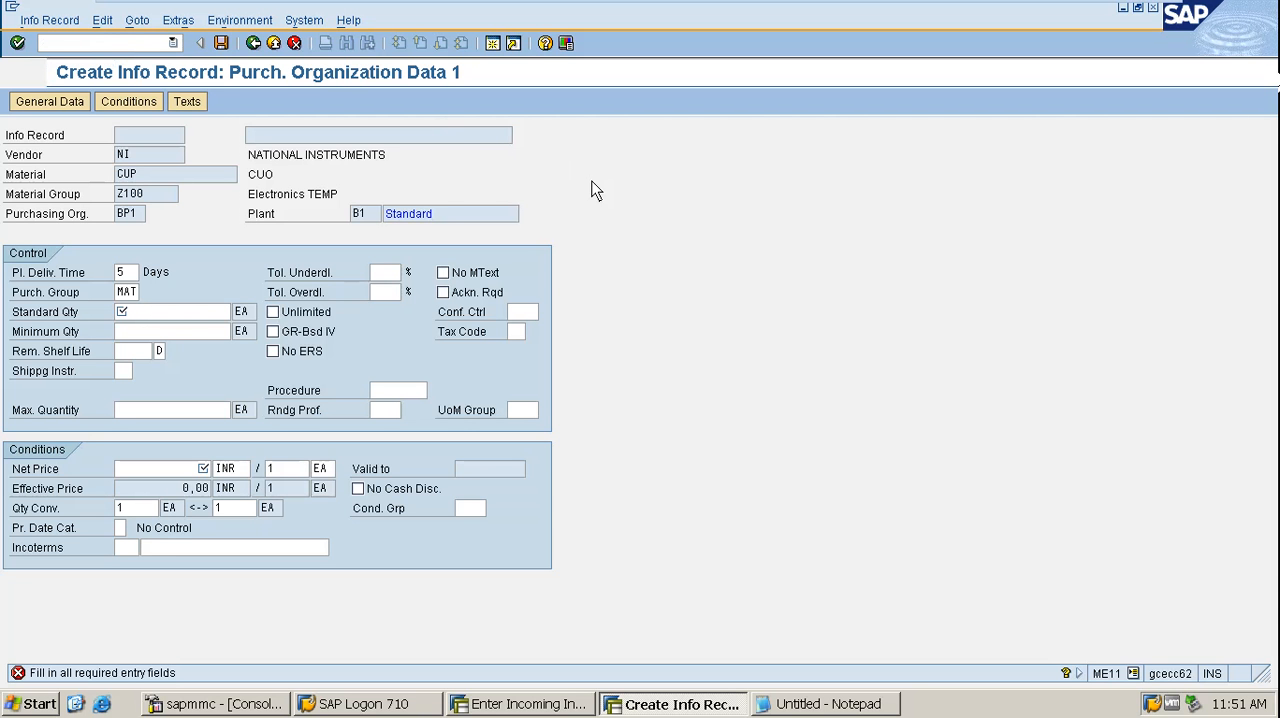
mouse_move(262, 120)
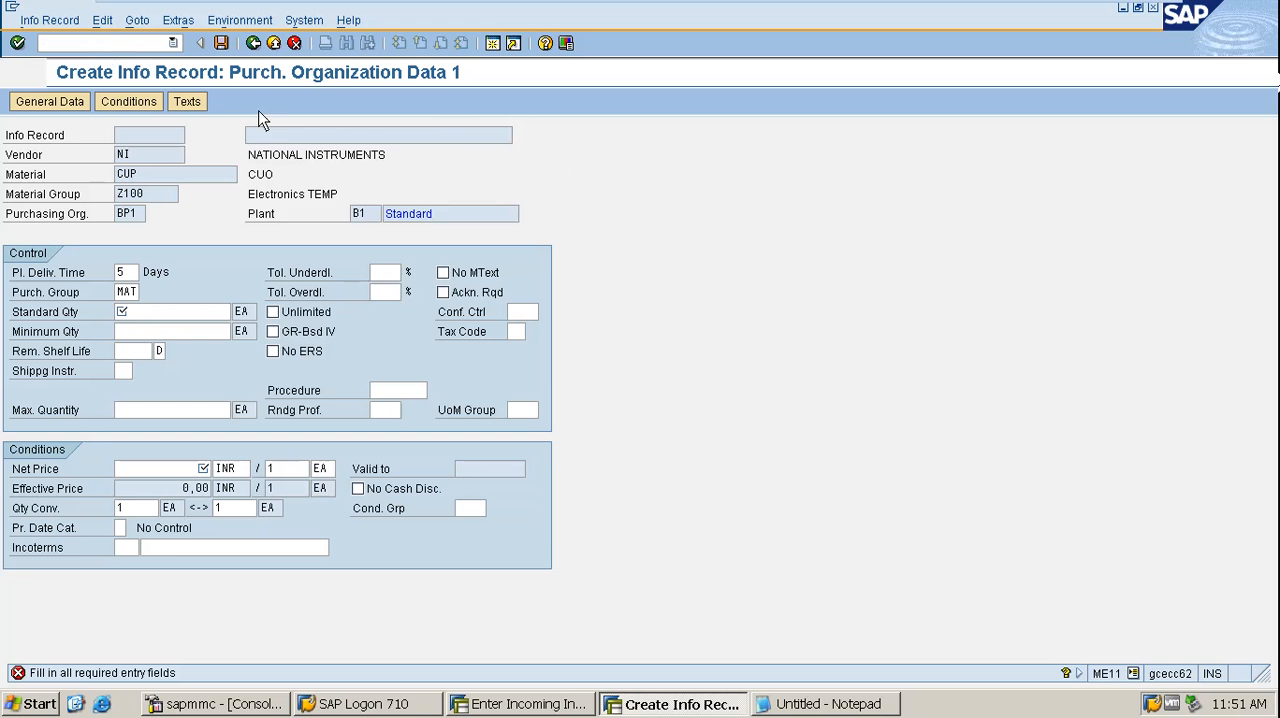
mouse_move(668, 380)
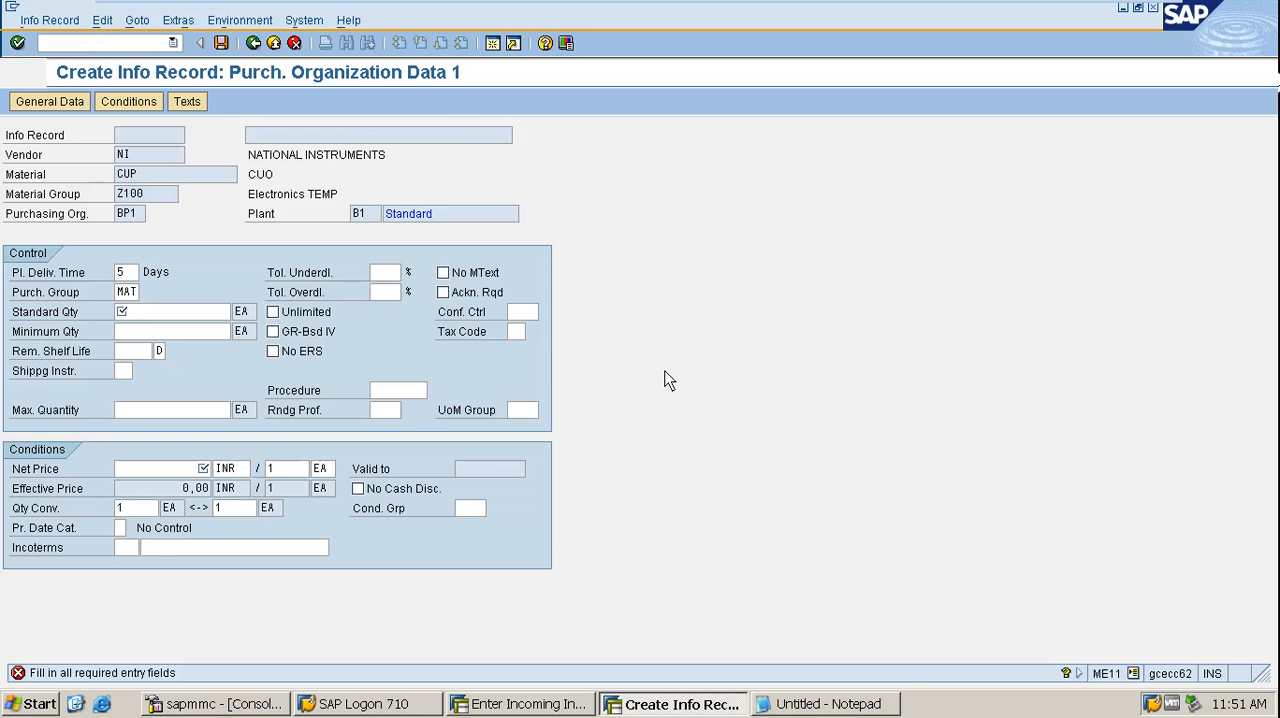
mouse_move(640, 164)
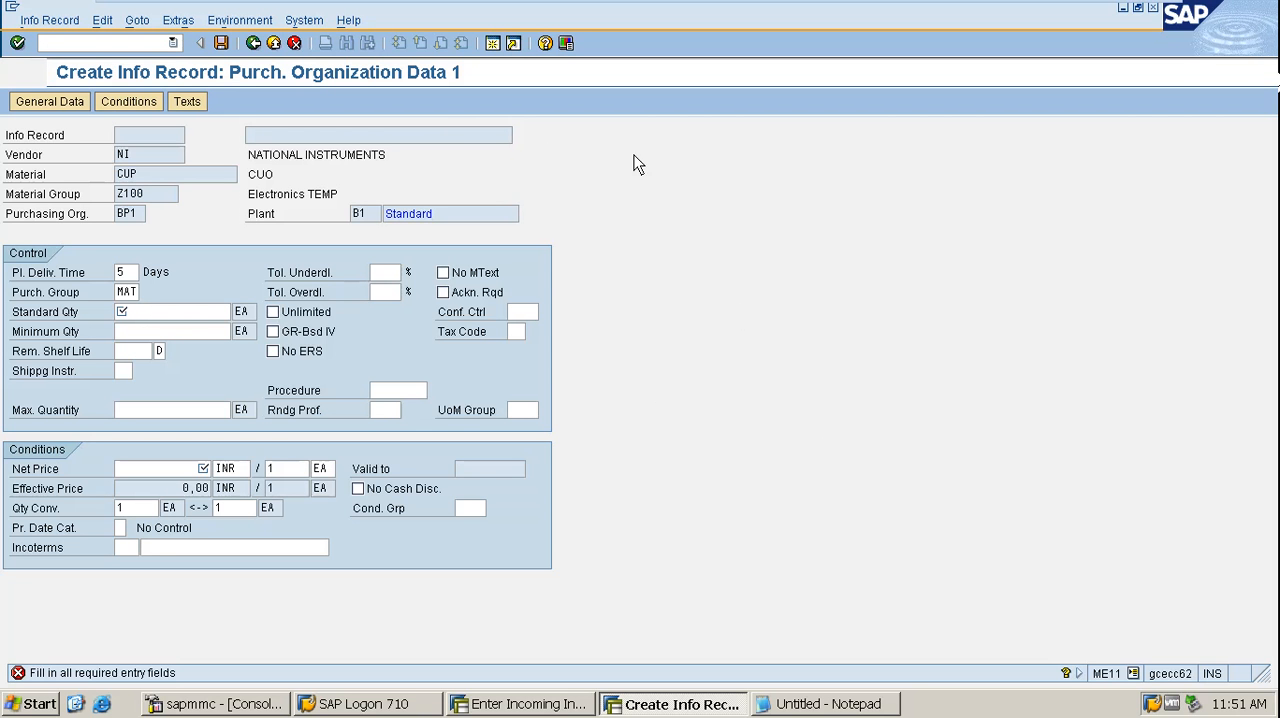
mouse_move(474, 188)
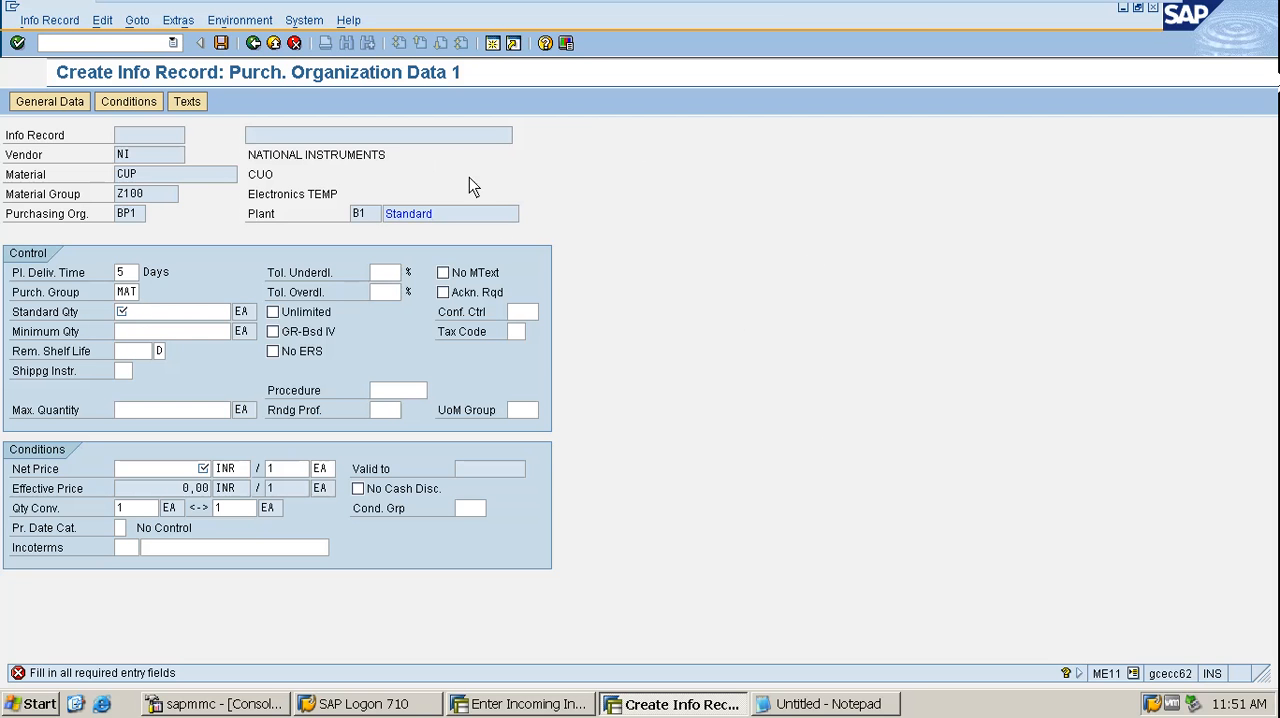
mouse_move(490, 138)
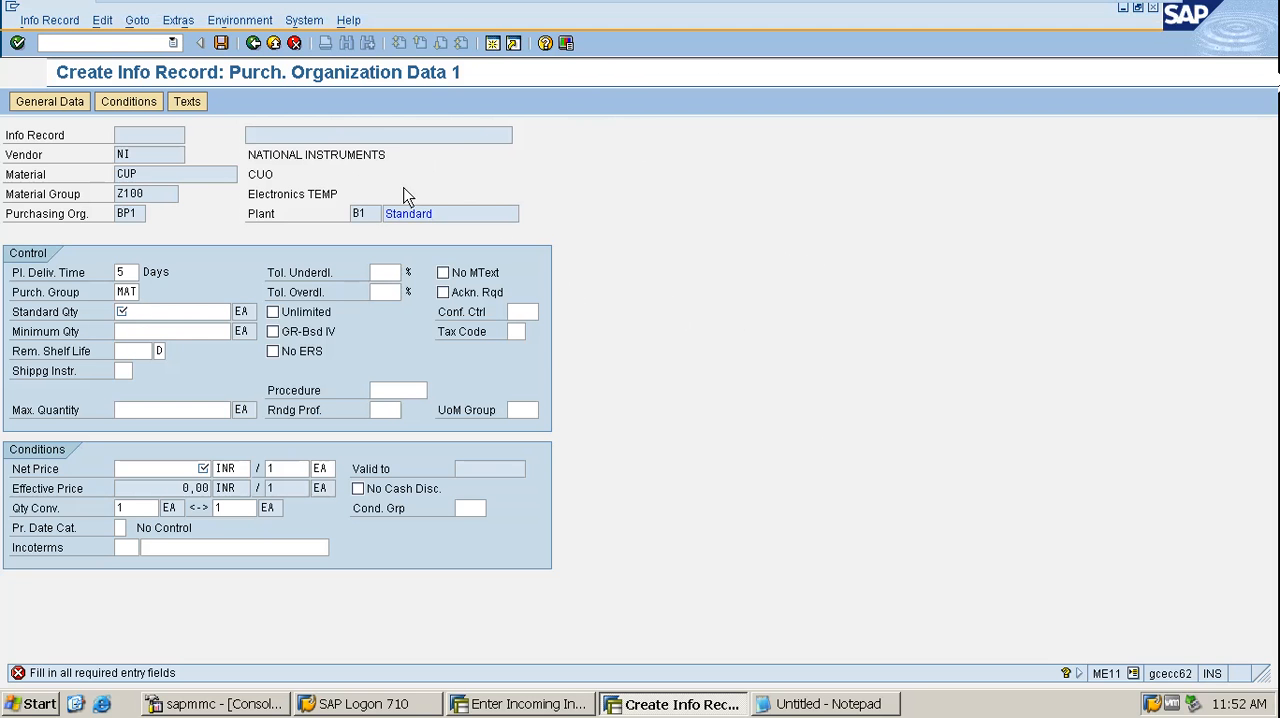
mouse_move(884, 130)
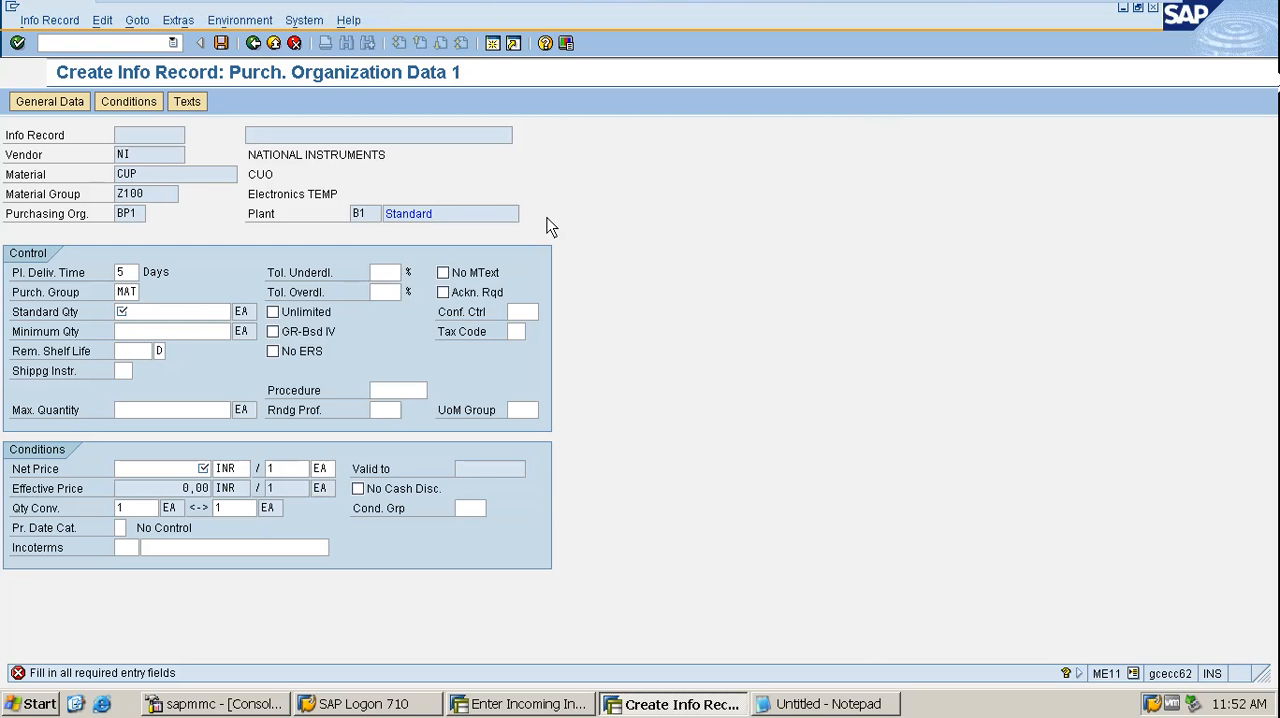
mouse_move(244, 104)
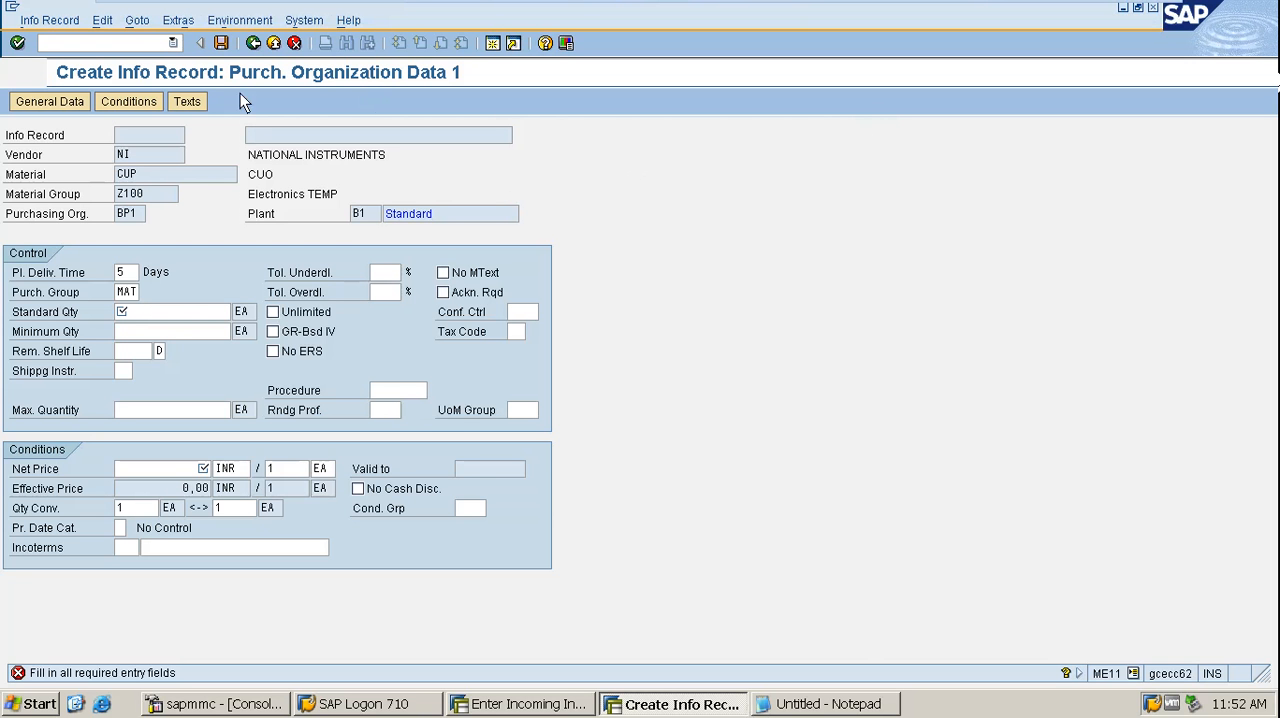
mouse_move(116, 56)
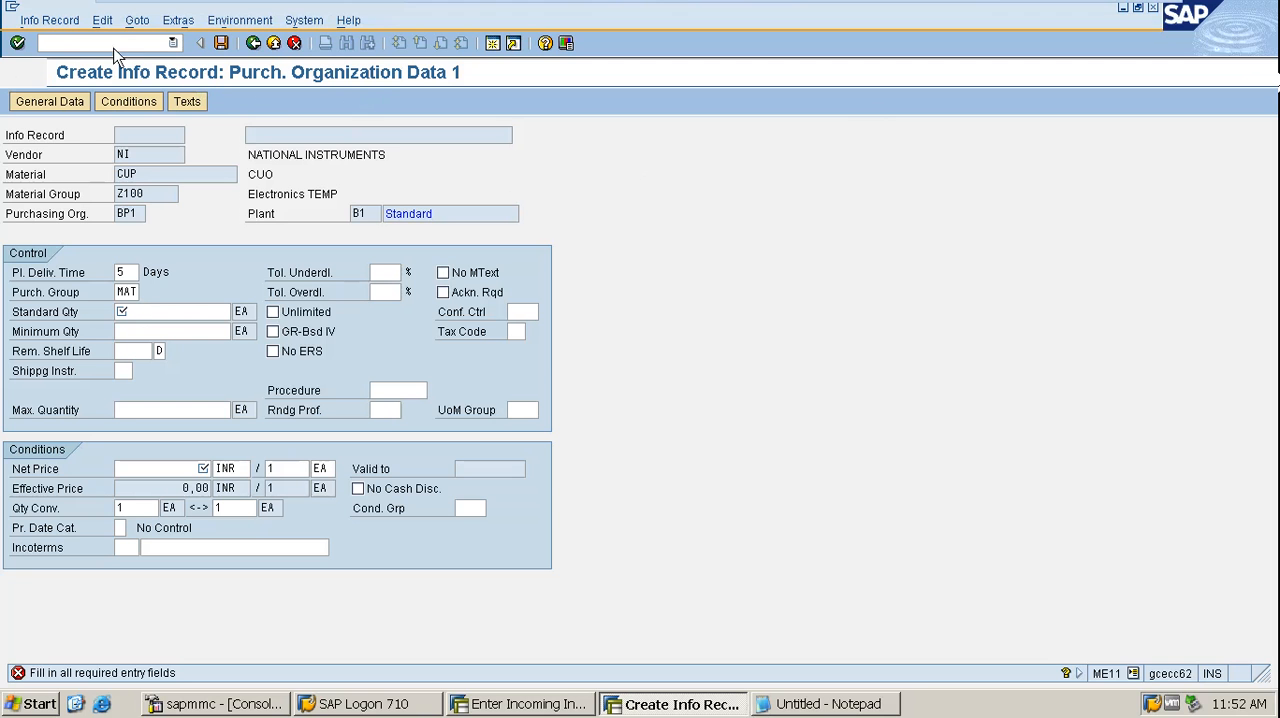
mouse_move(810, 696)
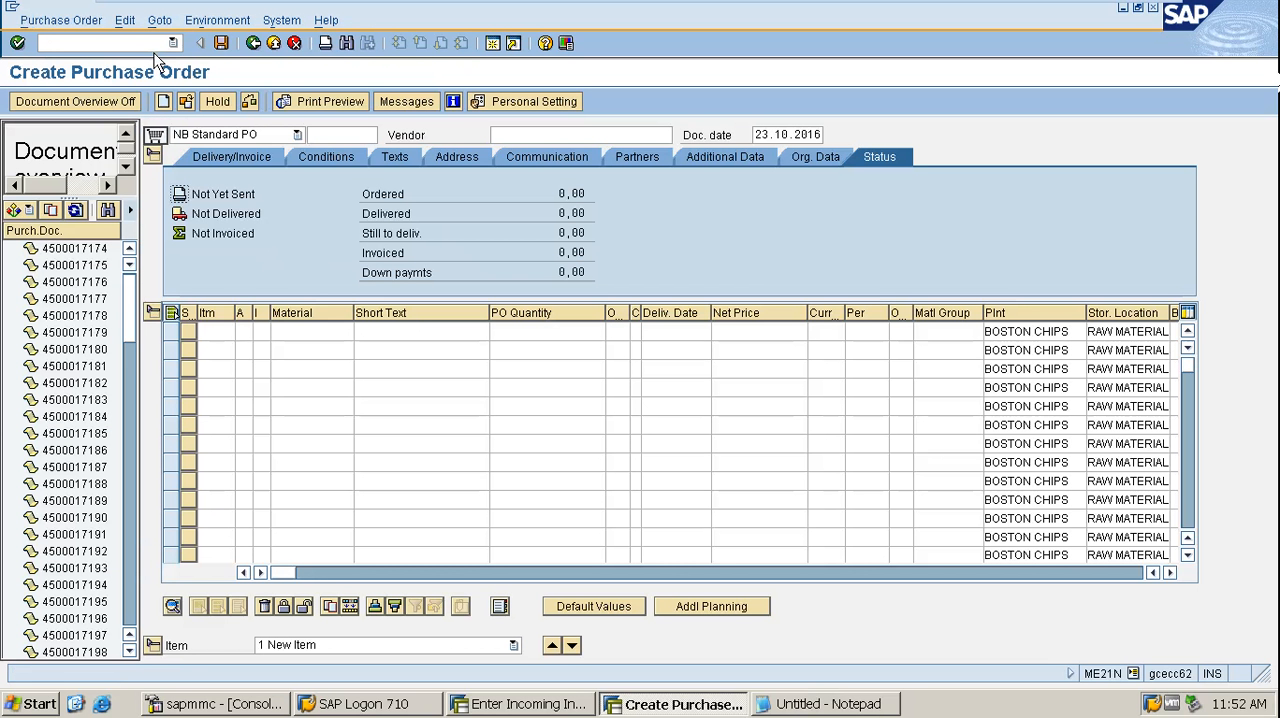
mouse_move(478, 140)
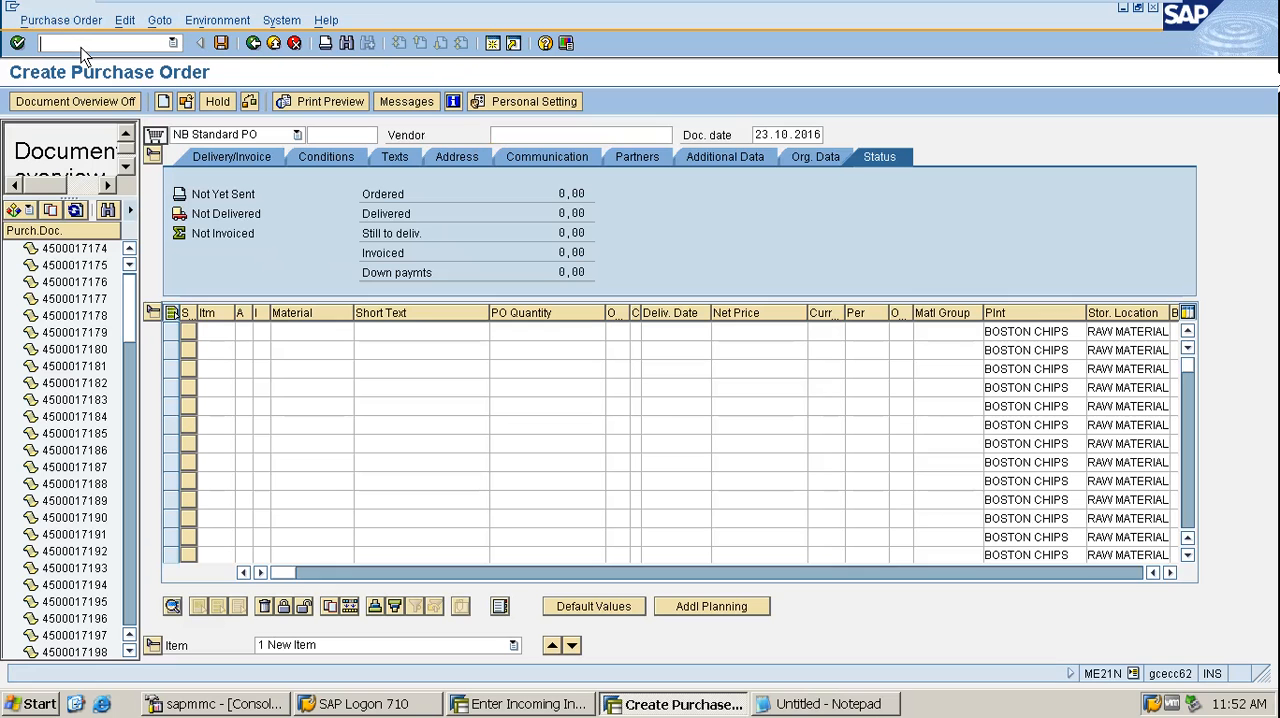
Enter a transaction code in the command field to leave the purchase order status overview.
text(/nmiqo)
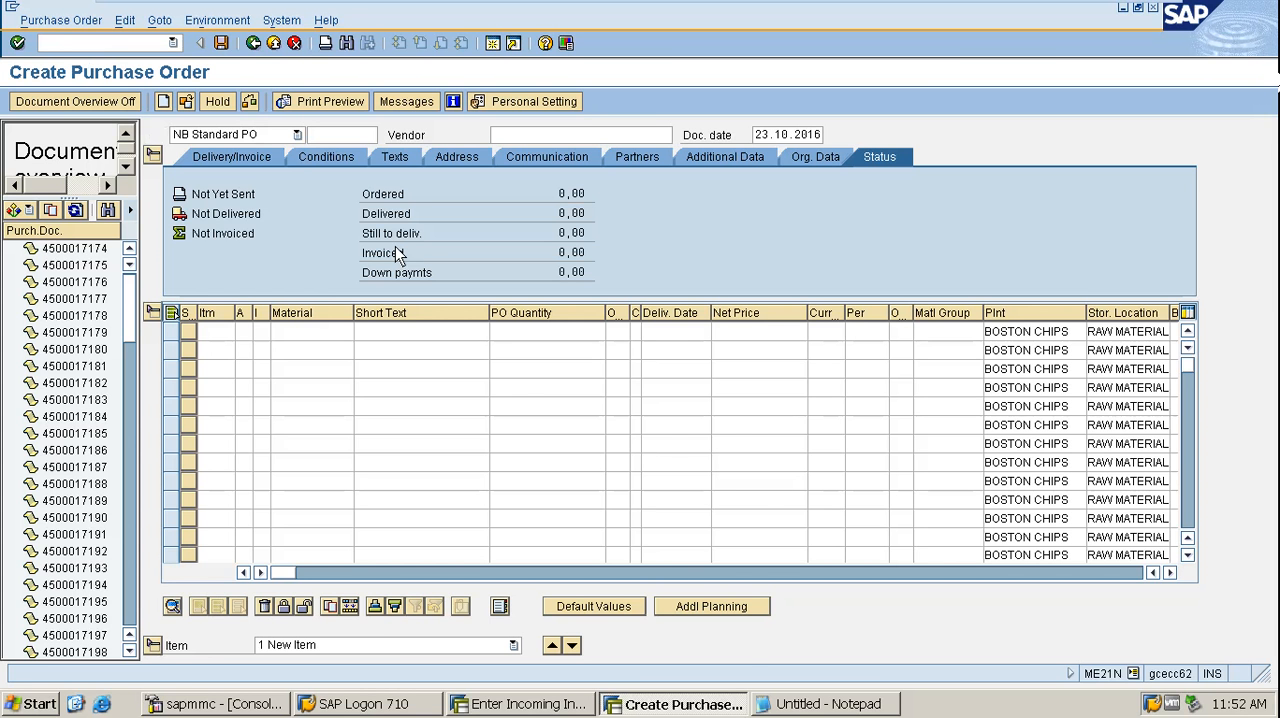
mouse_move(520, 320)
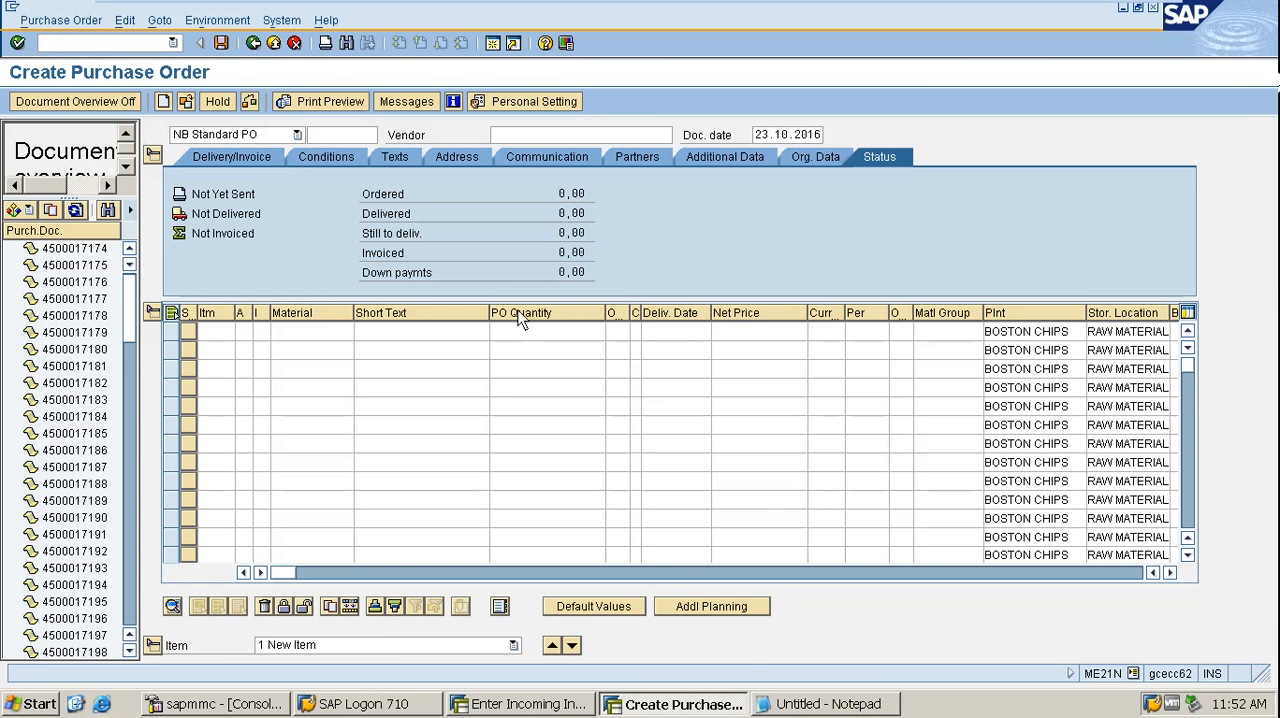
mouse_move(752, 628)
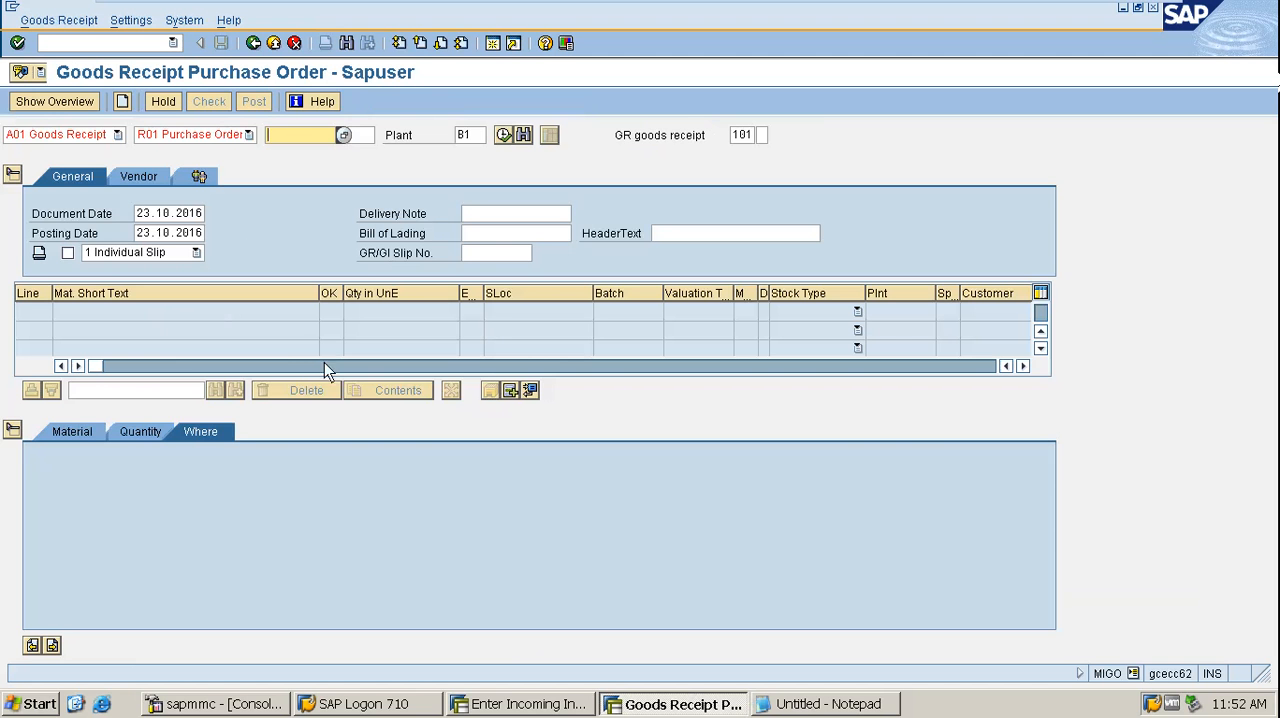
mouse_move(380, 466)
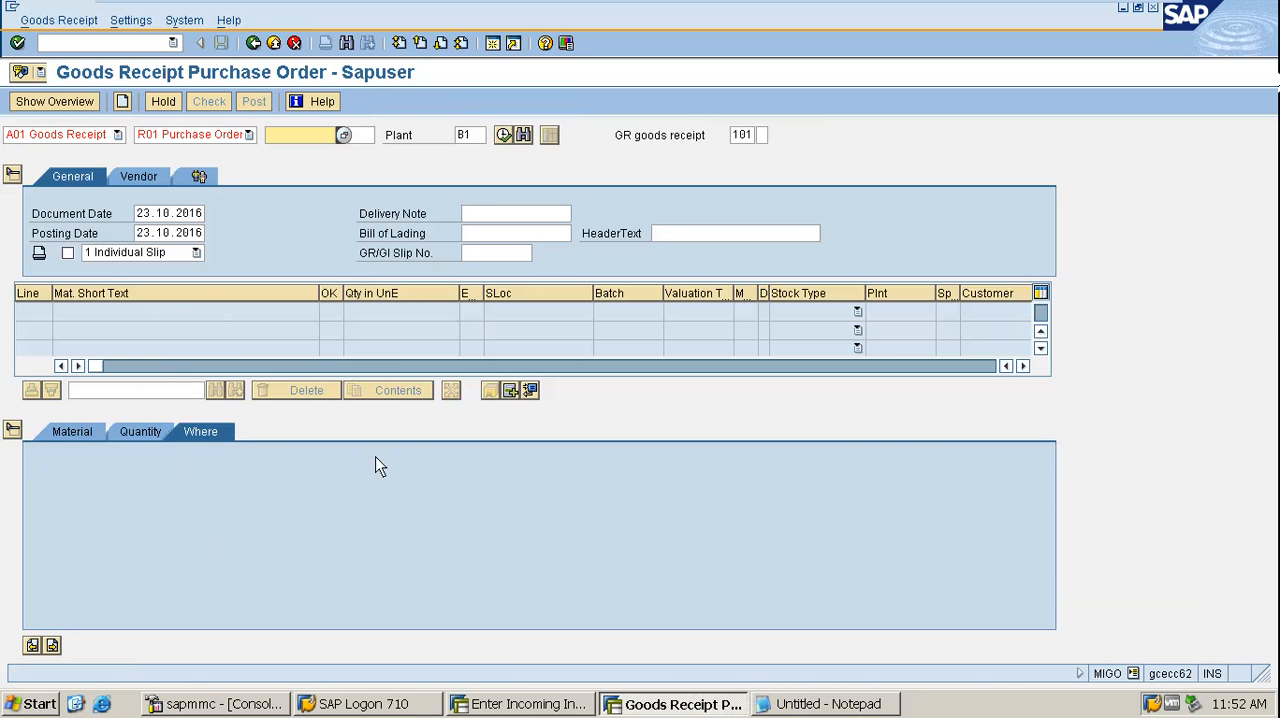
mouse_move(212, 384)
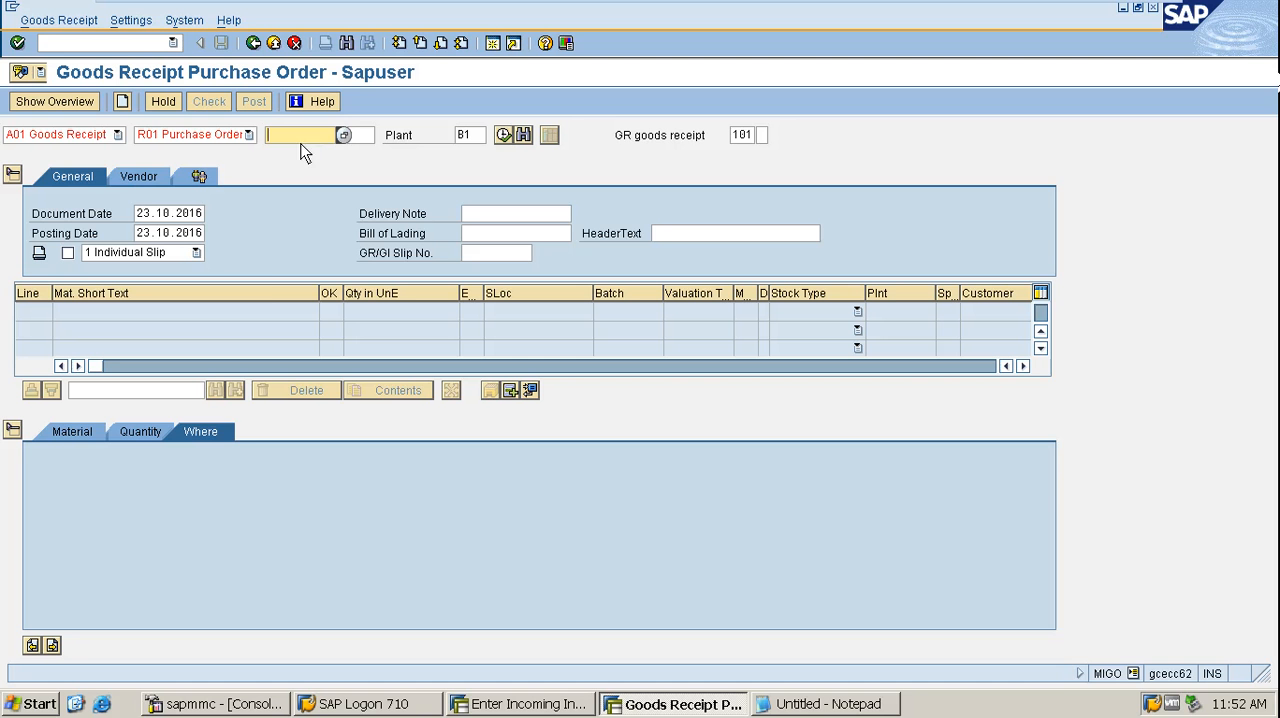
mouse_move(238, 108)
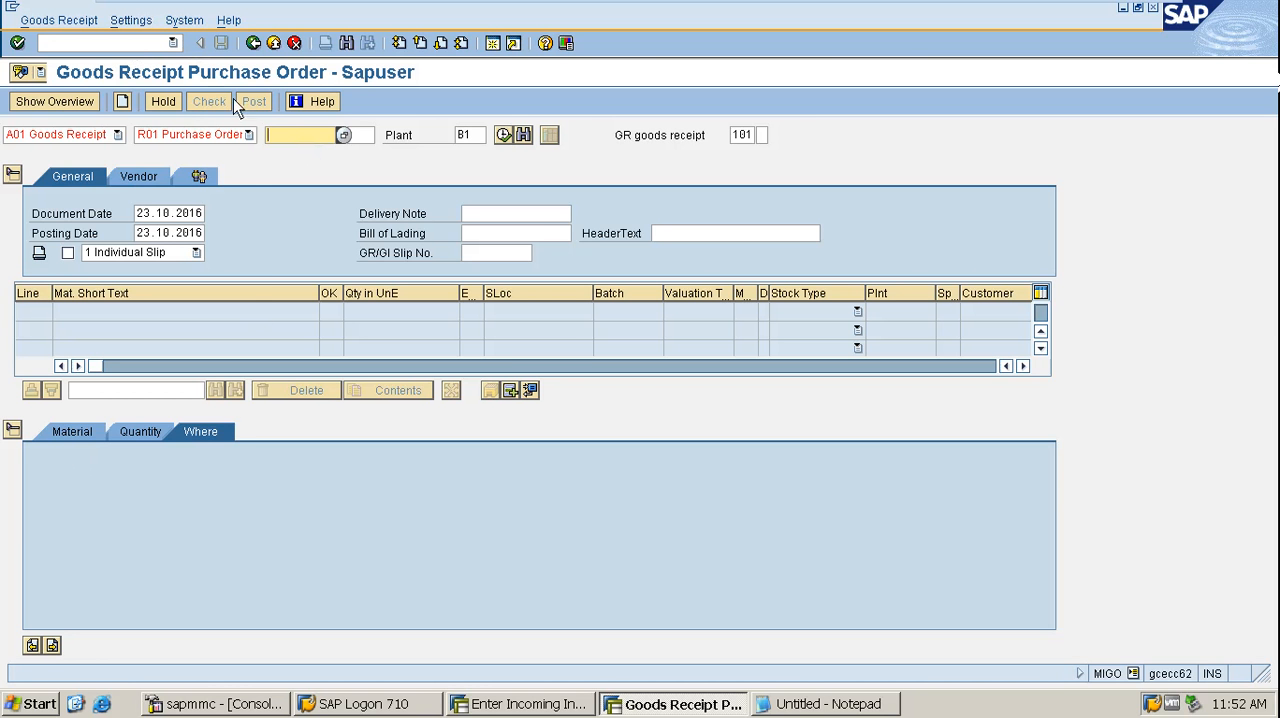
mouse_move(118, 102)
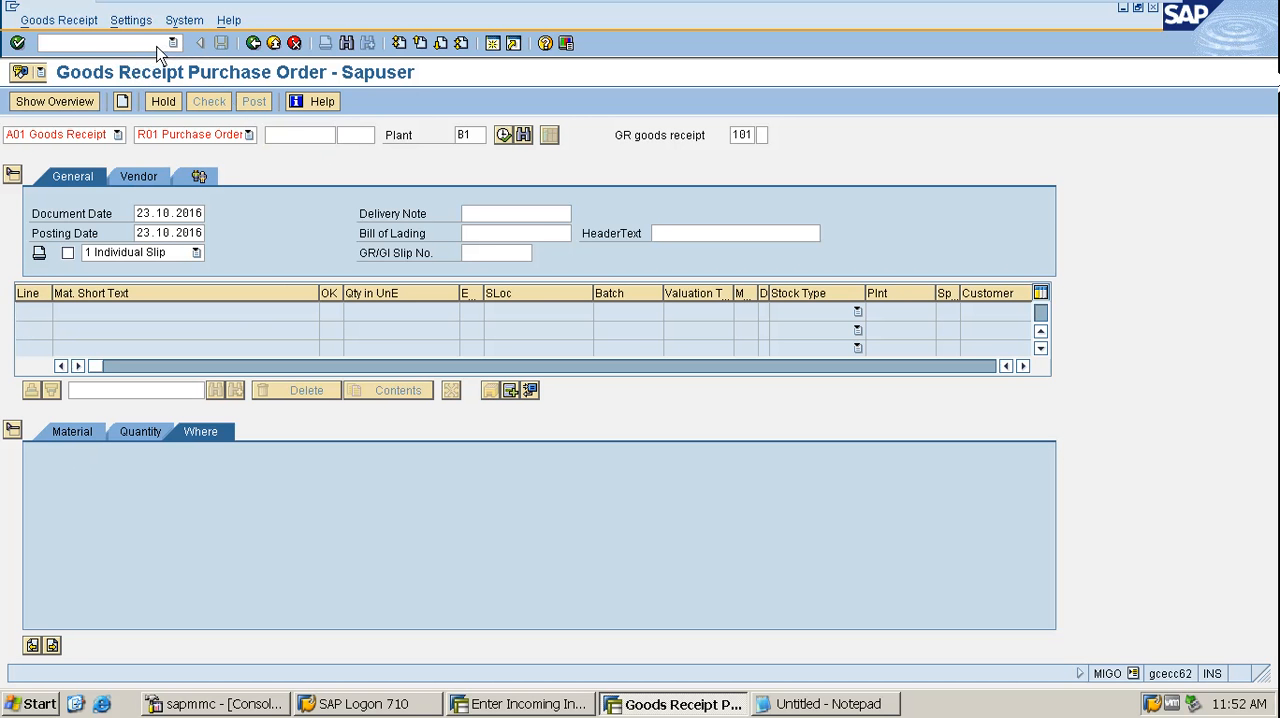
Run MIGO goods receipt against a purchase order, movement type 101, for plant B1.
click(310, 136)
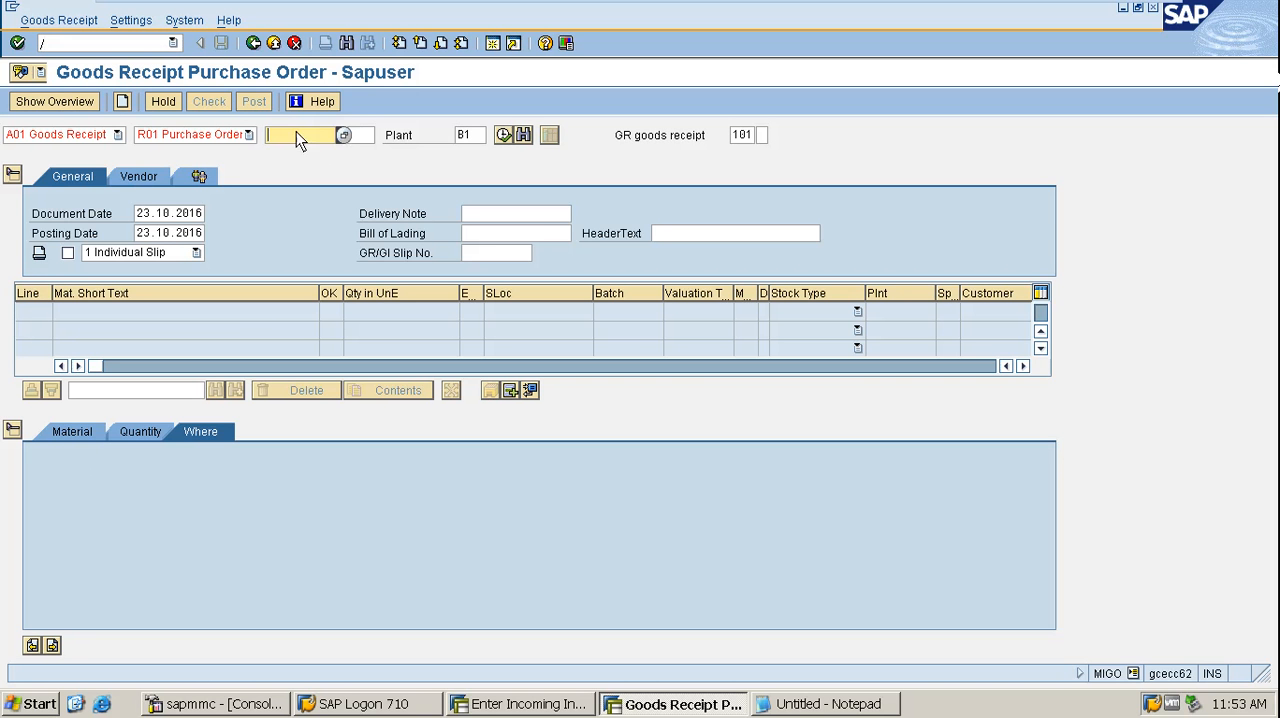
mouse_move(266, 136)
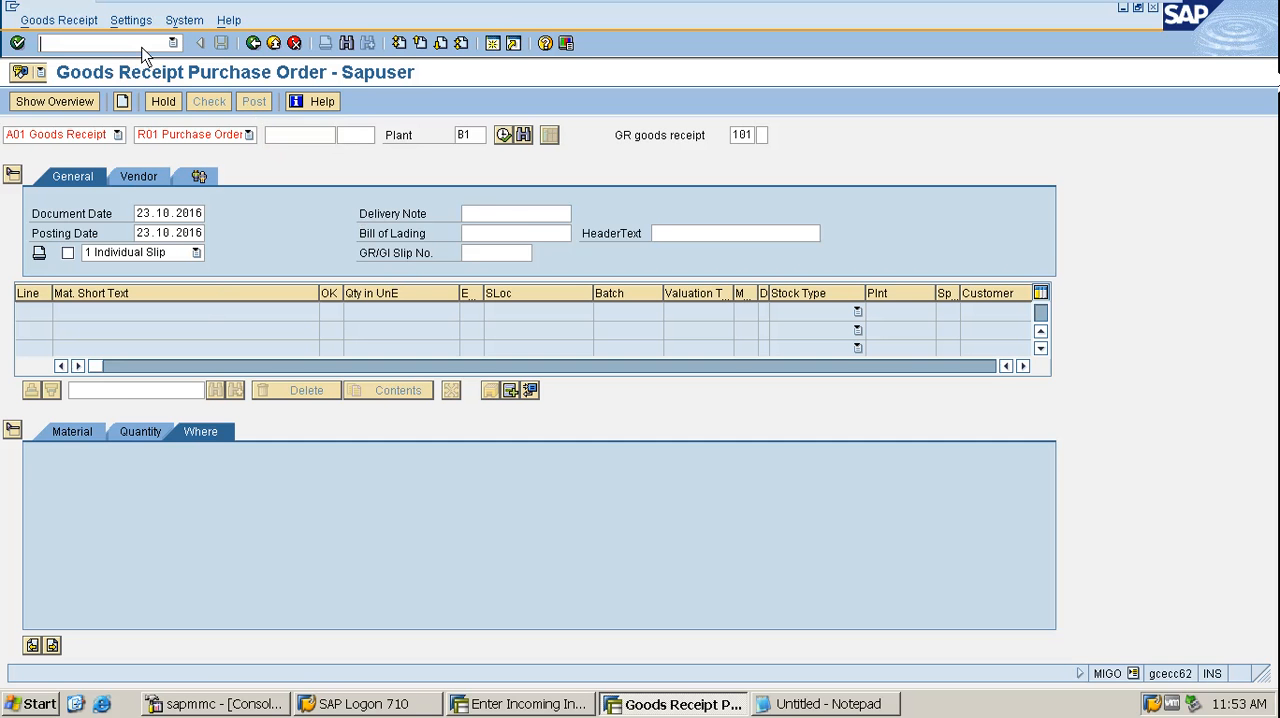
text(/nm)
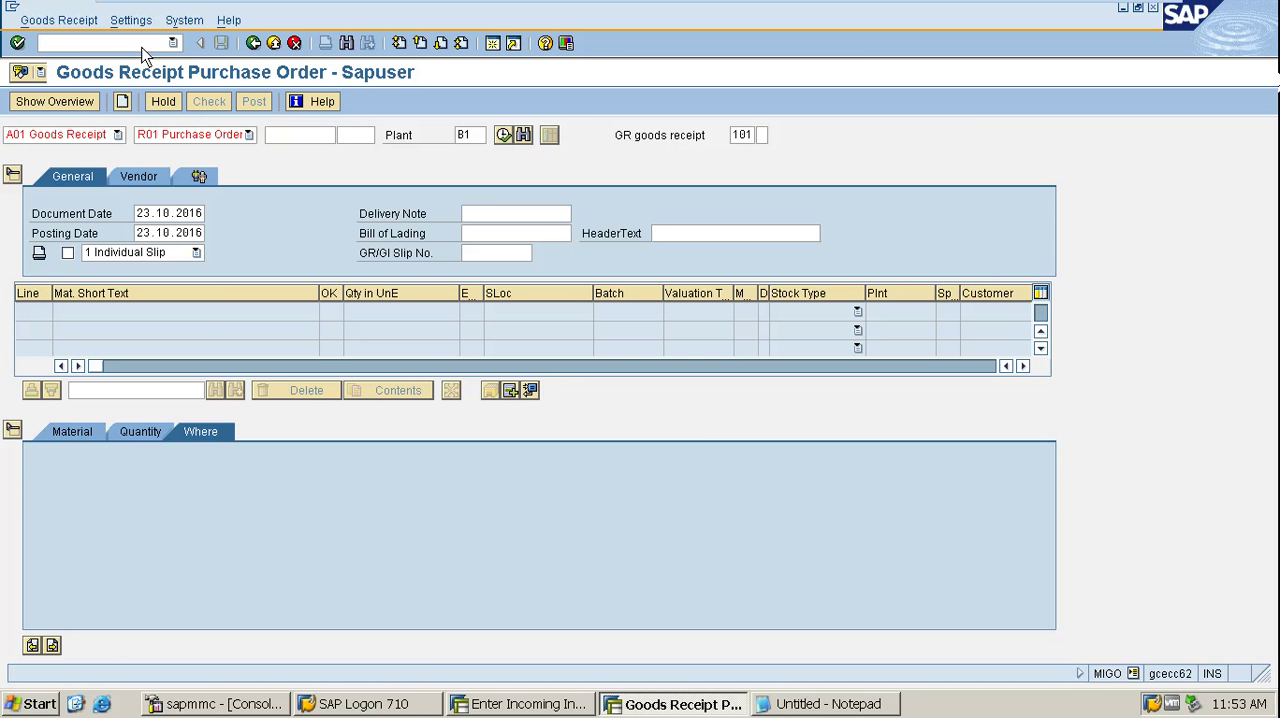
mouse_move(648, 476)
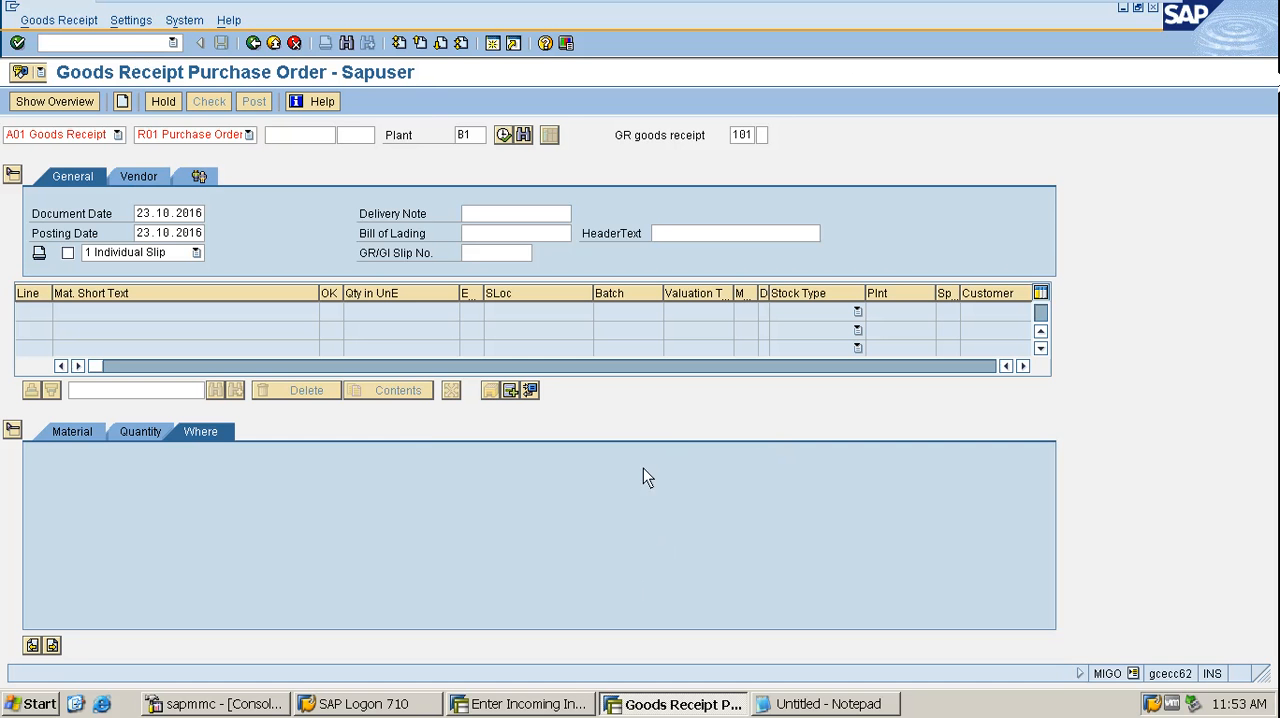
mouse_move(314, 188)
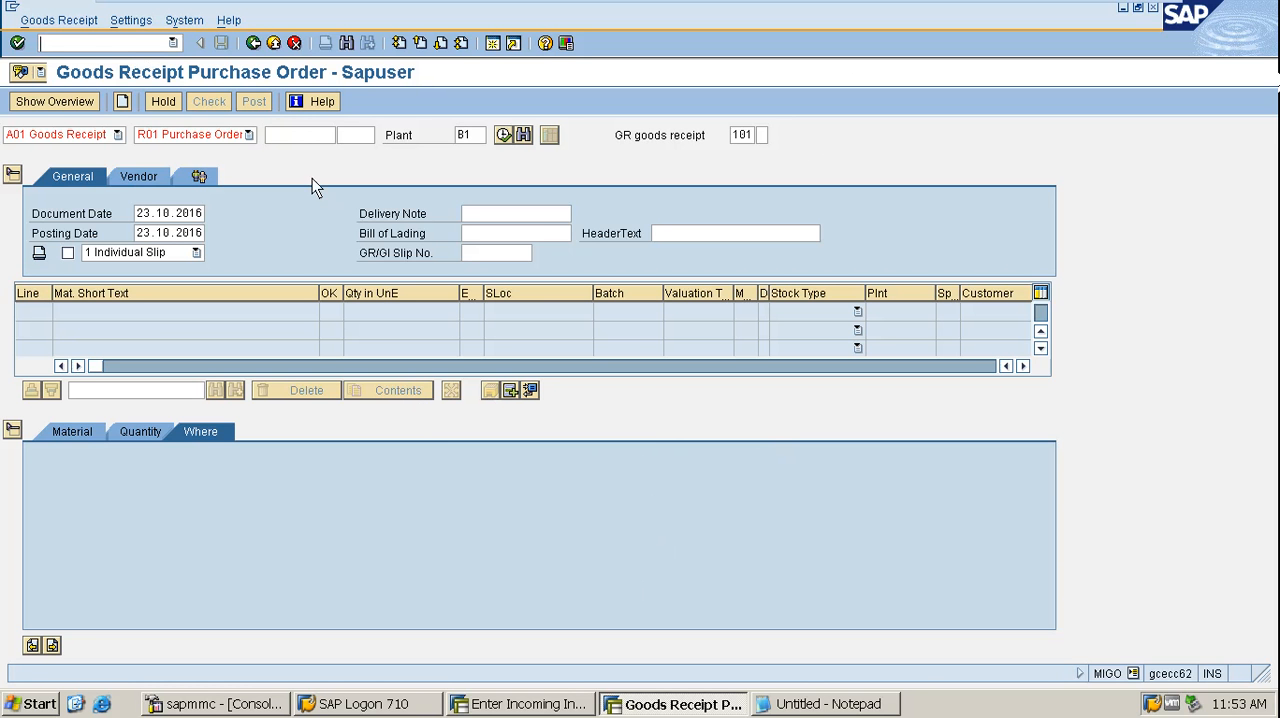
mouse_move(136, 68)
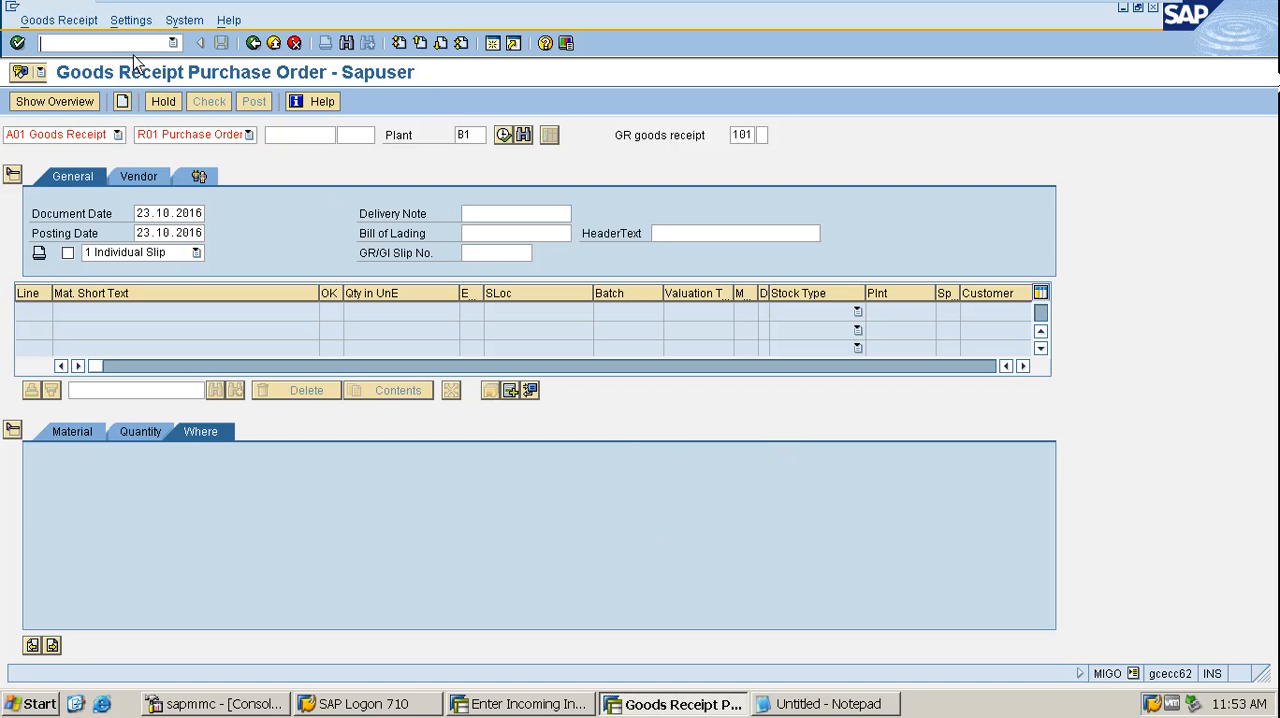
mouse_move(704, 412)
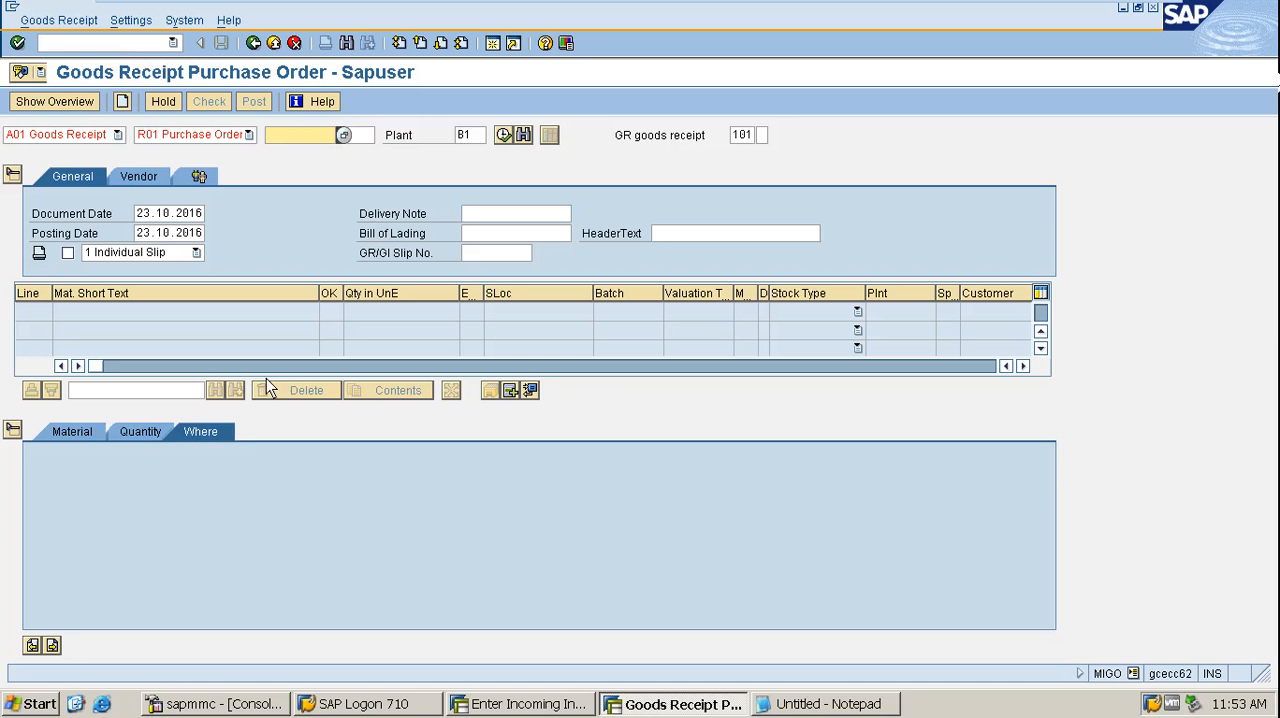
click(316, 136)
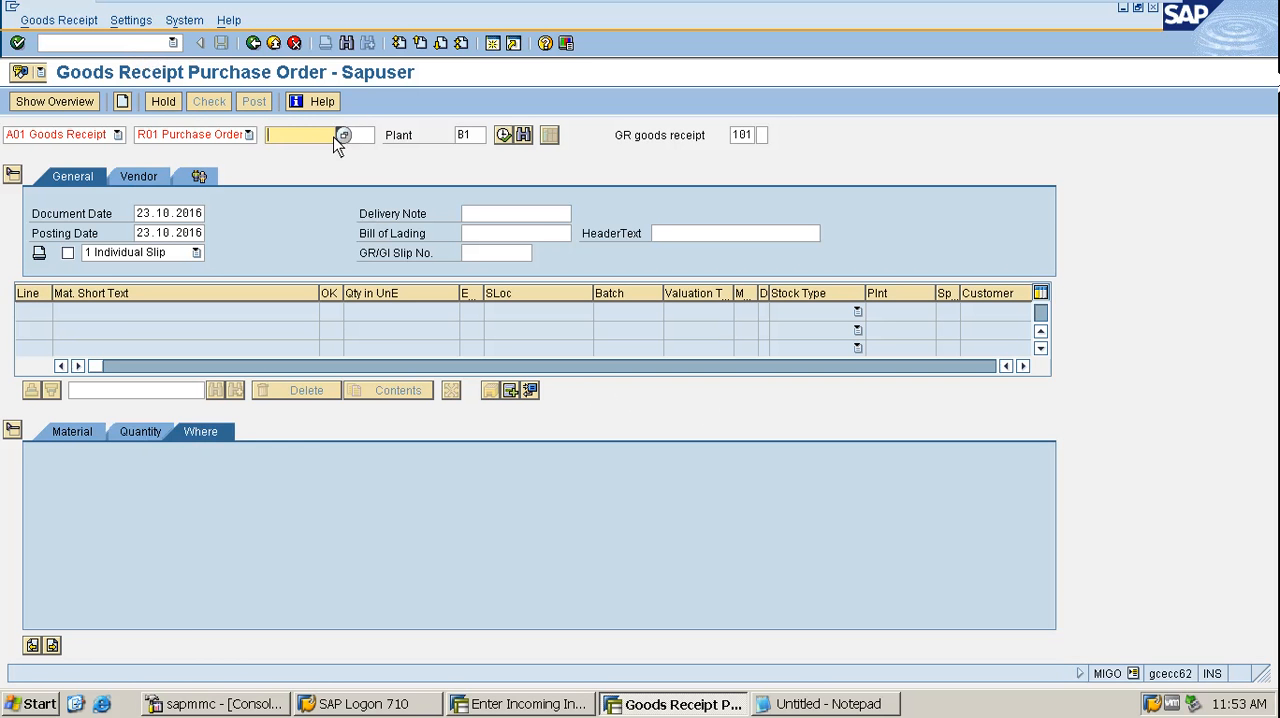
mouse_move(316, 220)
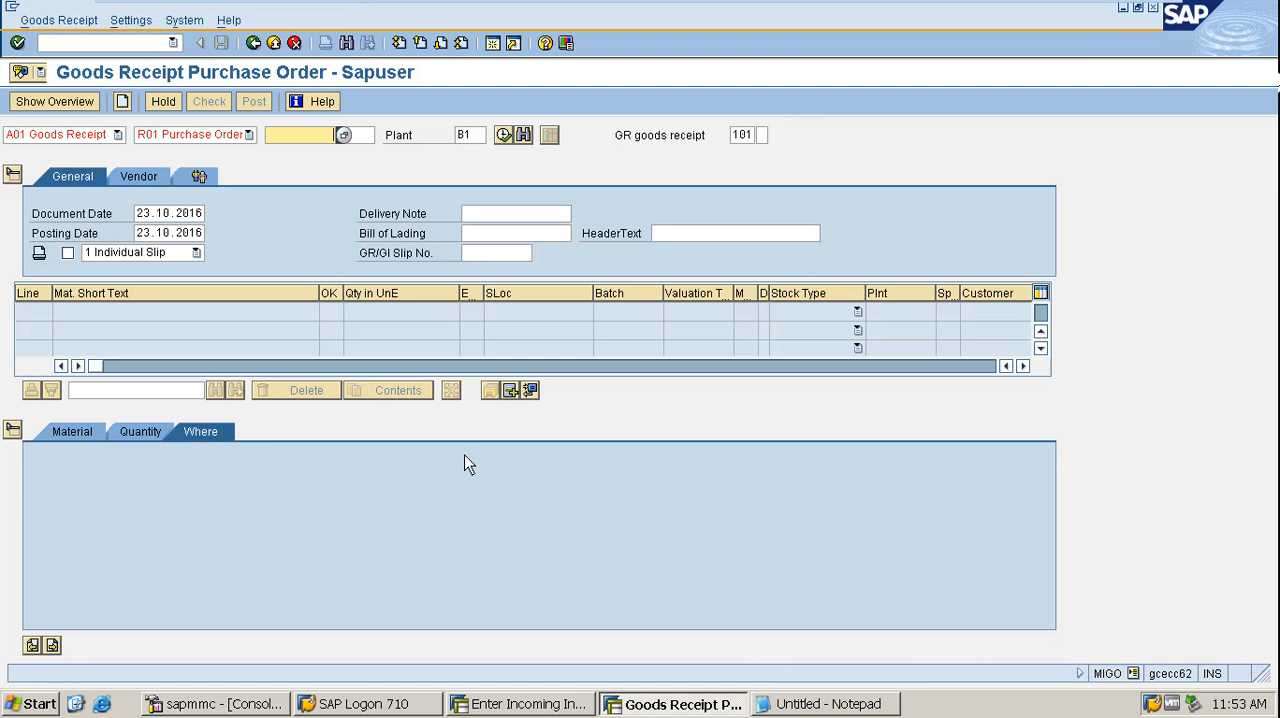
mouse_move(196, 172)
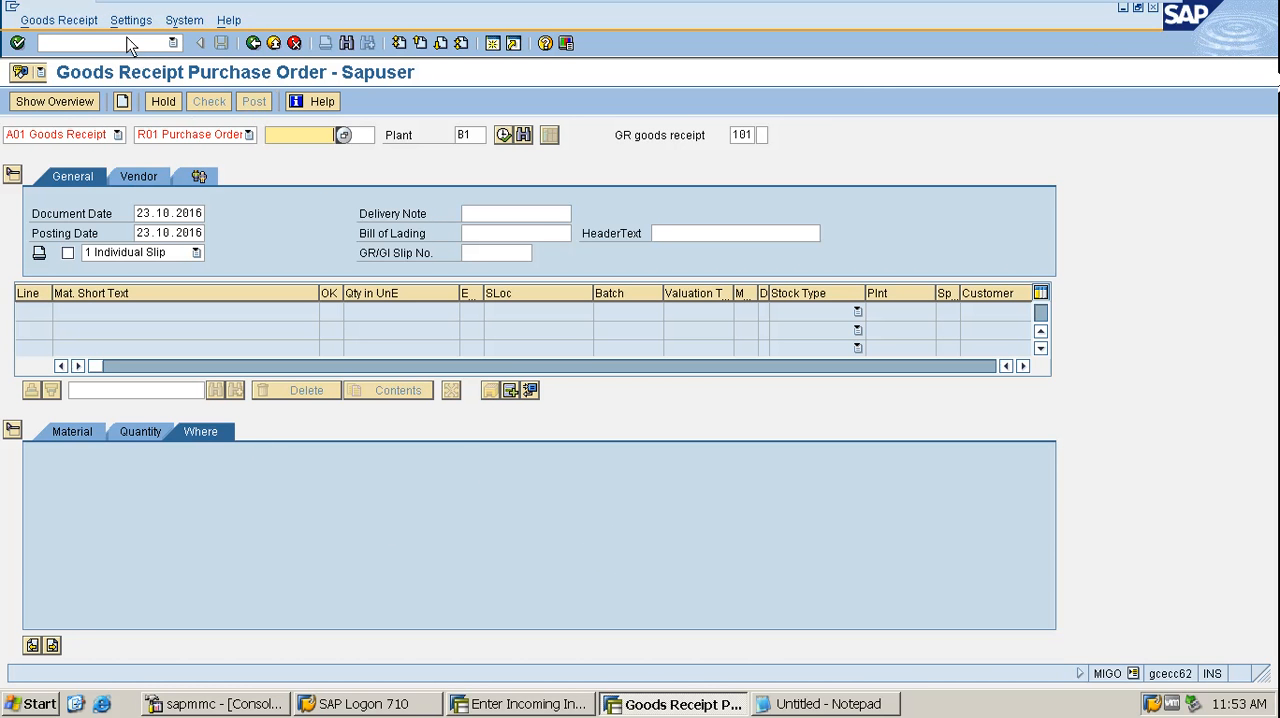
click(320, 134)
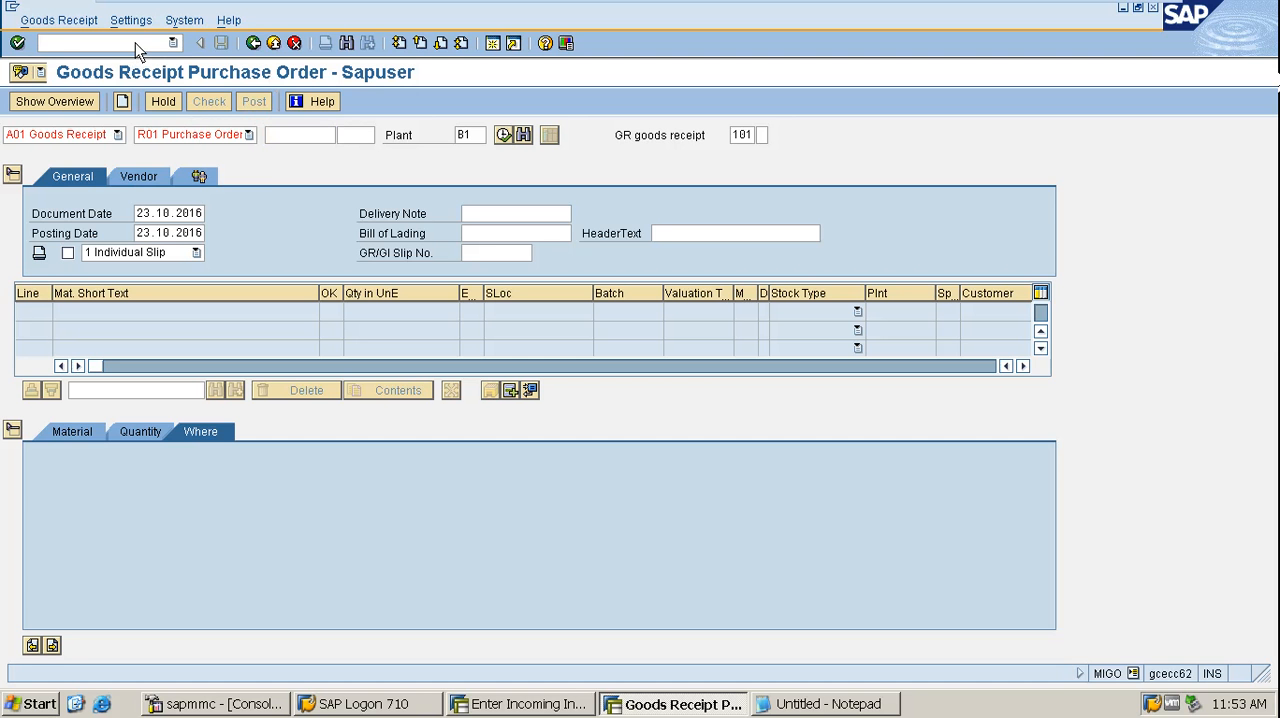
Run MIRO for company code B001 with PO reference Goods/service items and begin the invoice date.
text(/nmiro)
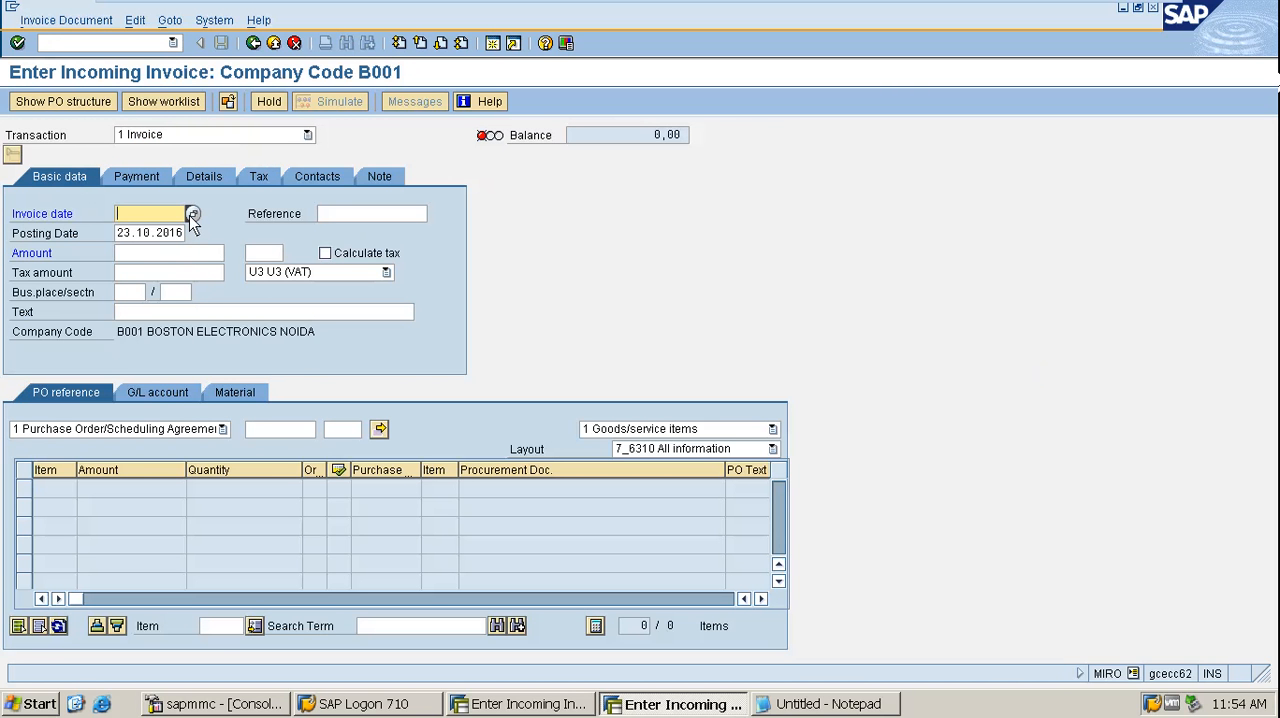
mouse_move(298, 448)
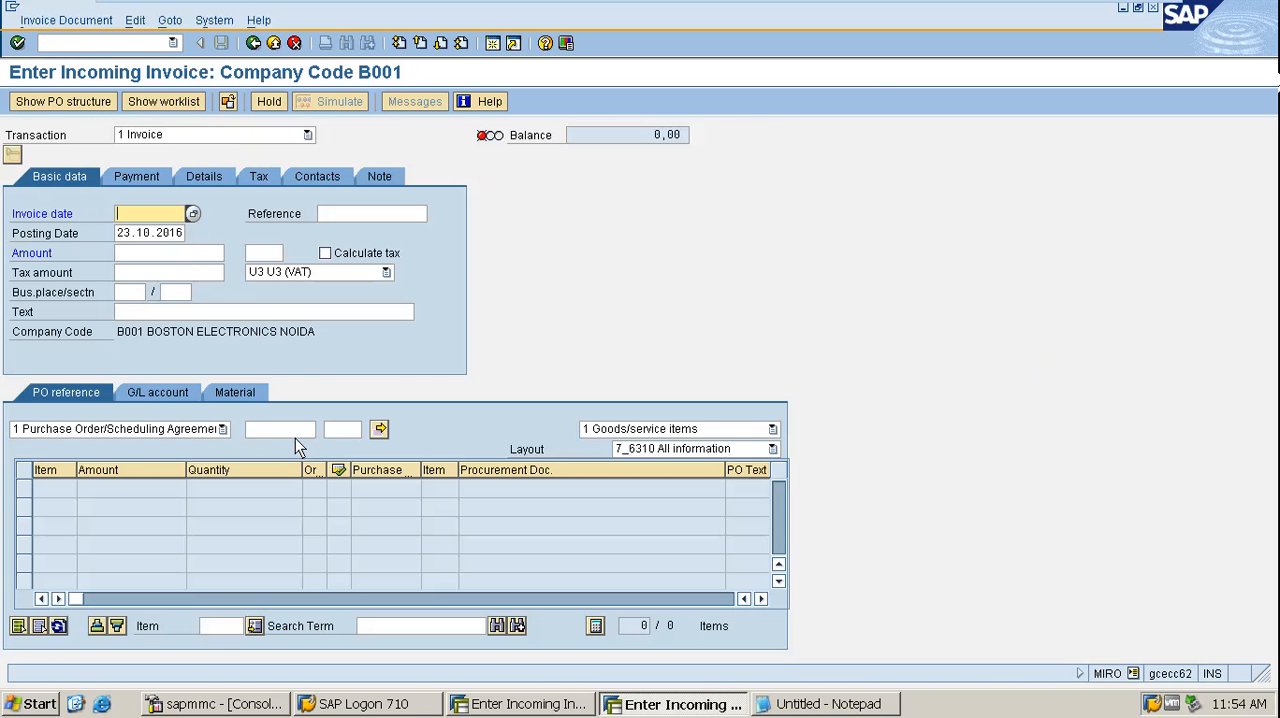
click(772, 428)
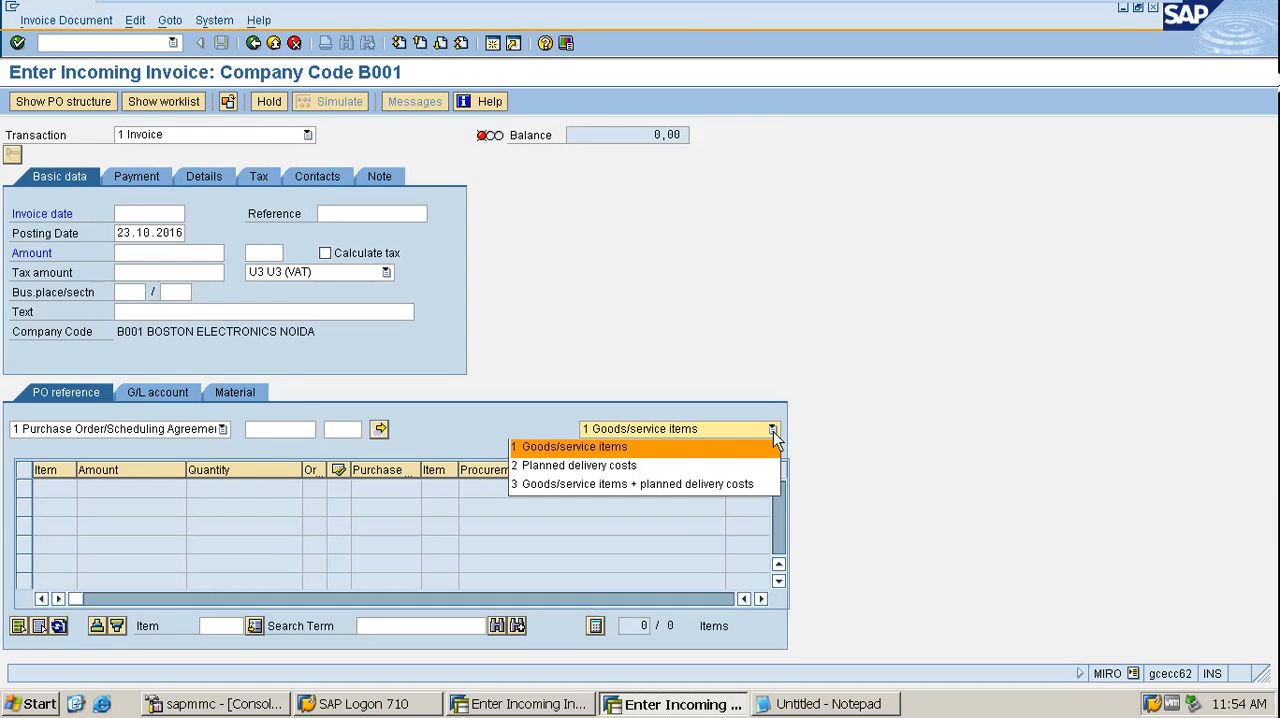
click(572, 446)
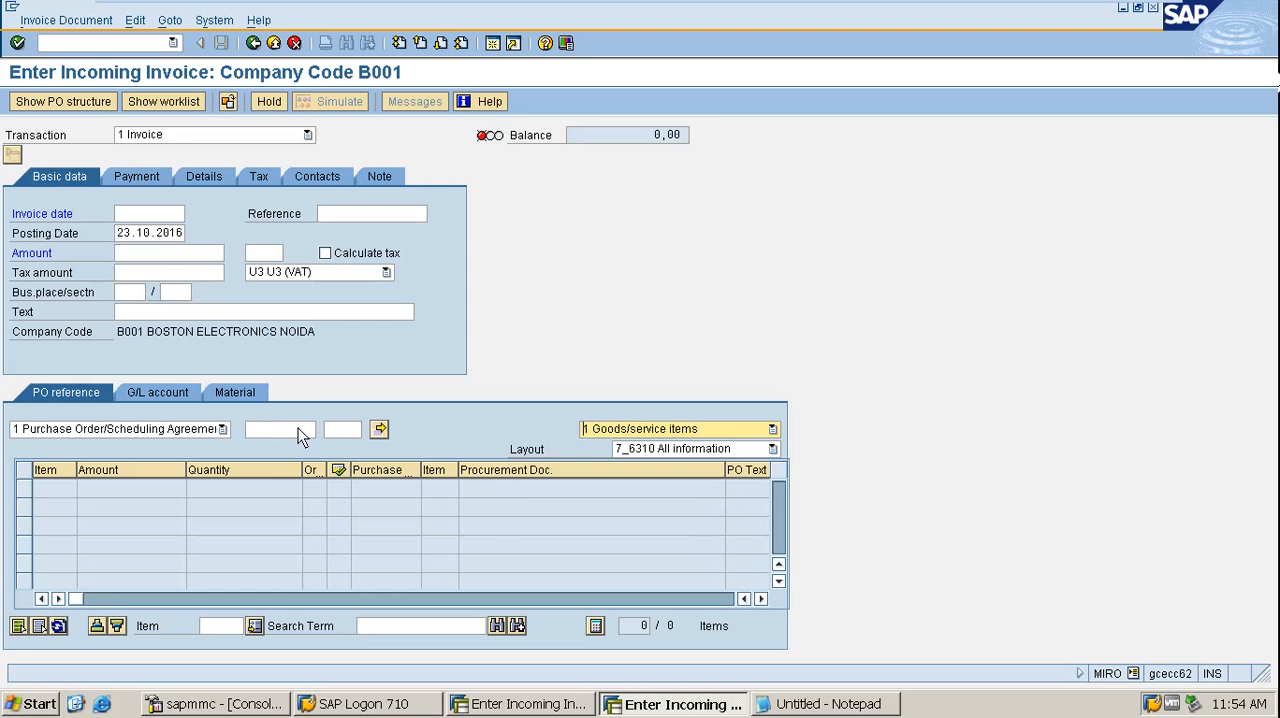
mouse_move(168, 188)
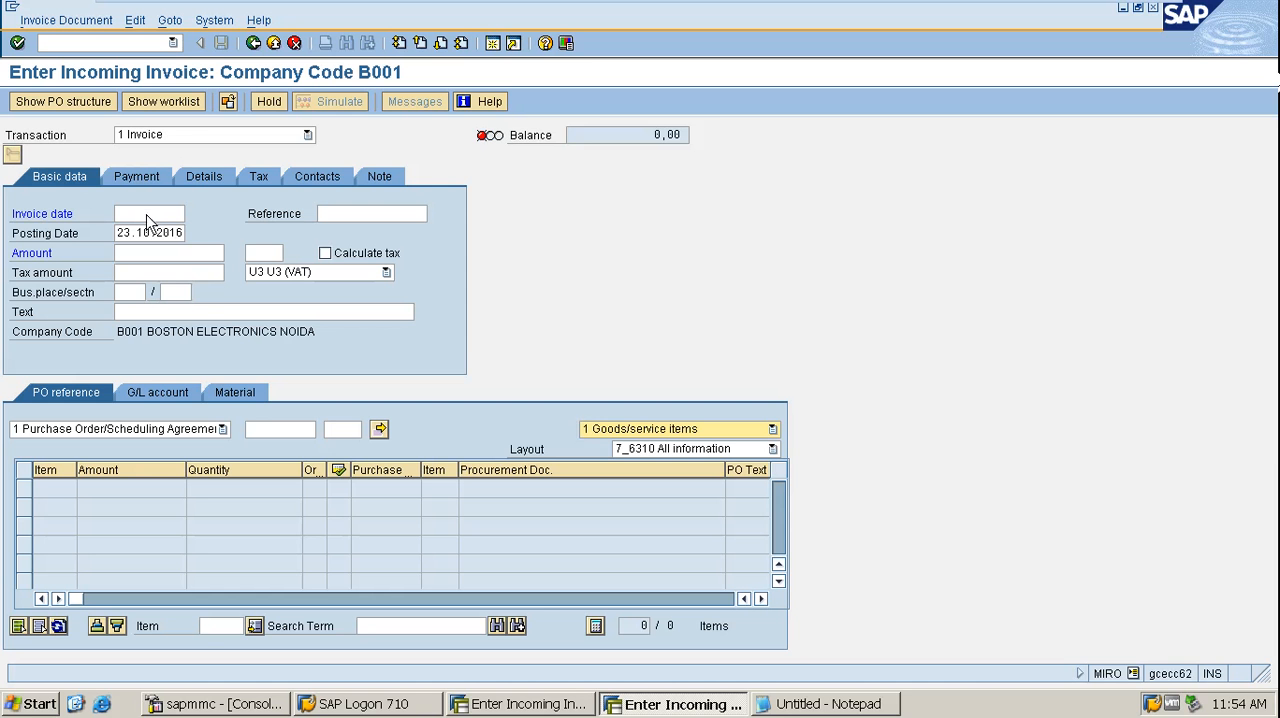
click(290, 428)
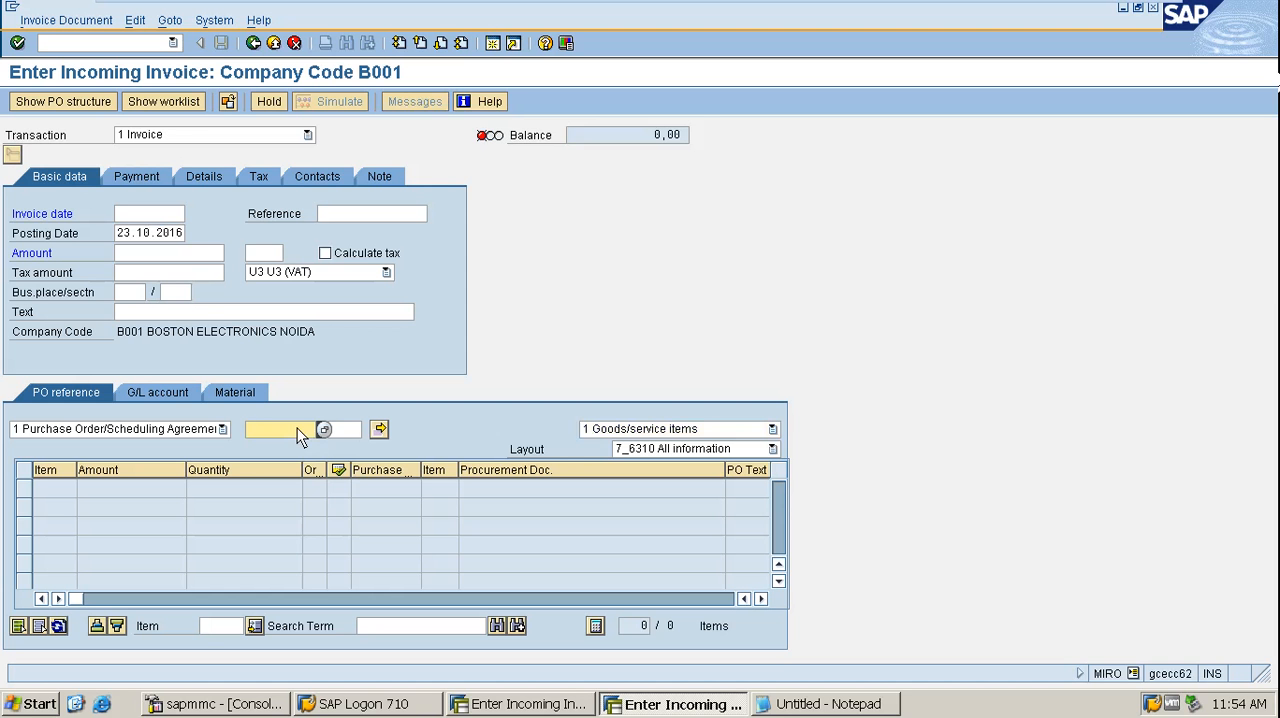
mouse_move(148, 218)
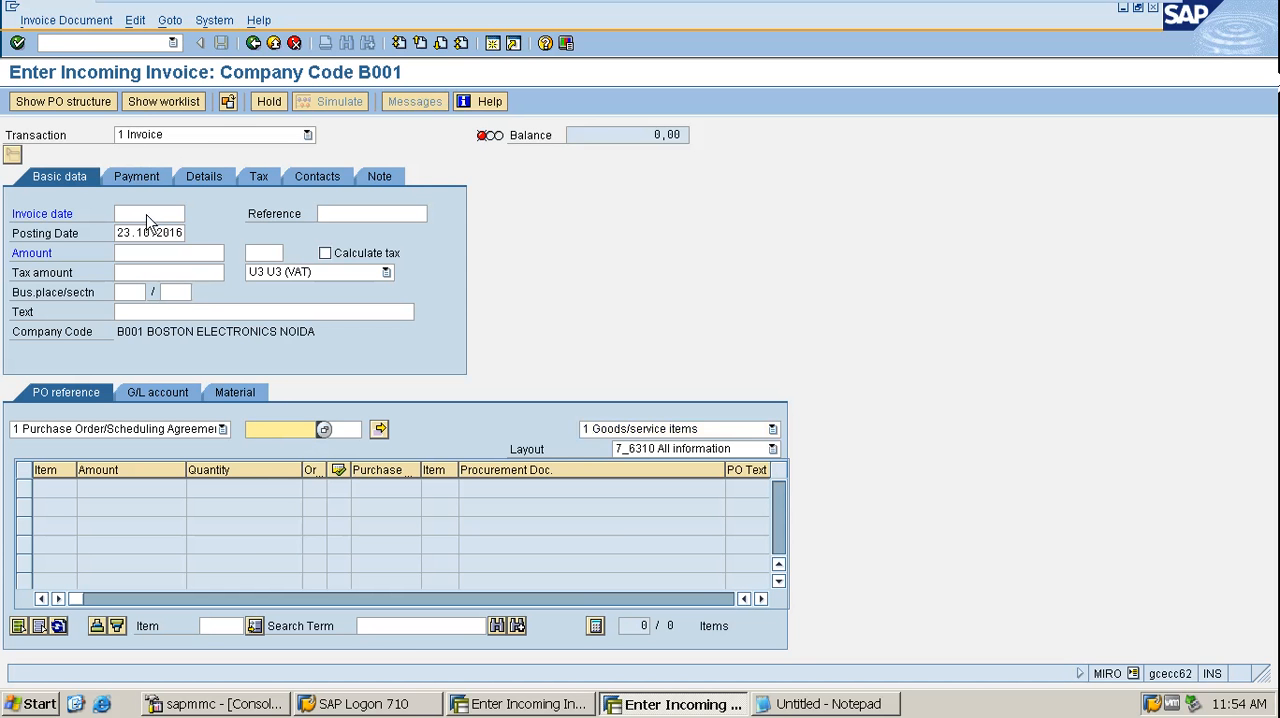
click(148, 212)
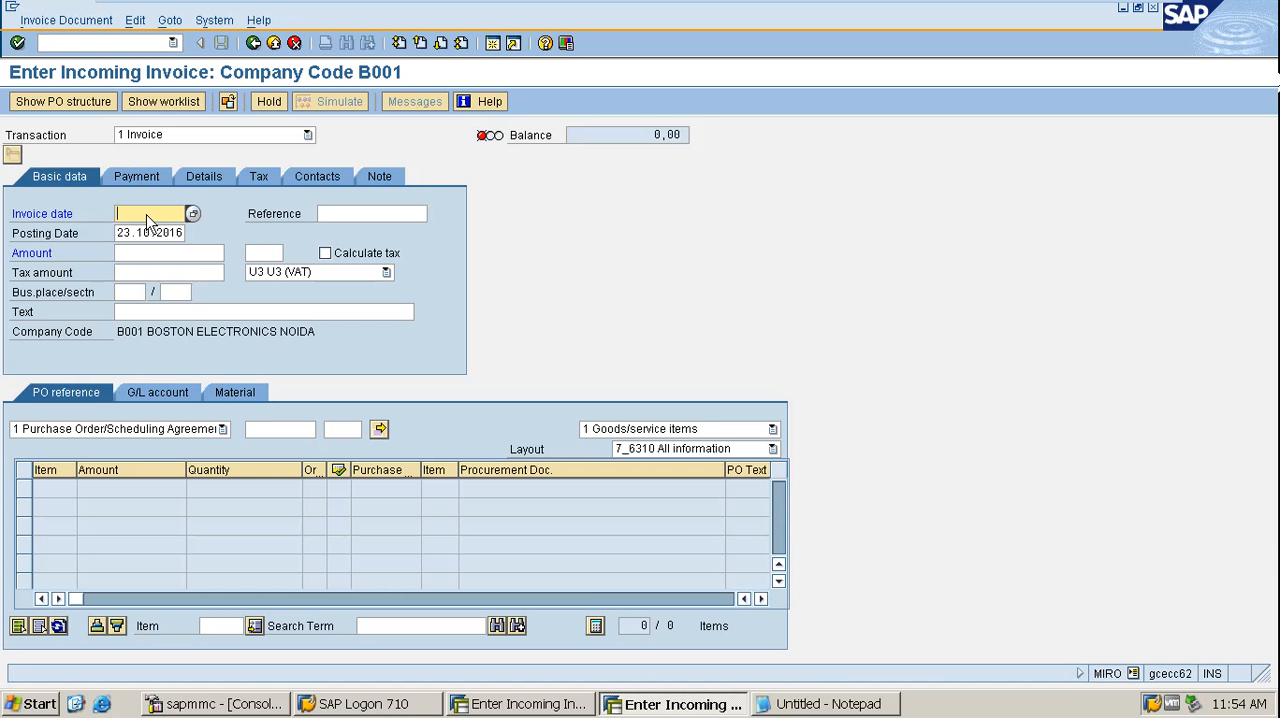
mouse_move(344, 264)
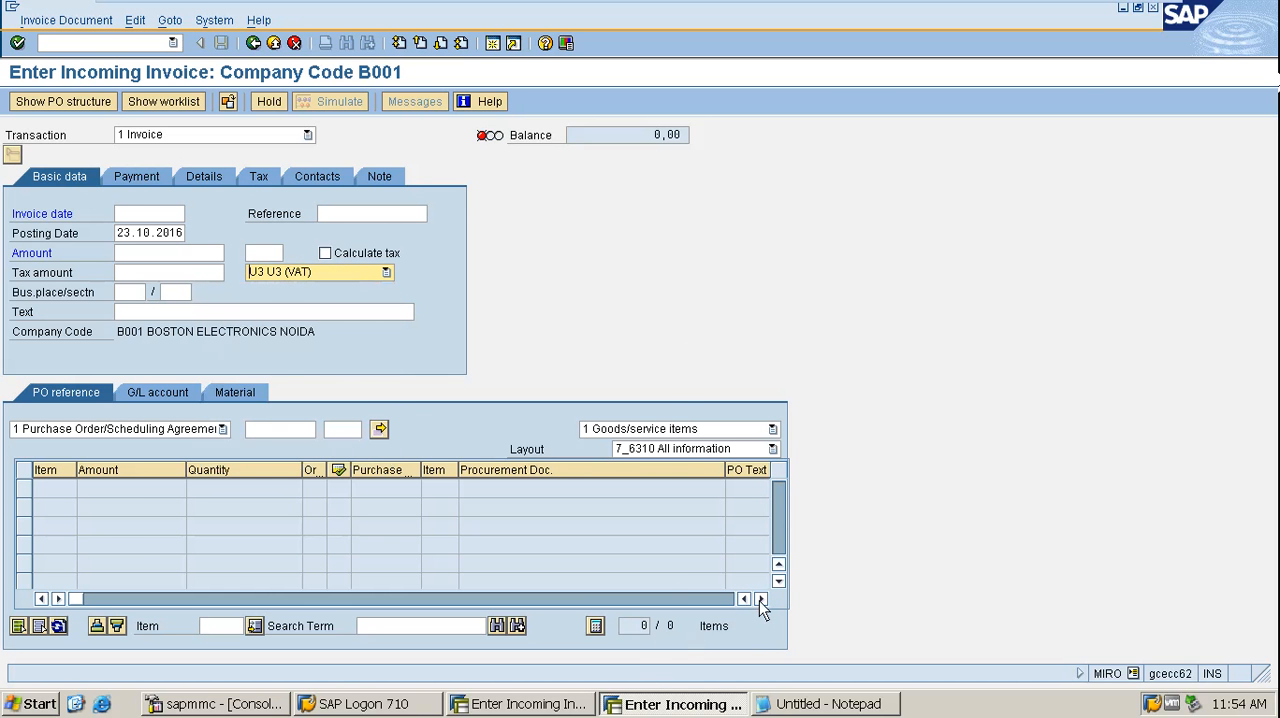
Attempt to process the blank invoice so the status bar demands a valid invoice date.
click(760, 600)
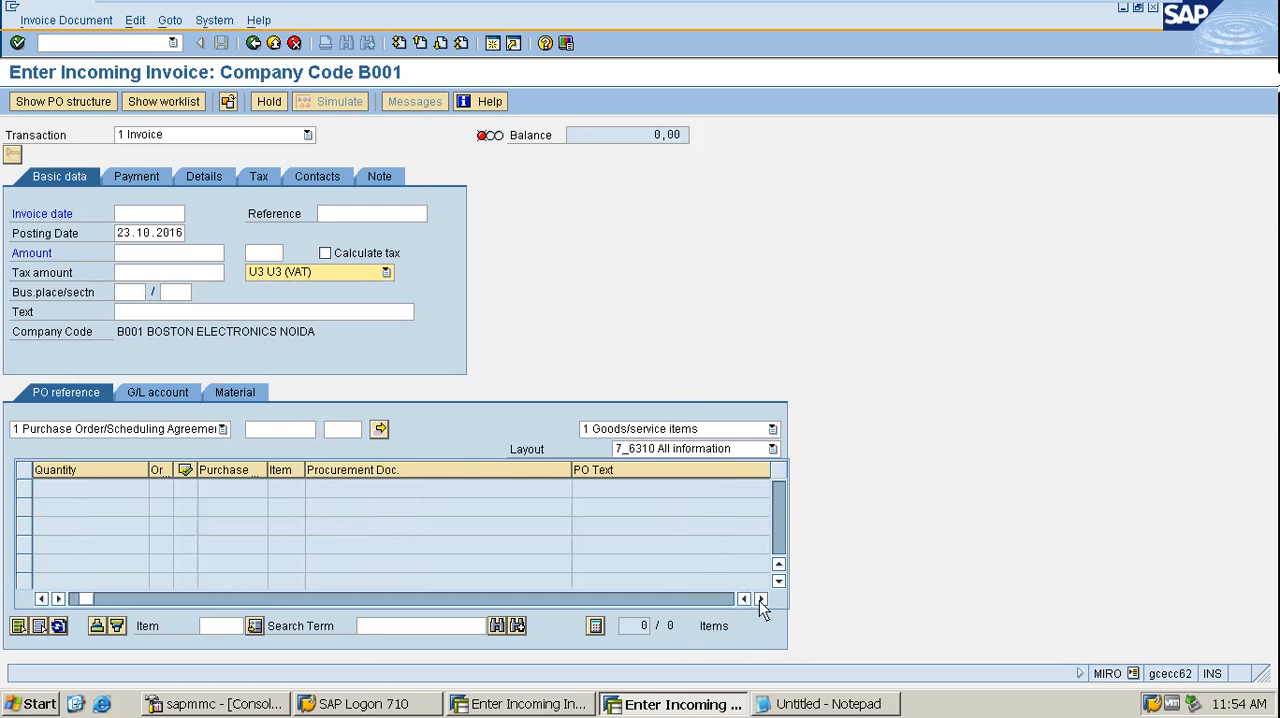
mouse_move(358, 290)
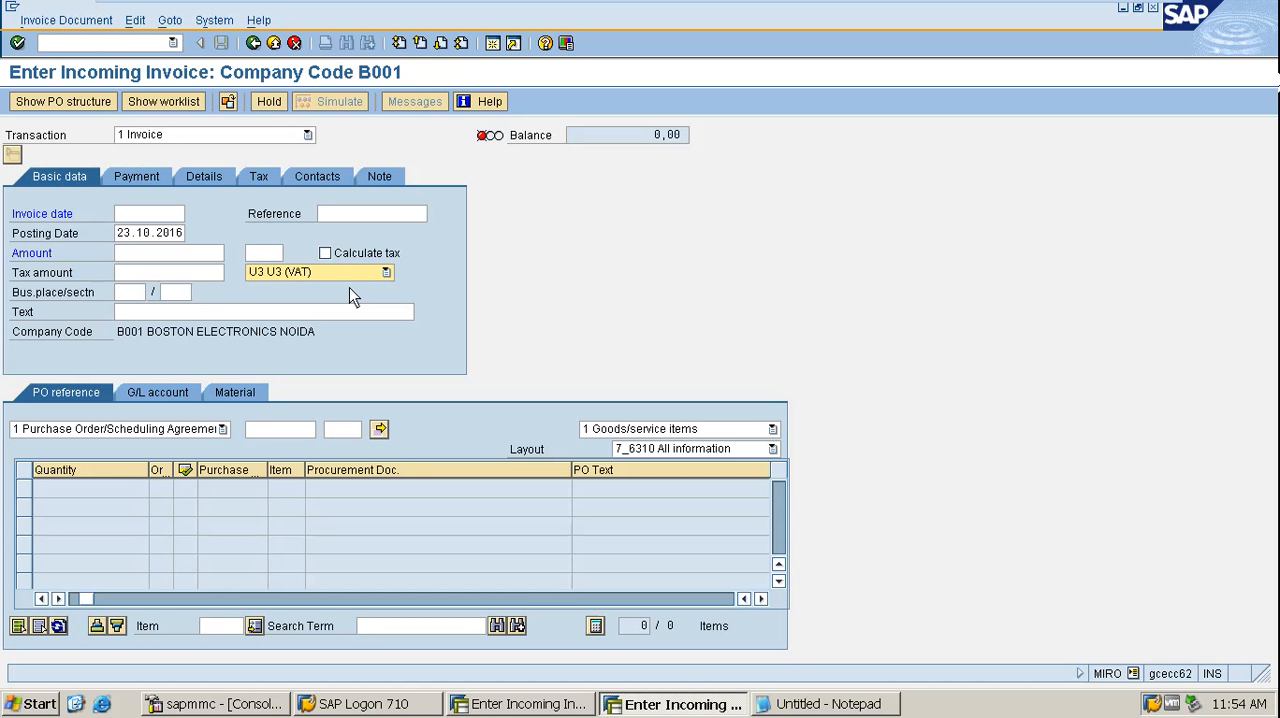
mouse_move(328, 254)
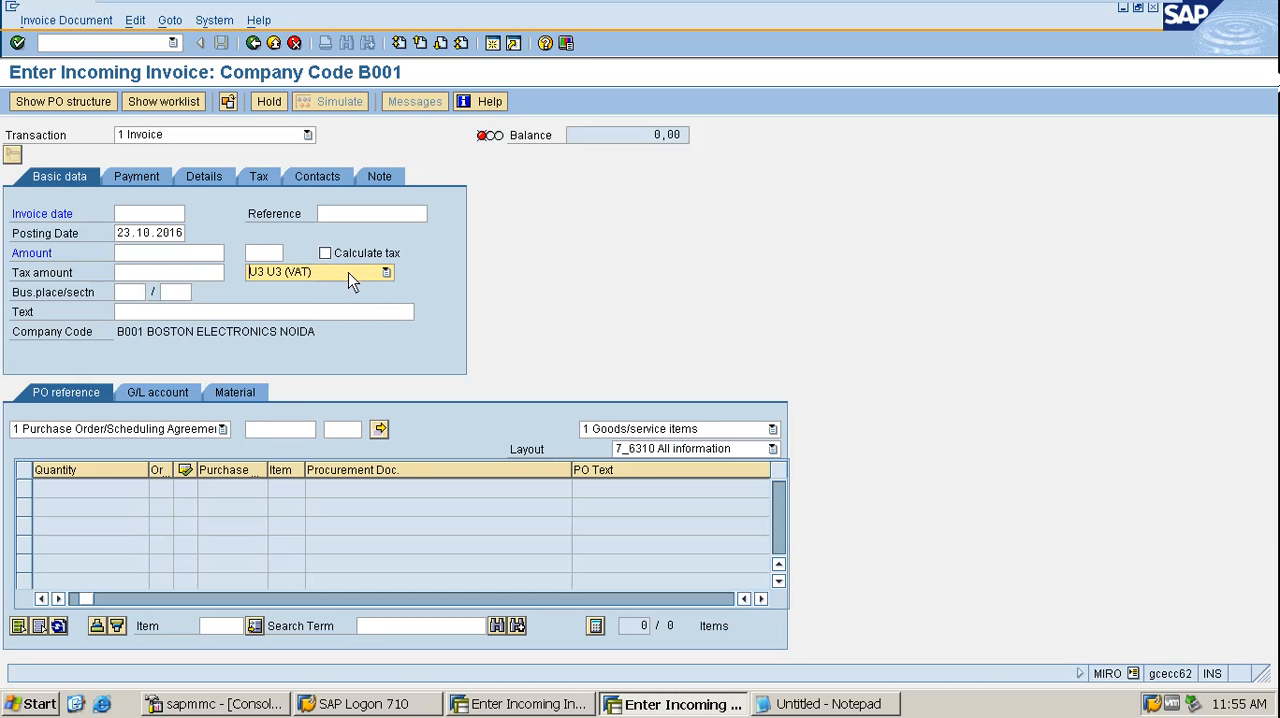
mouse_move(390, 276)
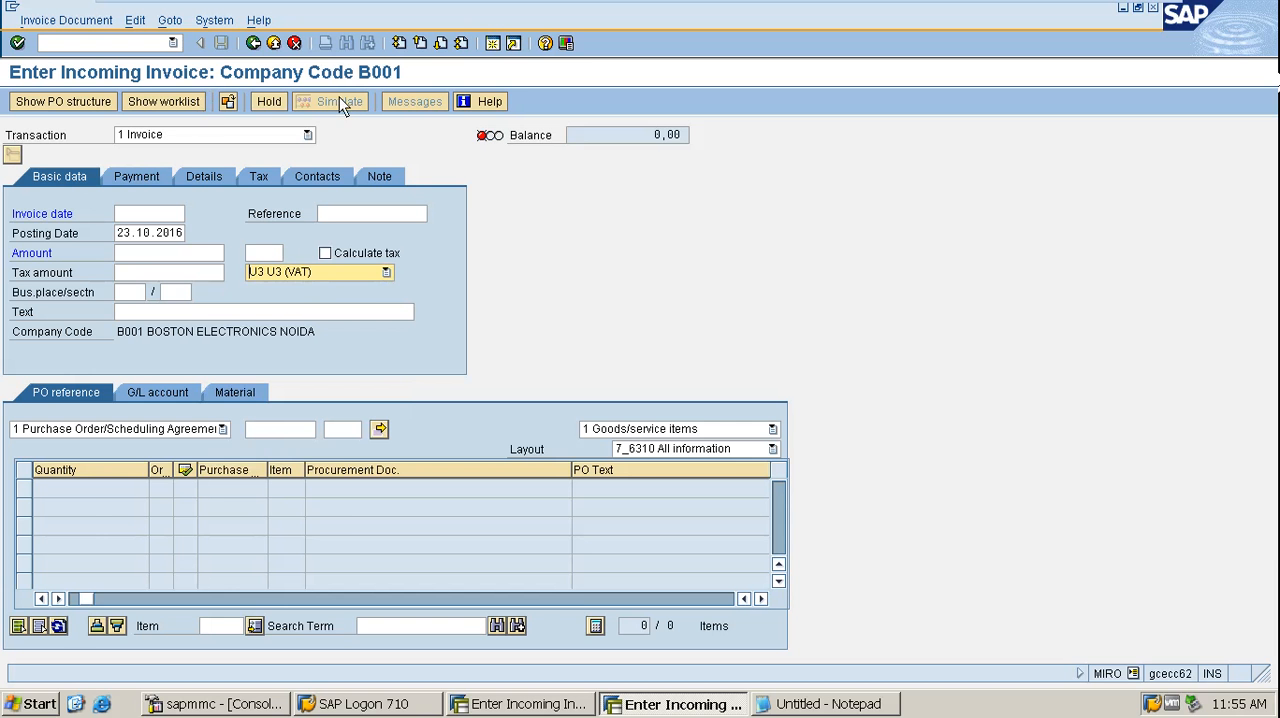
mouse_move(184, 154)
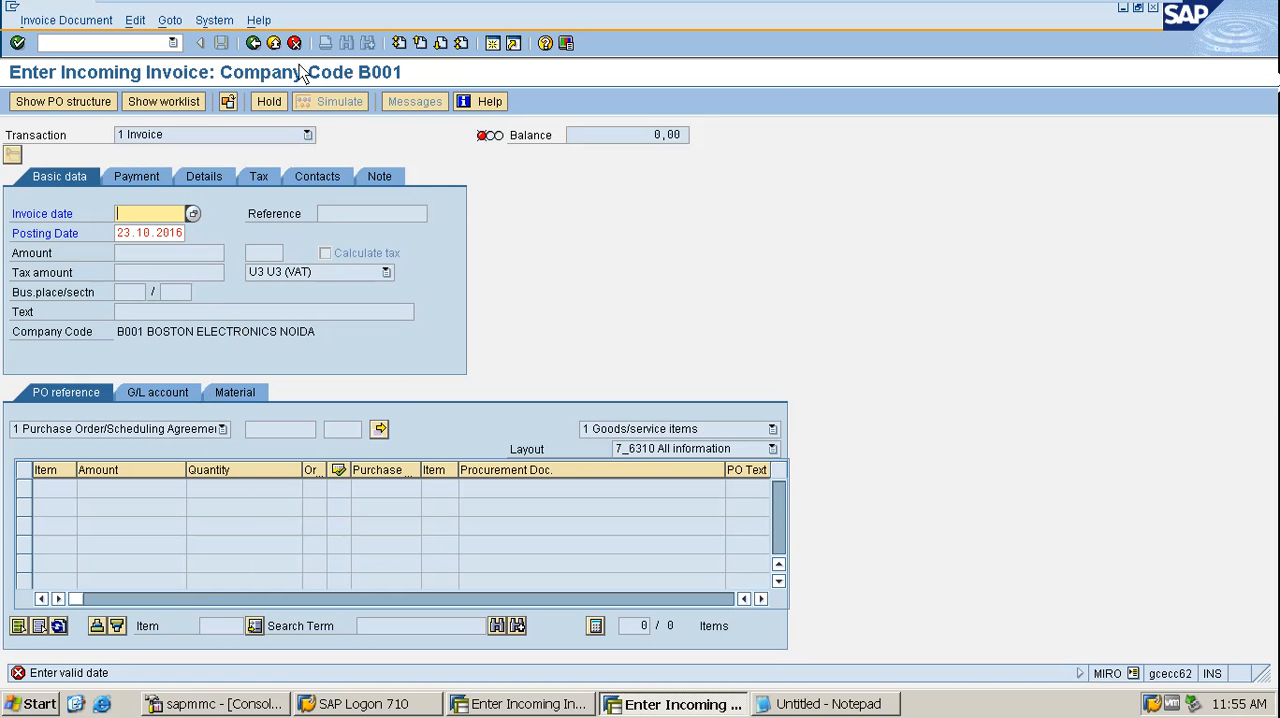
mouse_move(422, 198)
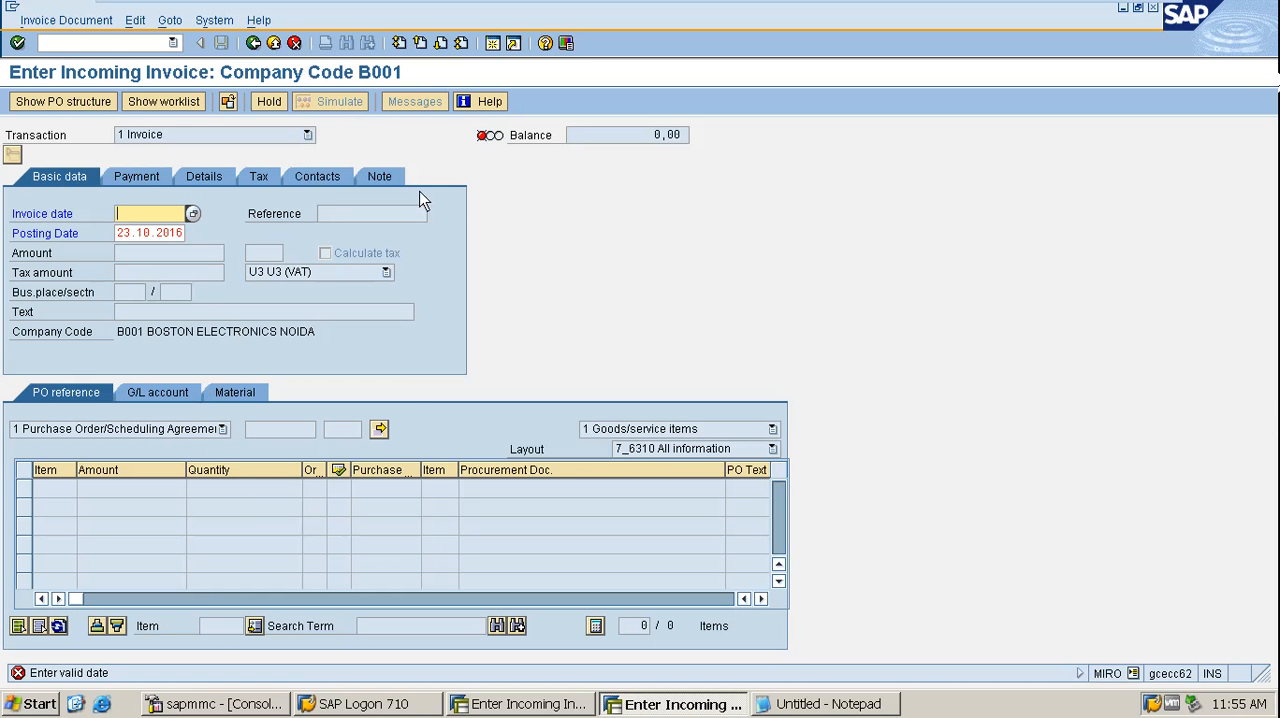
mouse_move(268, 112)
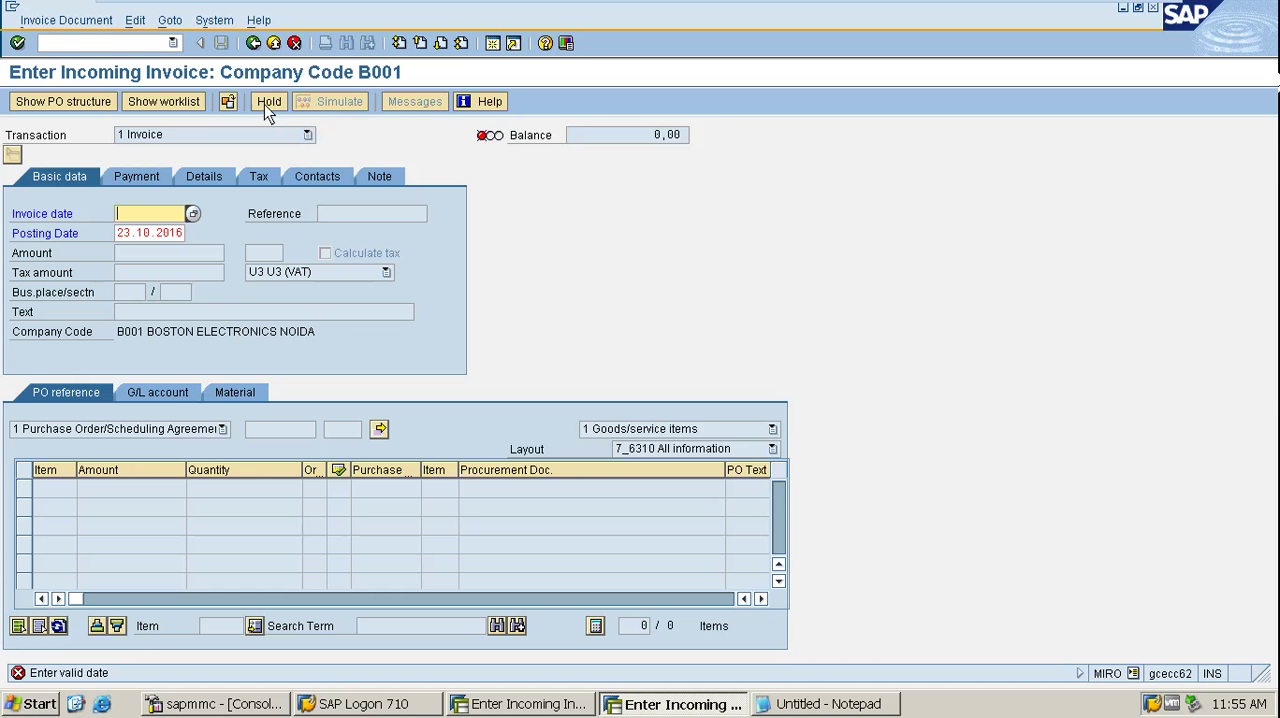
mouse_move(432, 312)
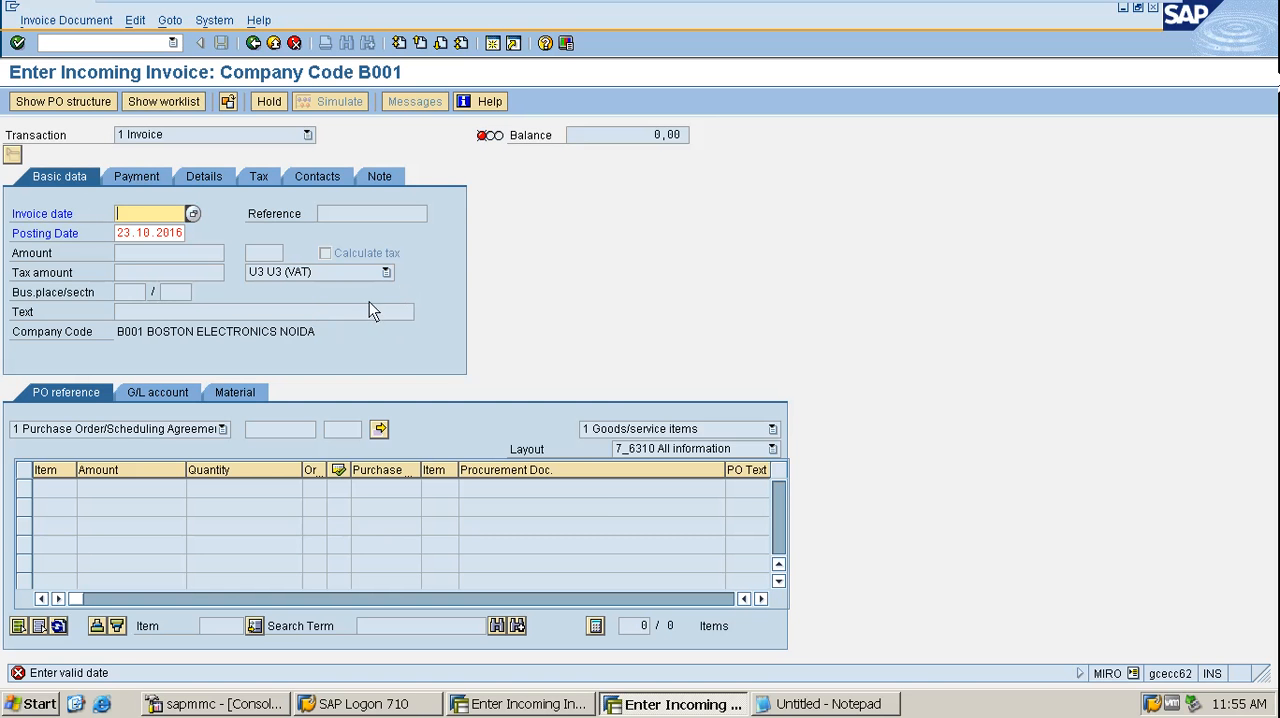
mouse_move(672, 704)
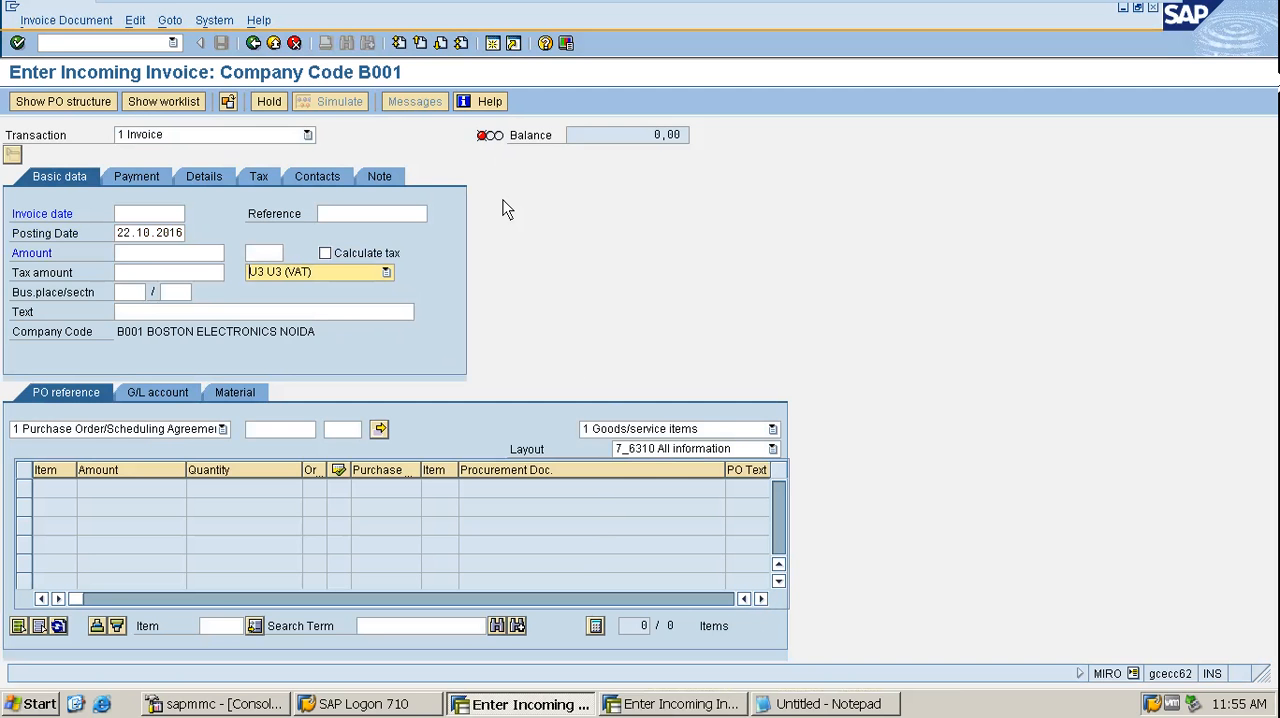
mouse_move(610, 220)
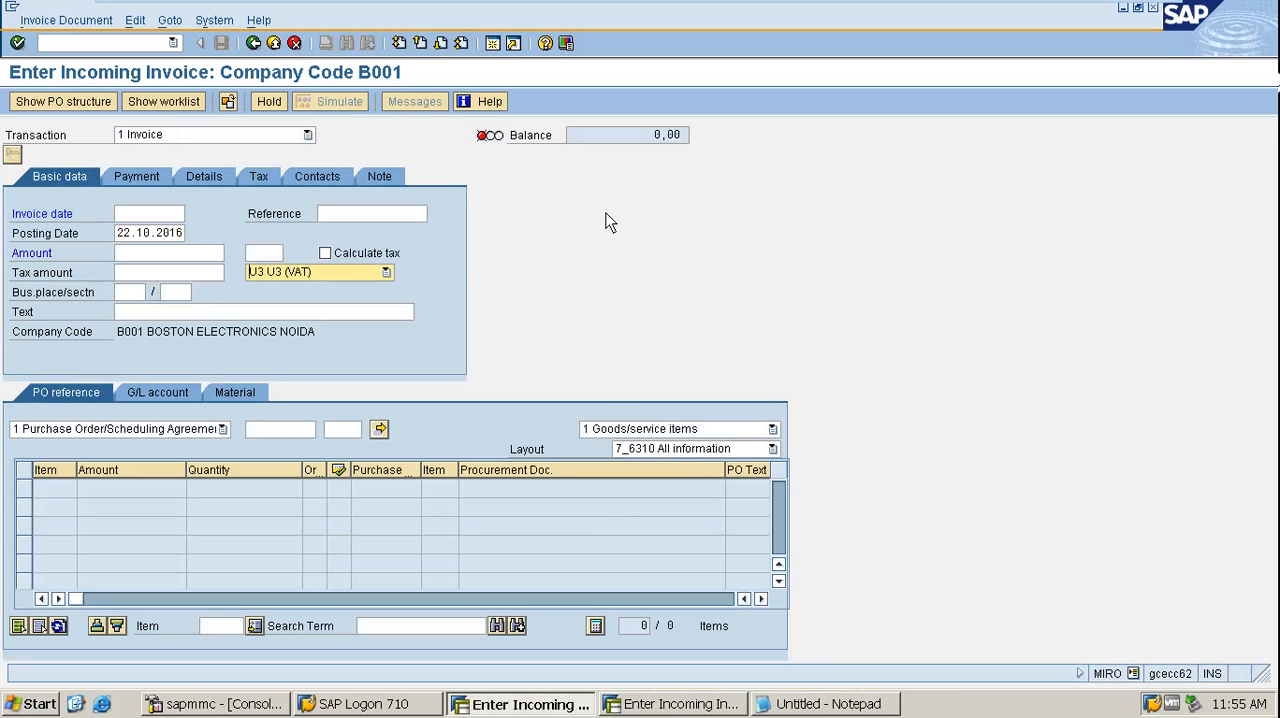
mouse_move(704, 376)
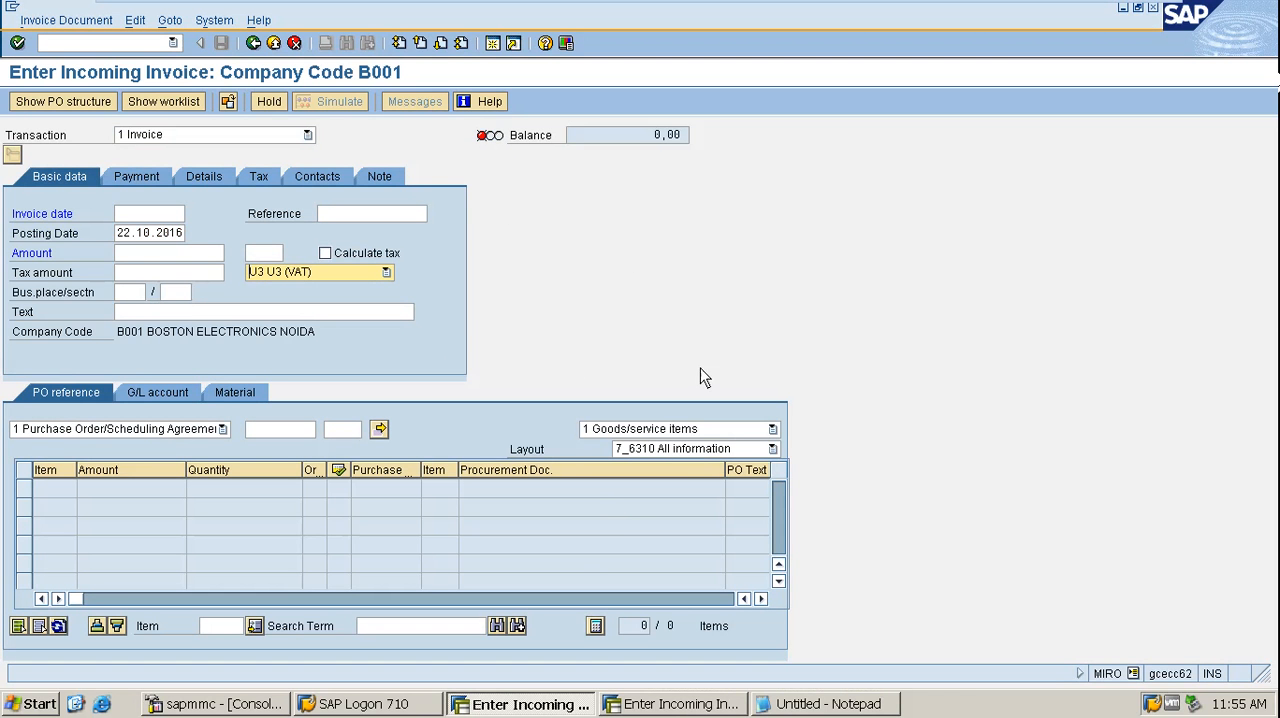
mouse_move(758, 328)
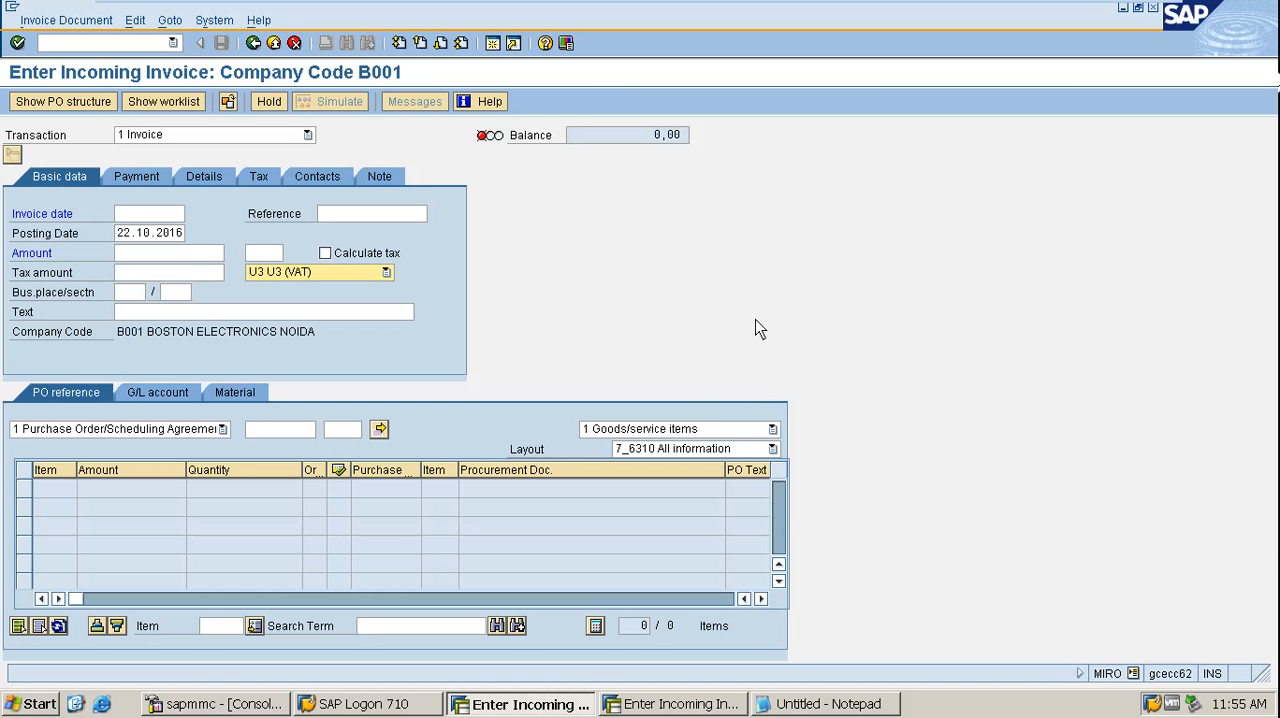
mouse_move(820, 390)
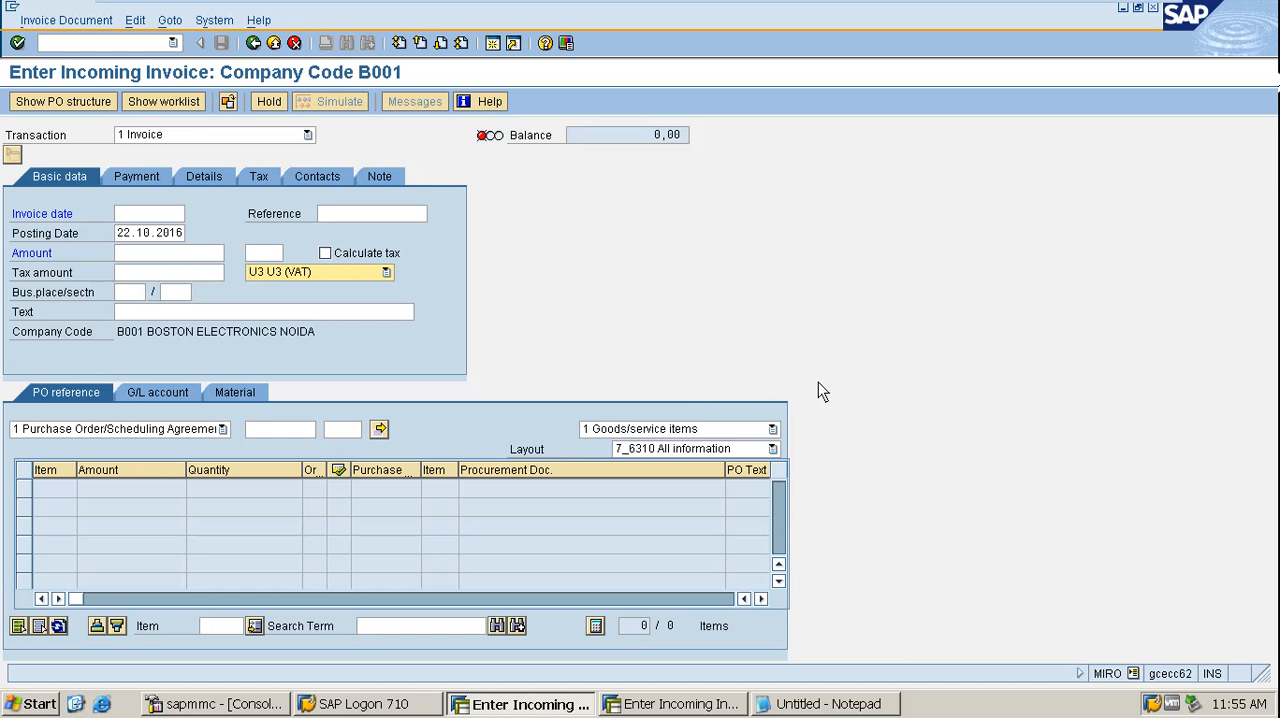
mouse_move(696, 218)
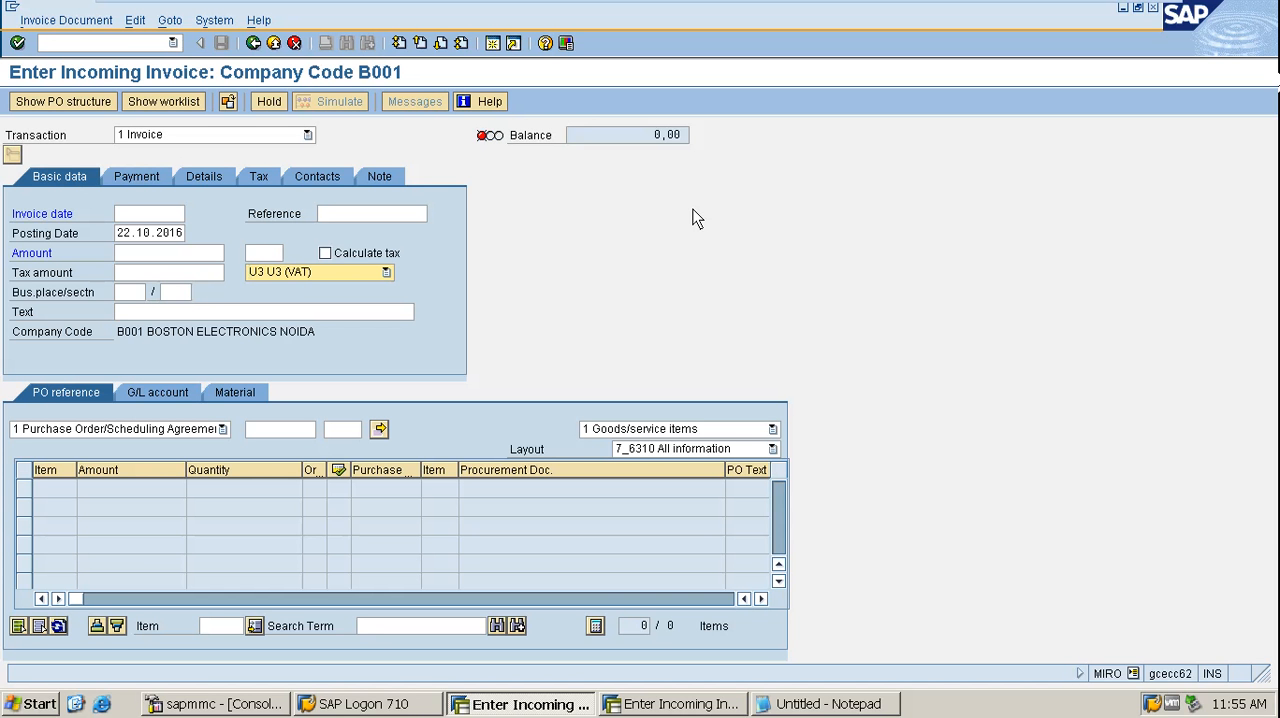
mouse_move(584, 168)
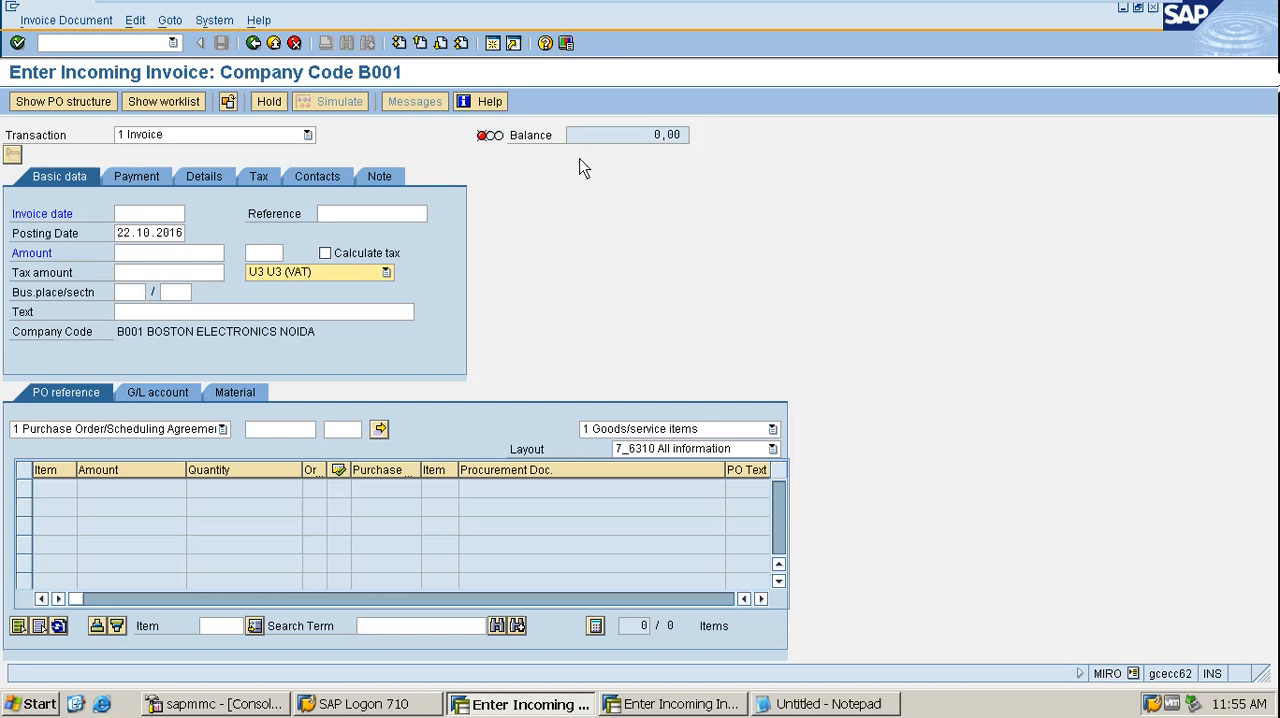
mouse_move(624, 148)
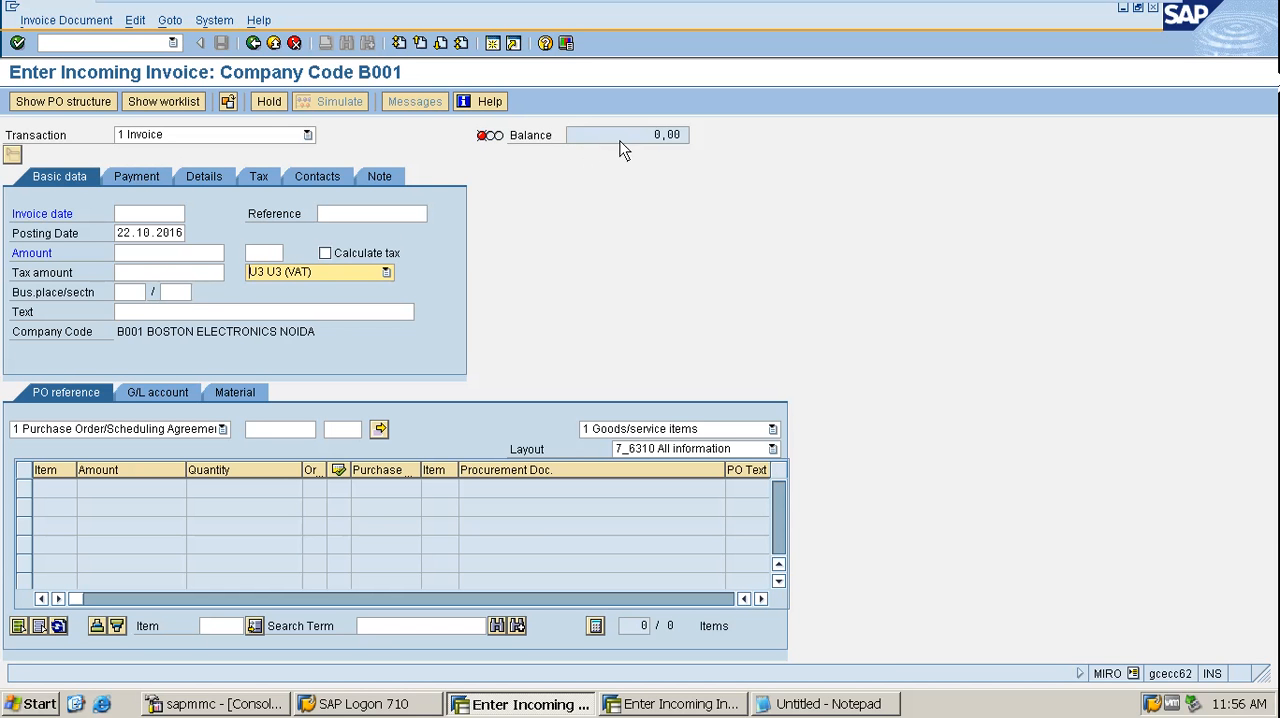
mouse_move(132, 336)
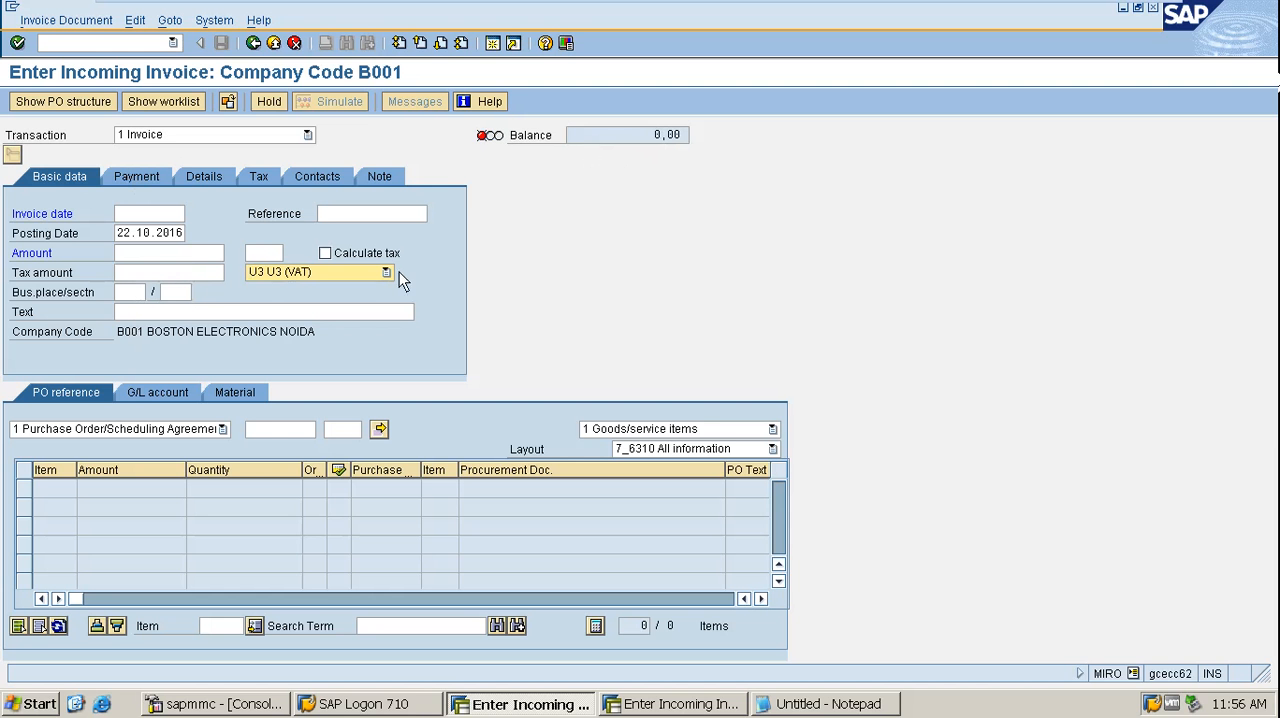
mouse_move(356, 110)
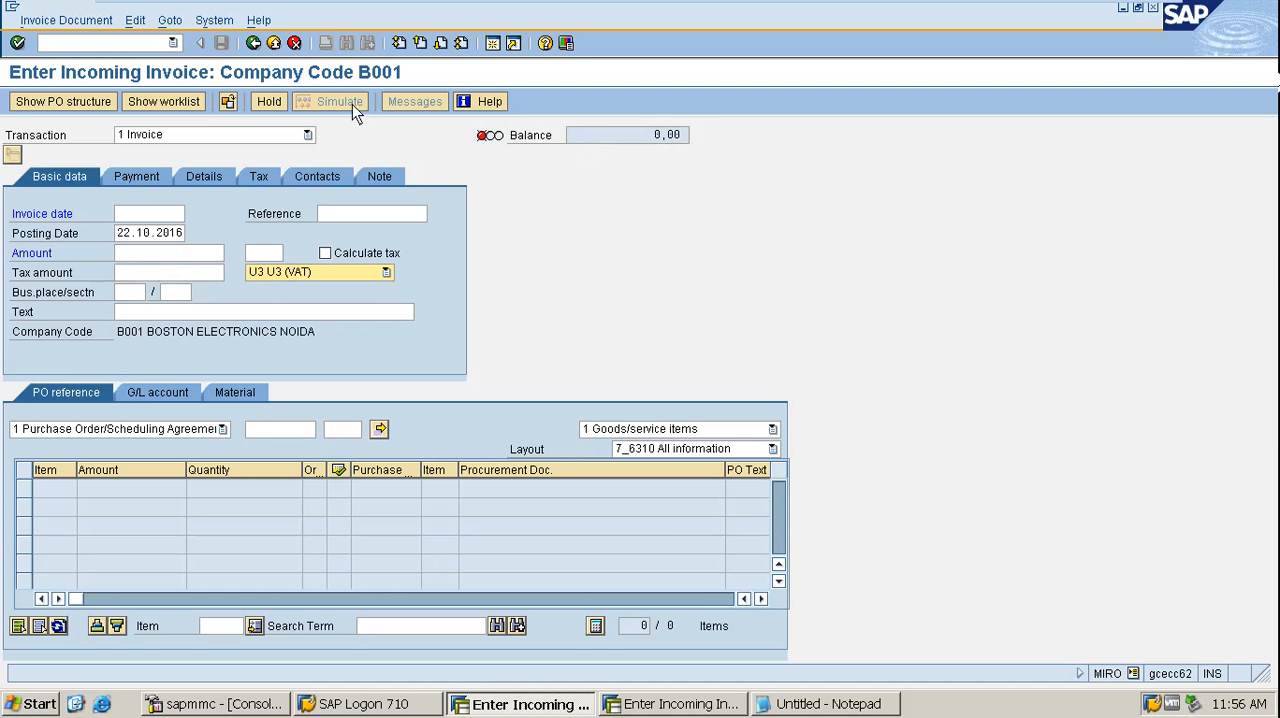
mouse_move(660, 356)
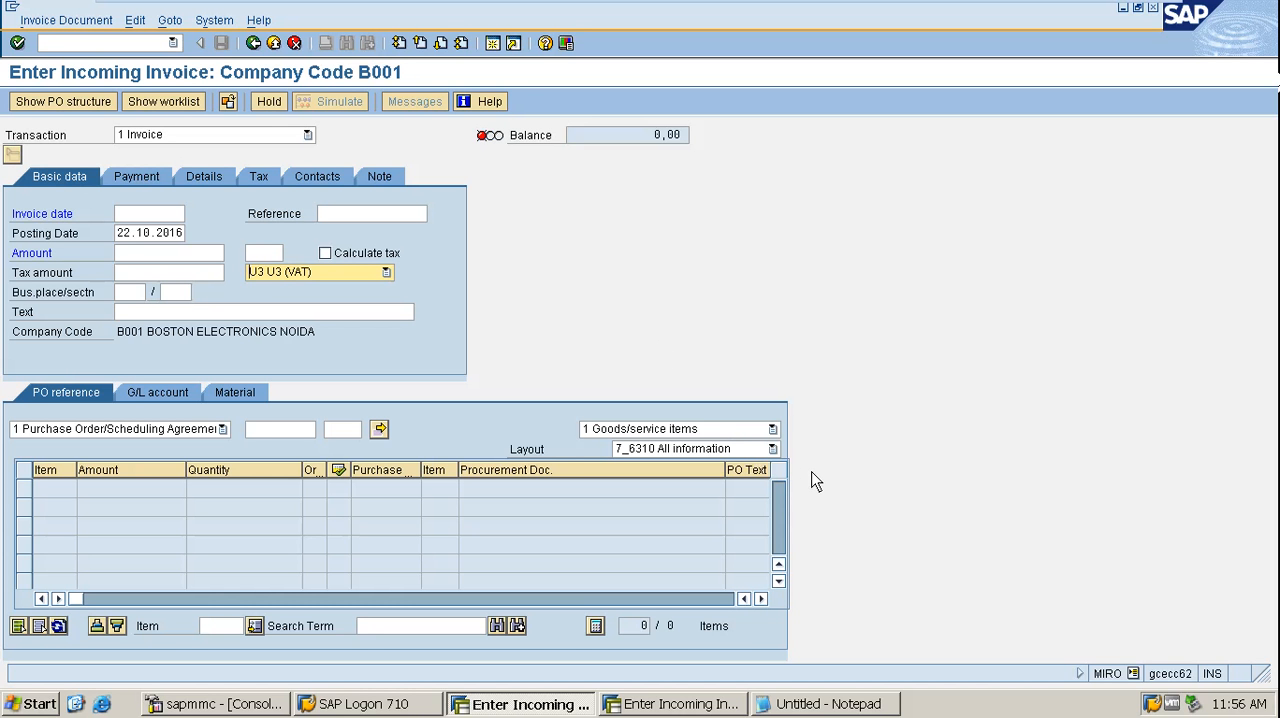
mouse_move(750, 640)
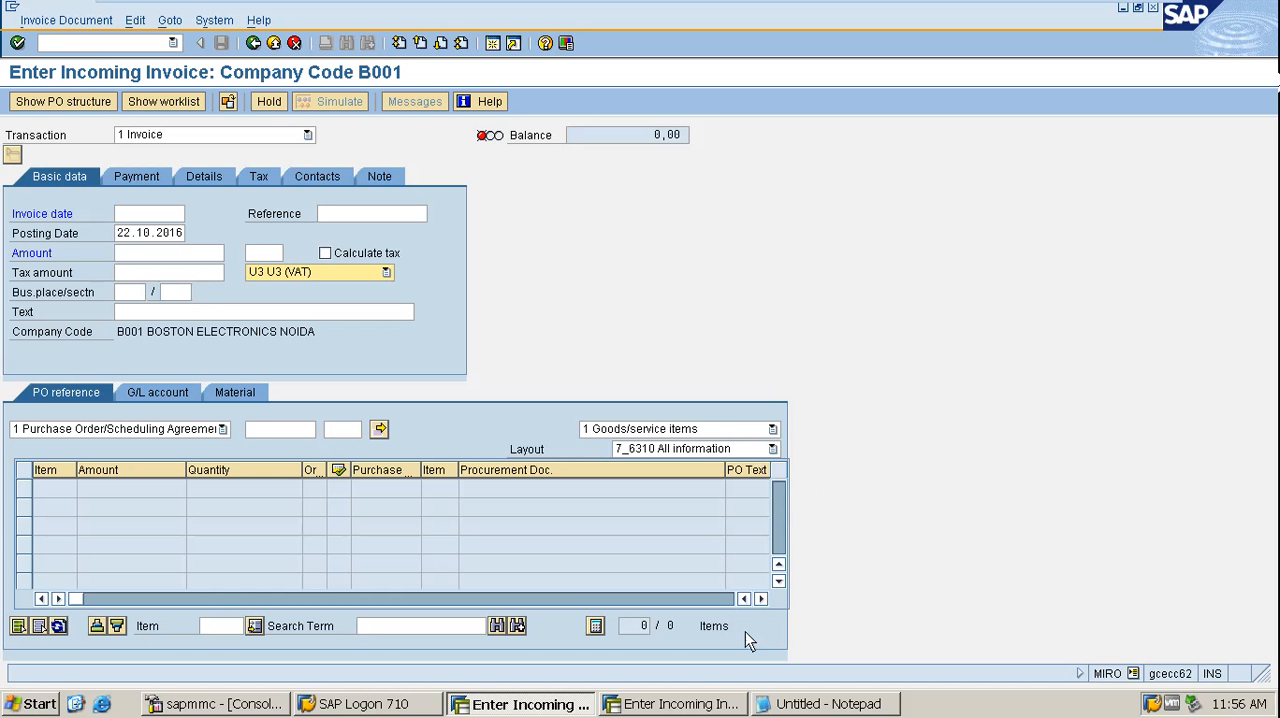
mouse_move(790, 640)
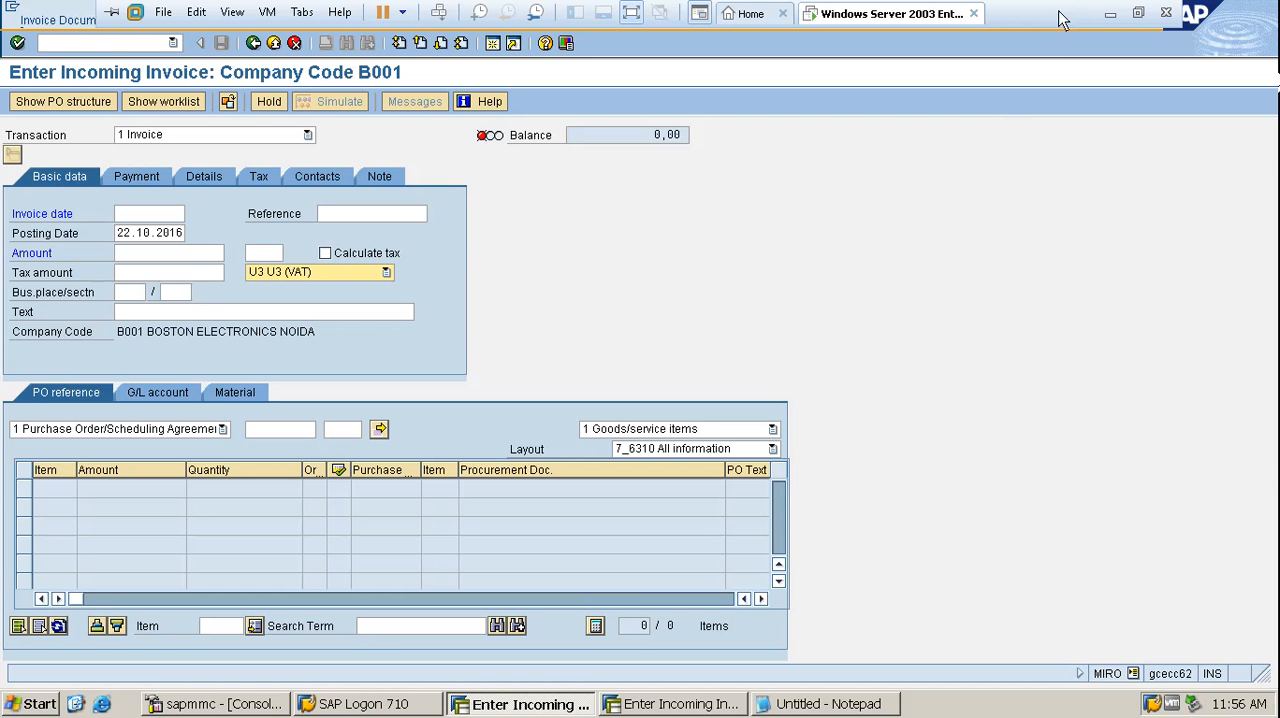
mouse_move(1070, 30)
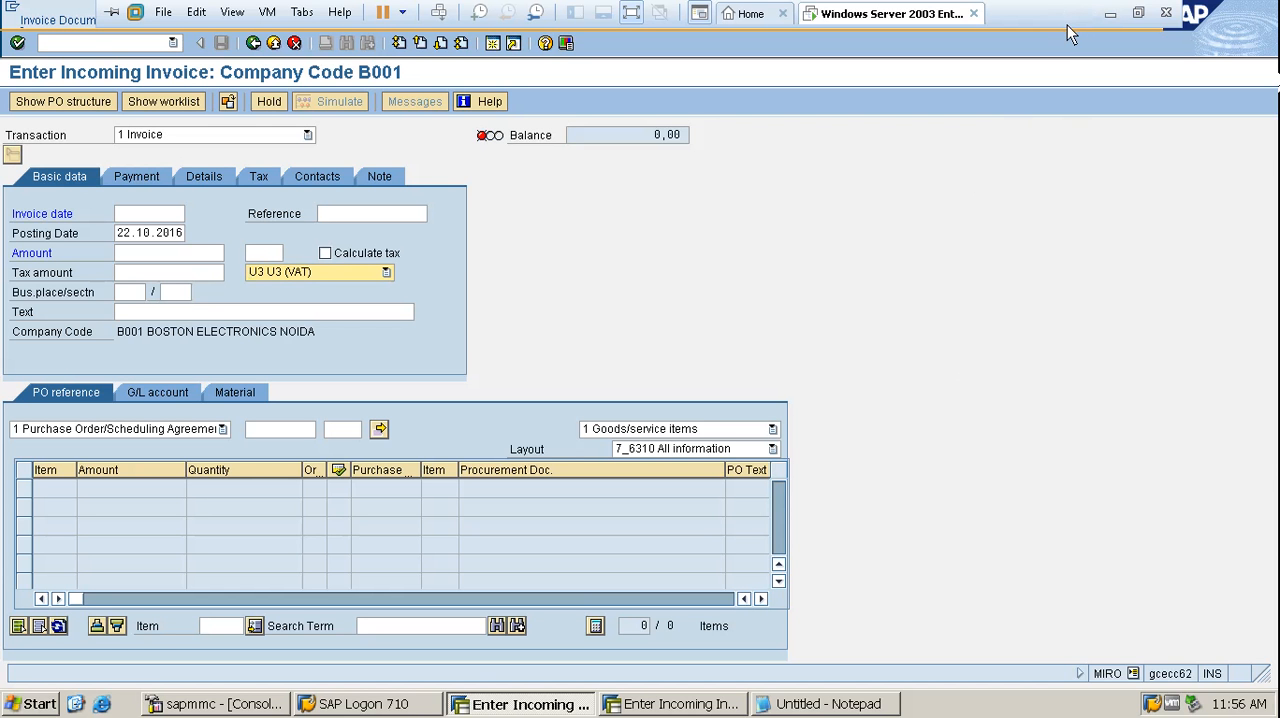
mouse_move(1084, 20)
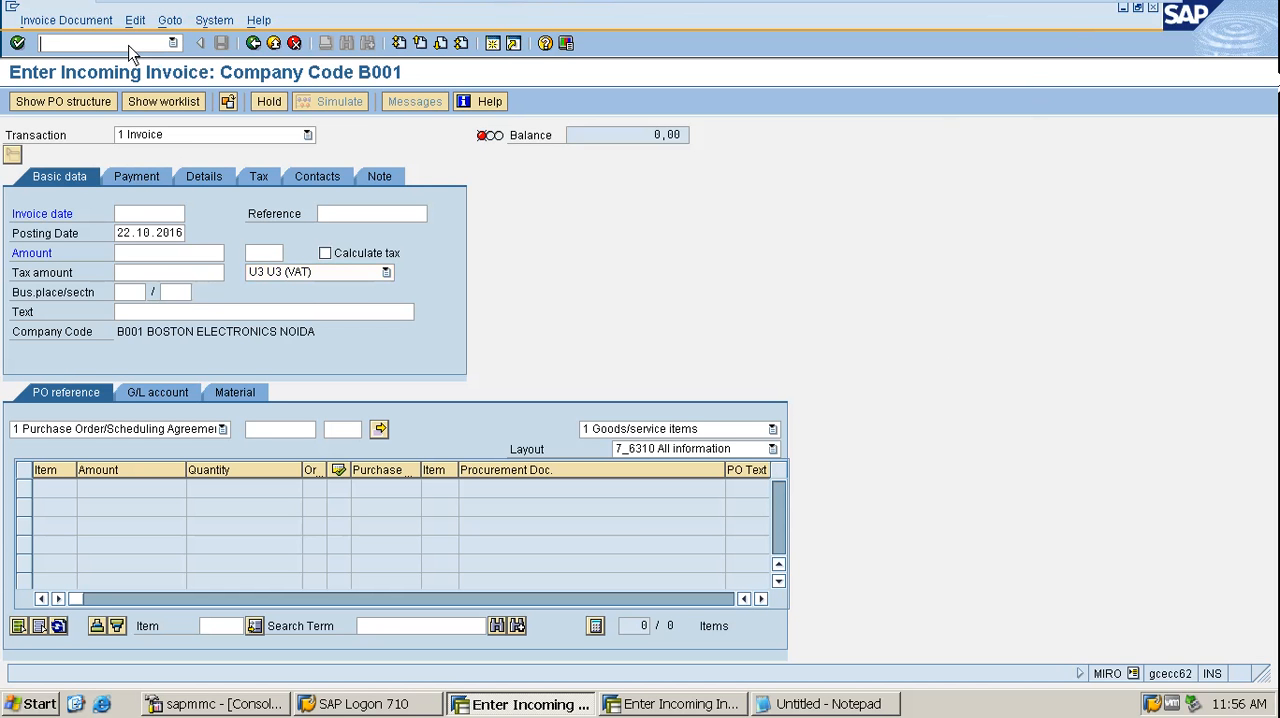
Run ME11 for vendor NI, material CUP, org BP1, plant B1 with the Consignment info category.
text(/nme)
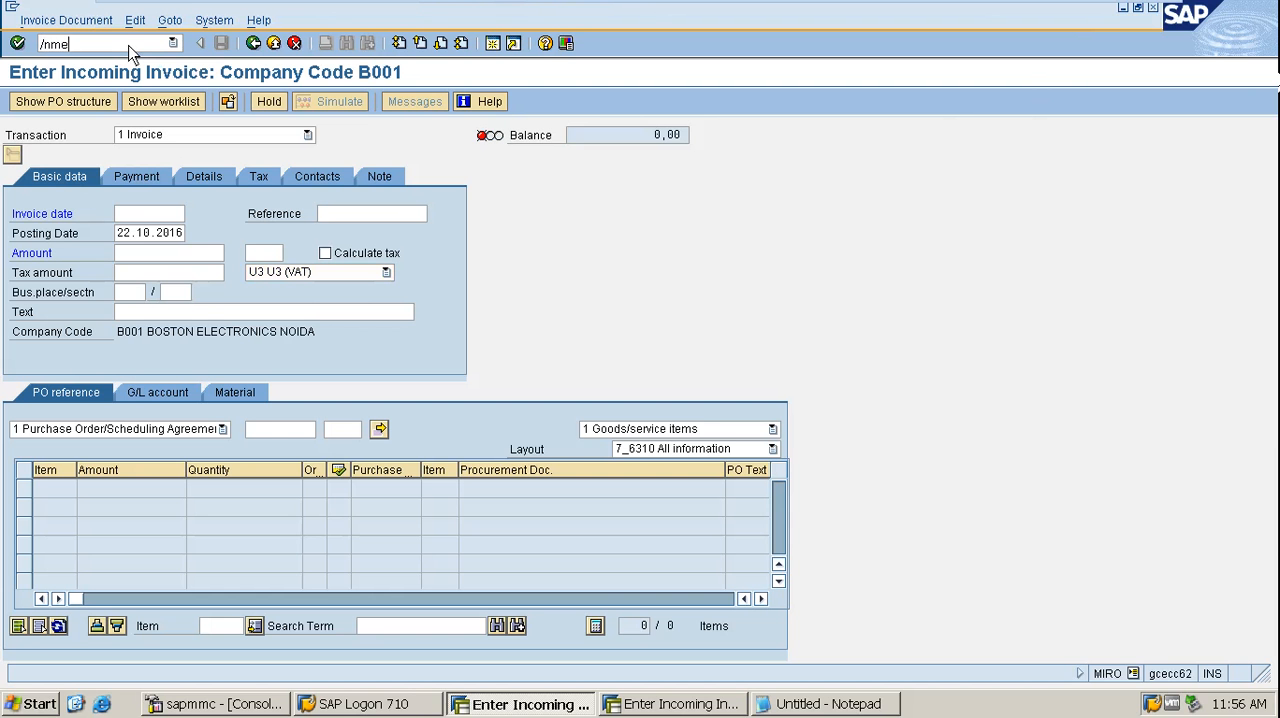
text(11)
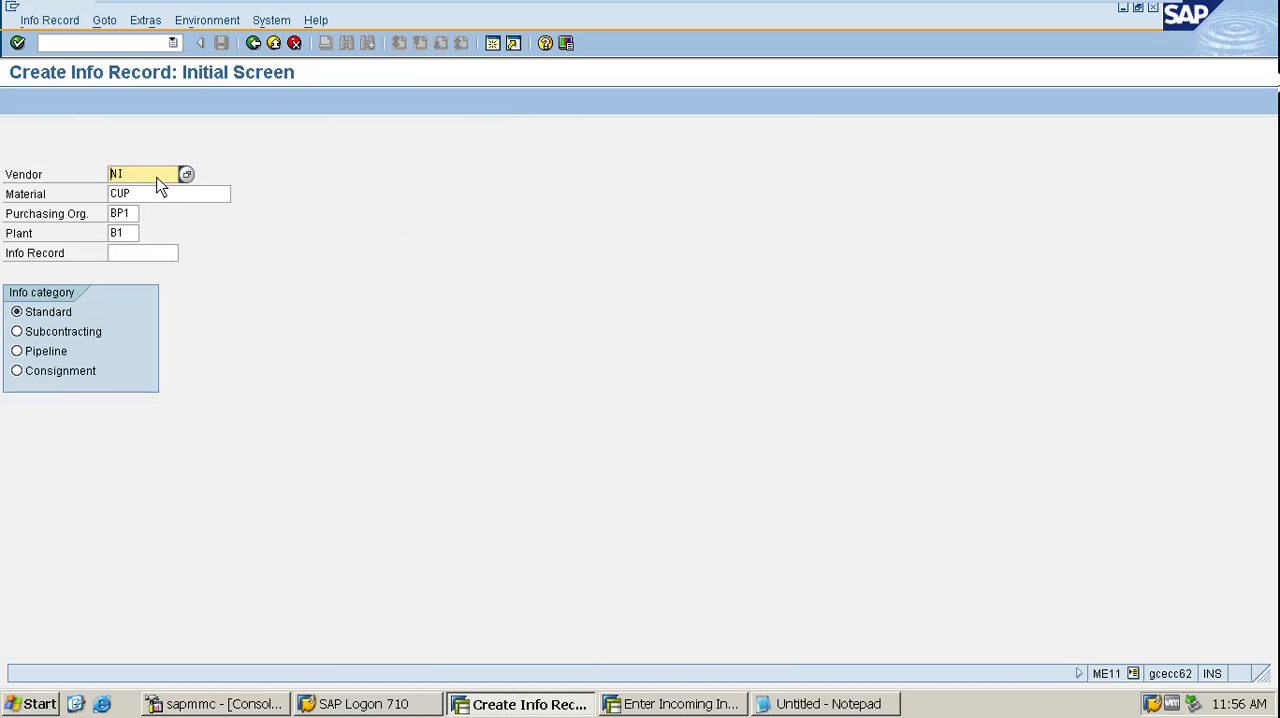
mouse_move(22, 392)
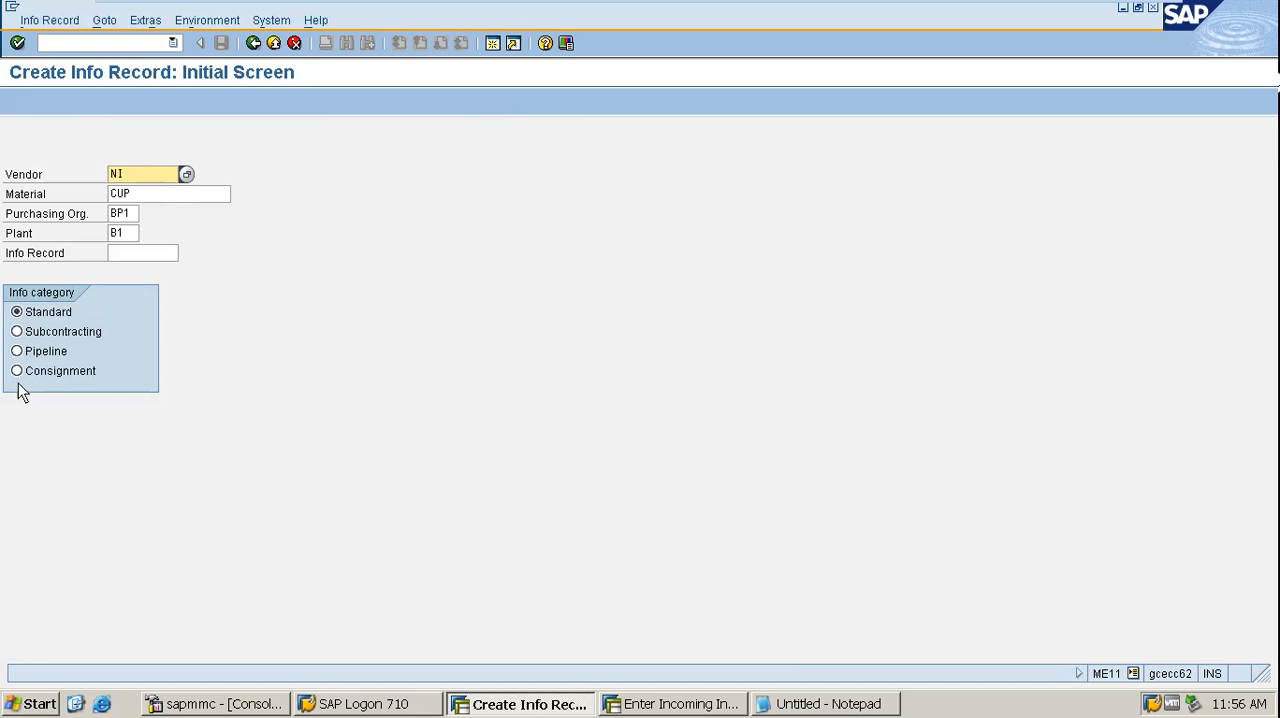
click(16, 372)
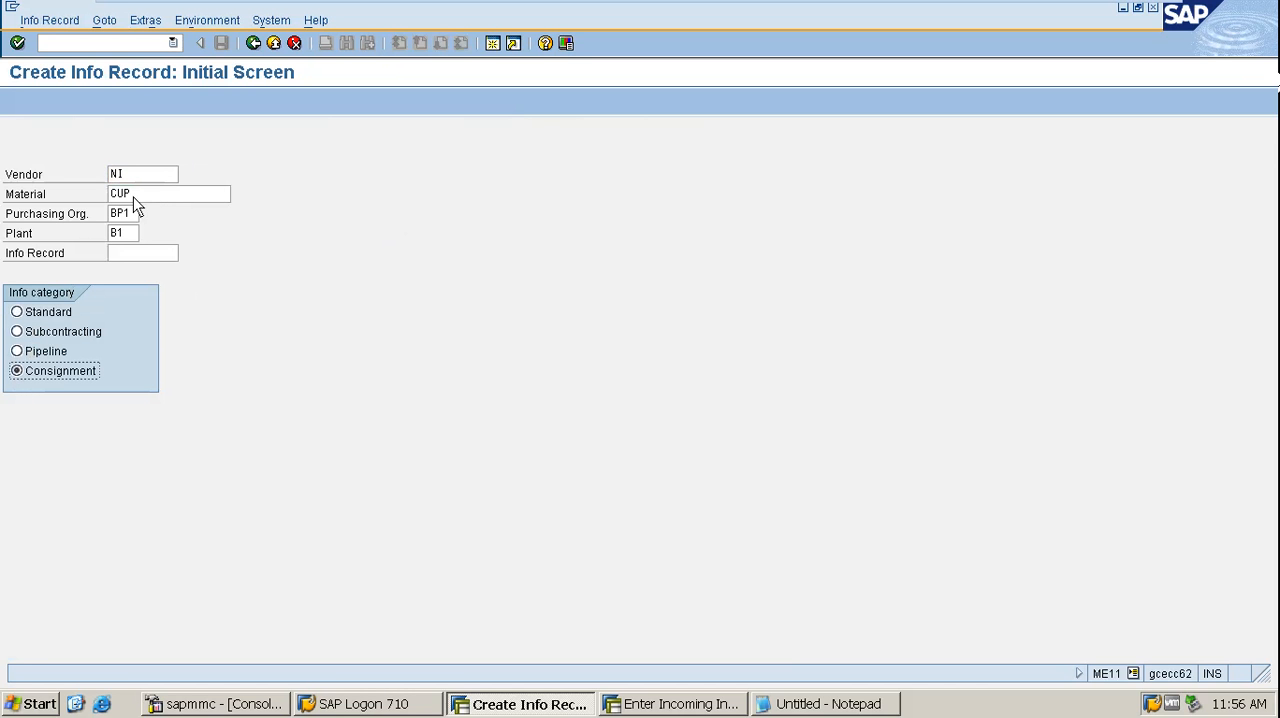